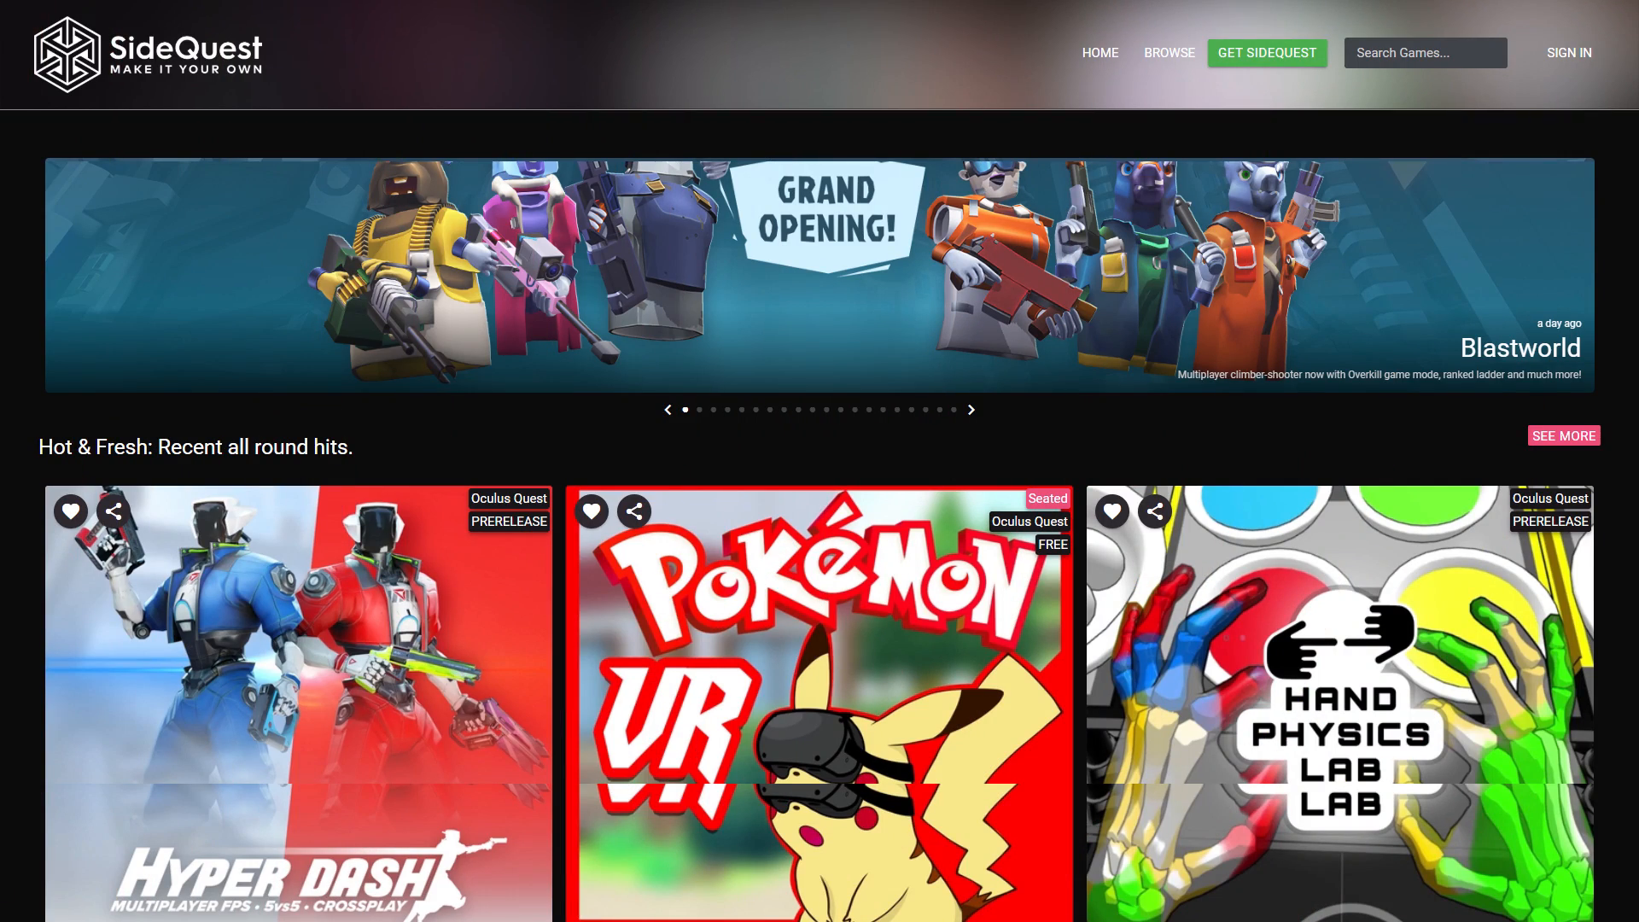
Step: Run 'adb start-server' and 'adb devices' in Command Prompt so the headset lists as an attached device
{"action": "scroll", "scroll_direction": "down", "scroll_amount": 3}
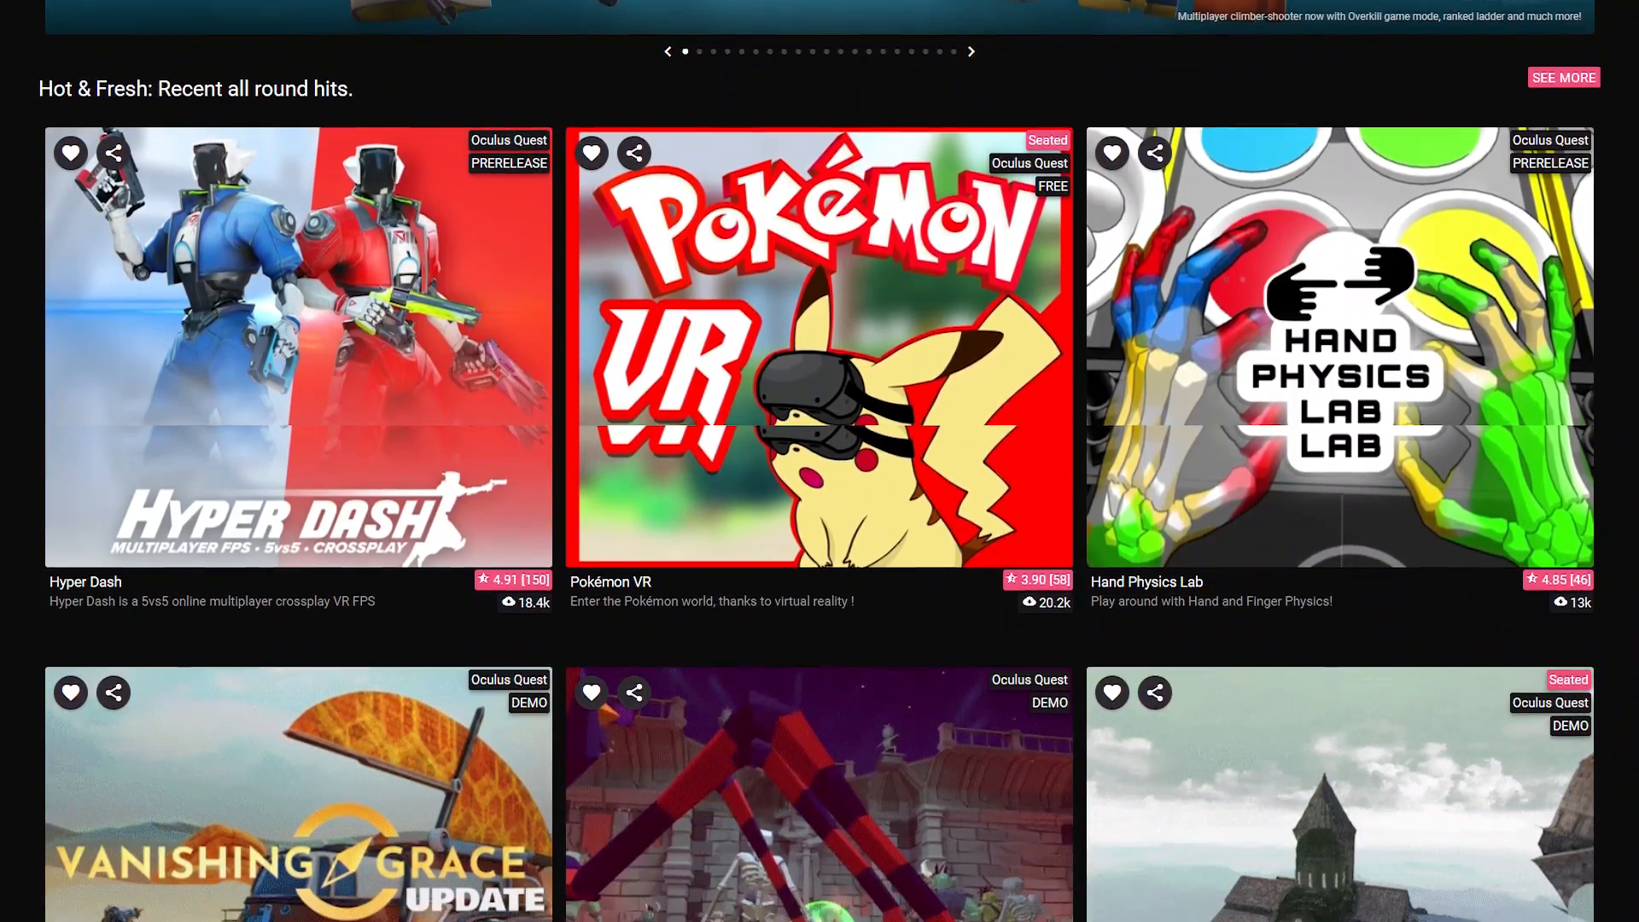
{"action": "scroll", "scroll_direction": "down", "scroll_amount": 3}
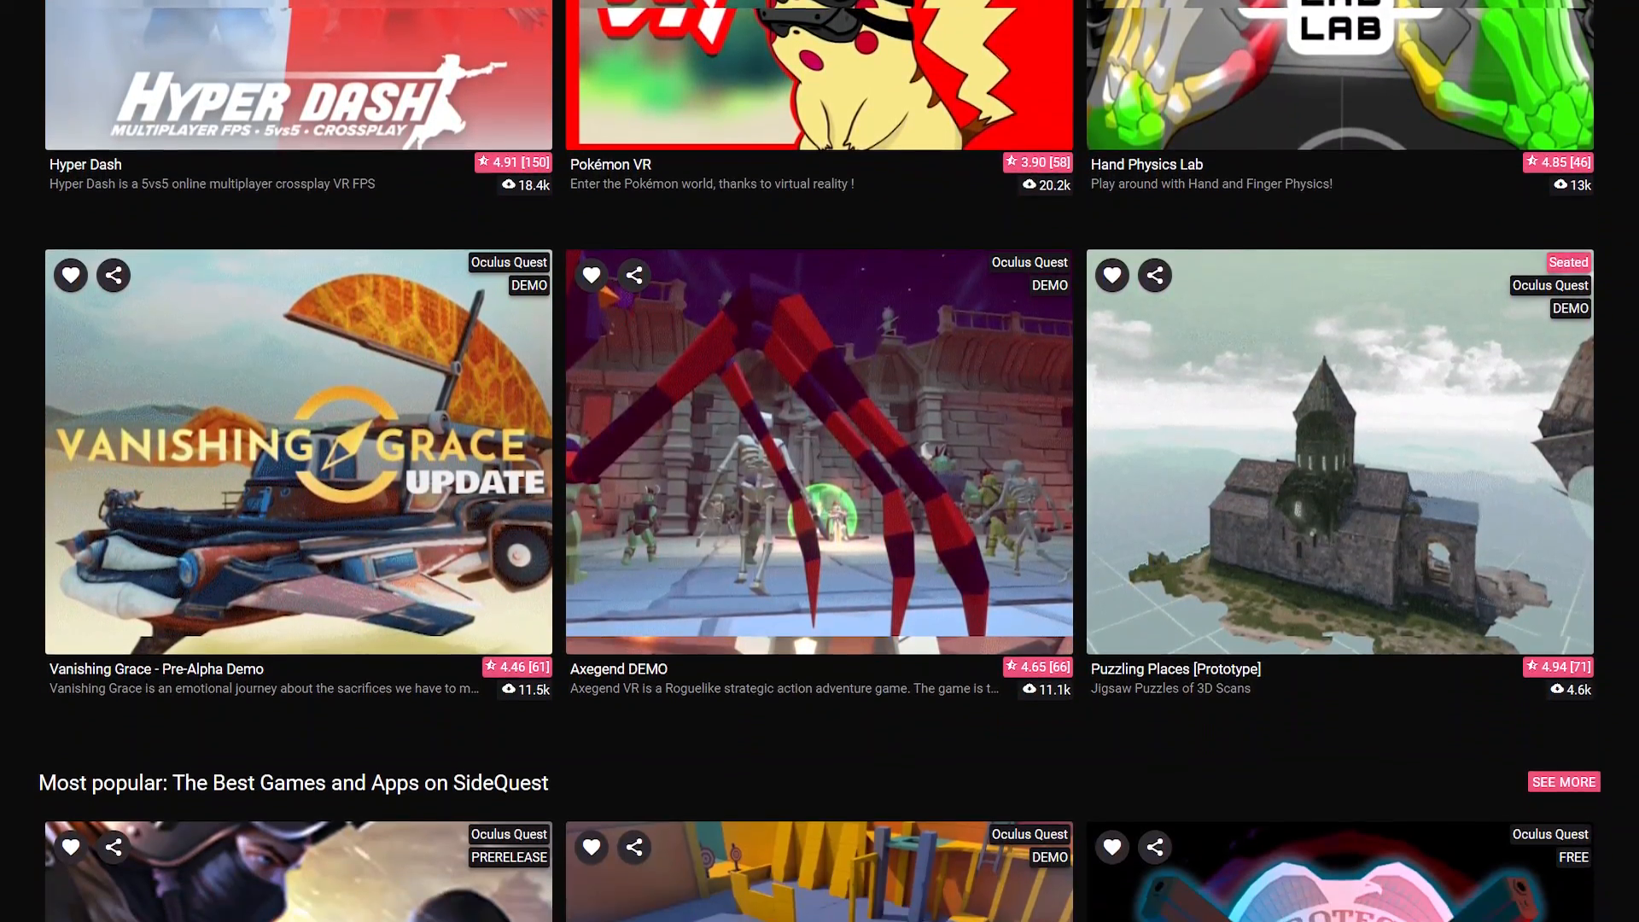
{"action": "scroll", "scroll_direction": "down", "scroll_amount": 3}
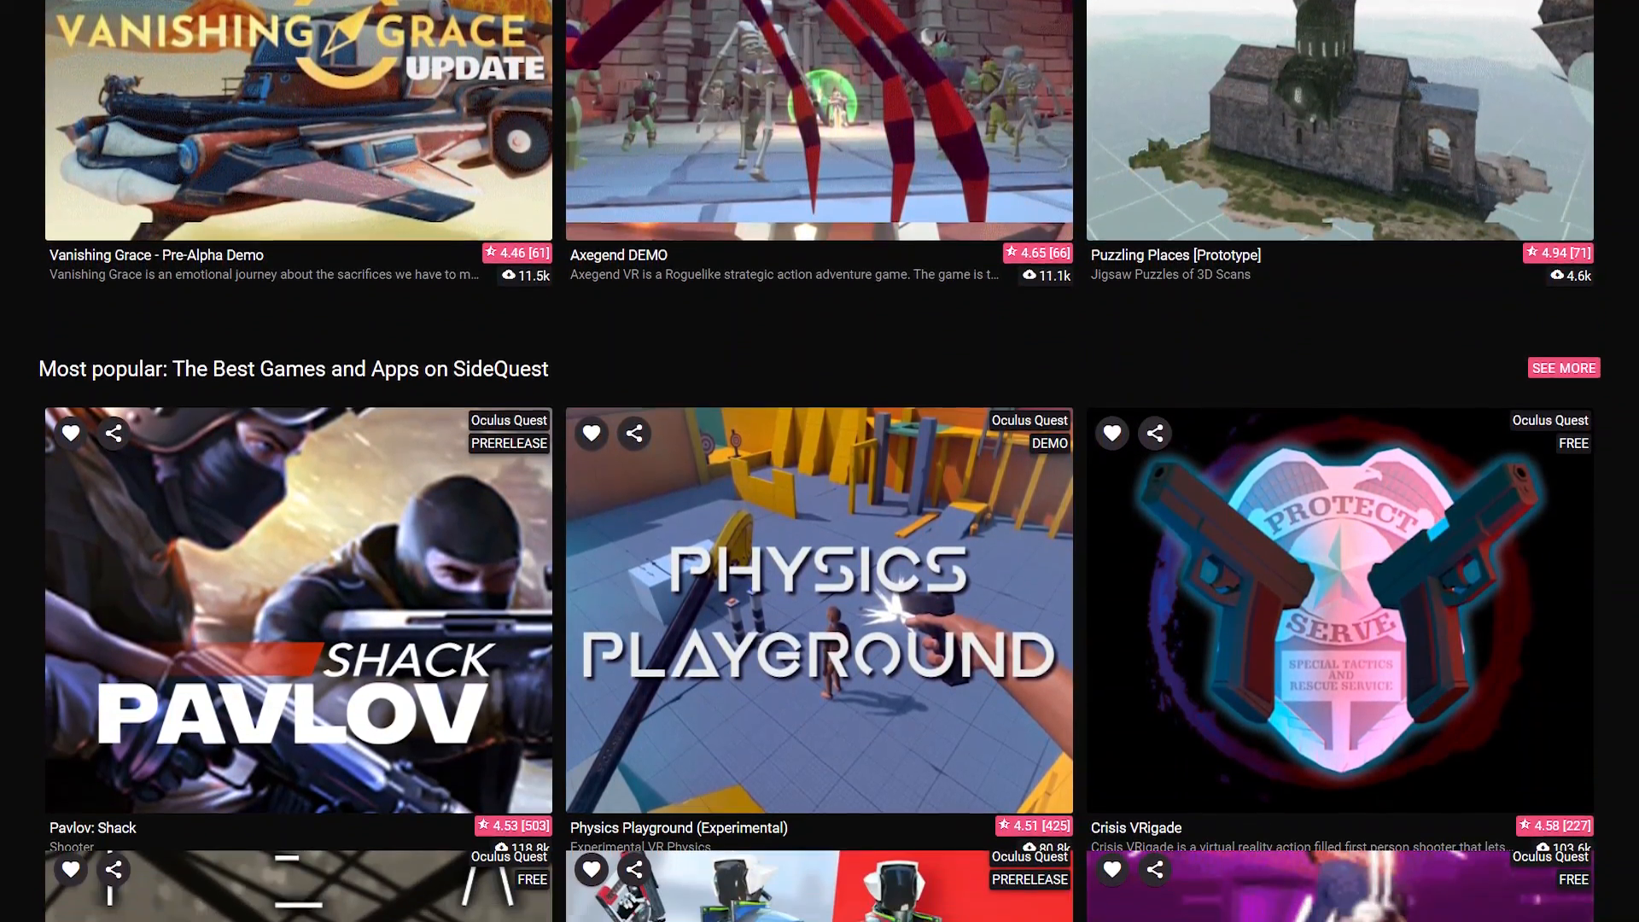
{"action": "scroll", "scroll_direction": "down", "scroll_amount": 3}
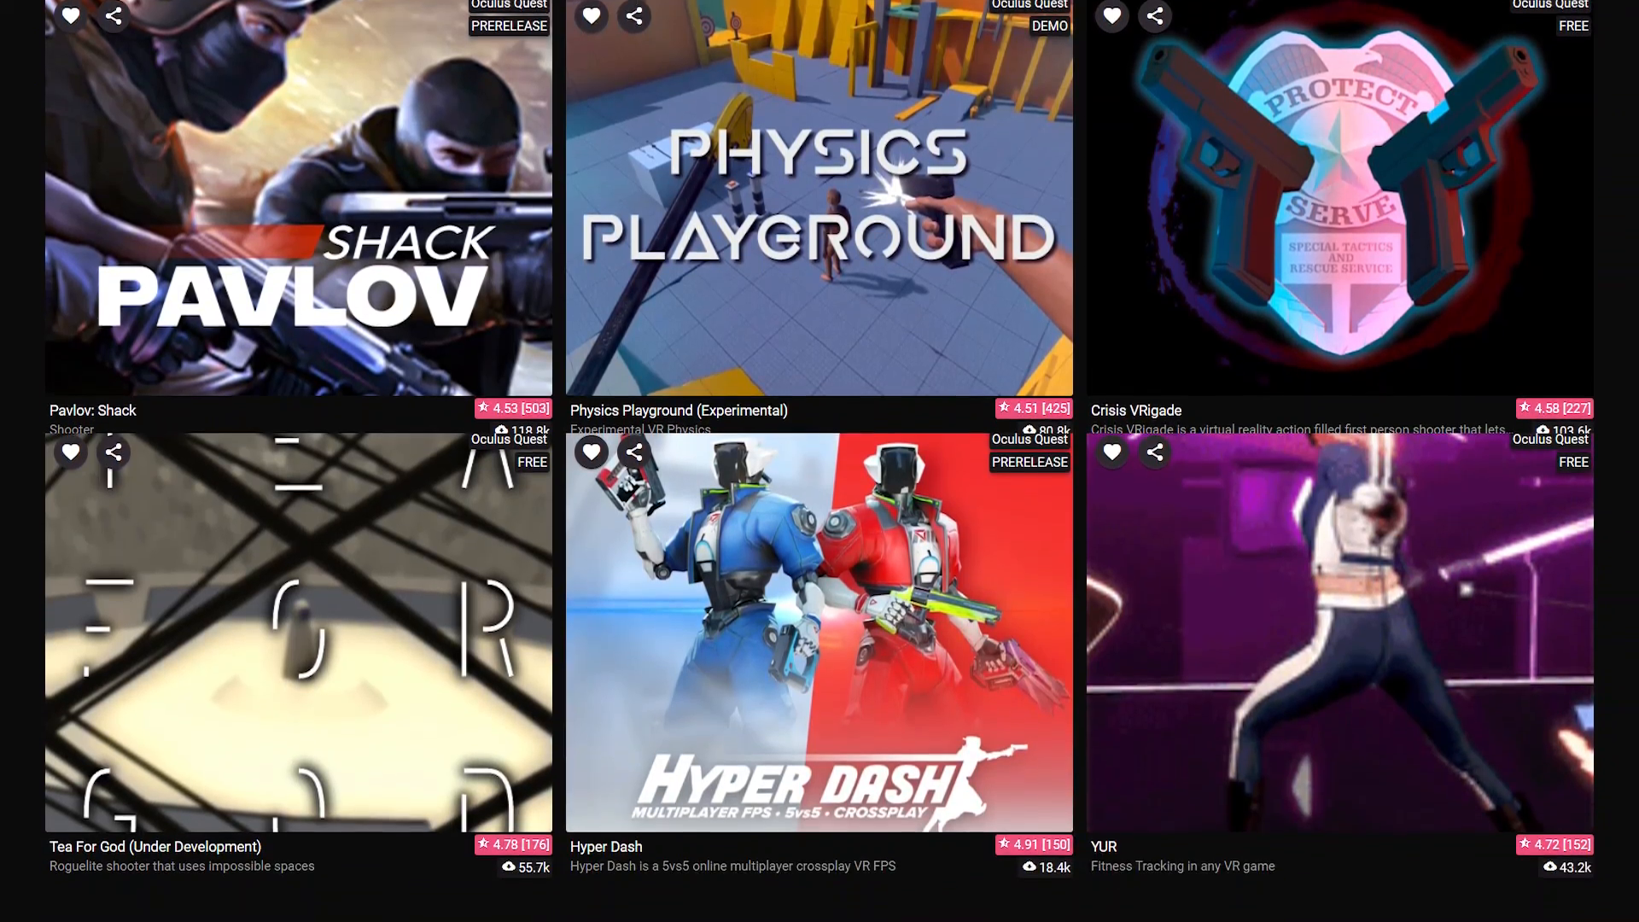
{"action": "scroll", "scroll_direction": "down", "scroll_amount": 3}
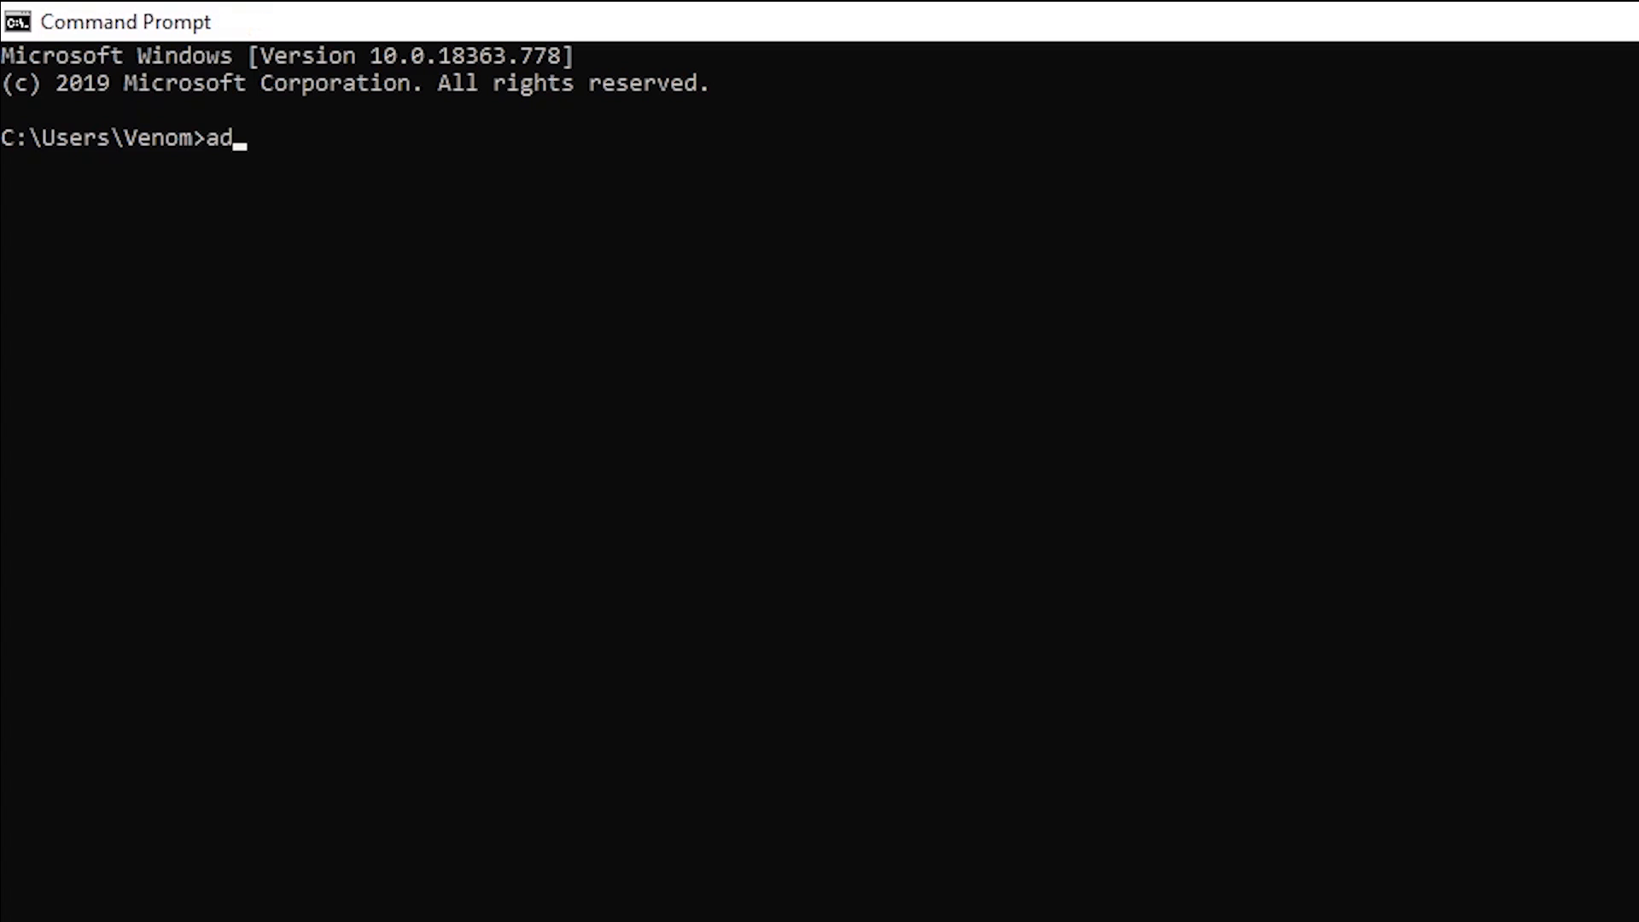
{"action": "type", "text": "b start-server"}
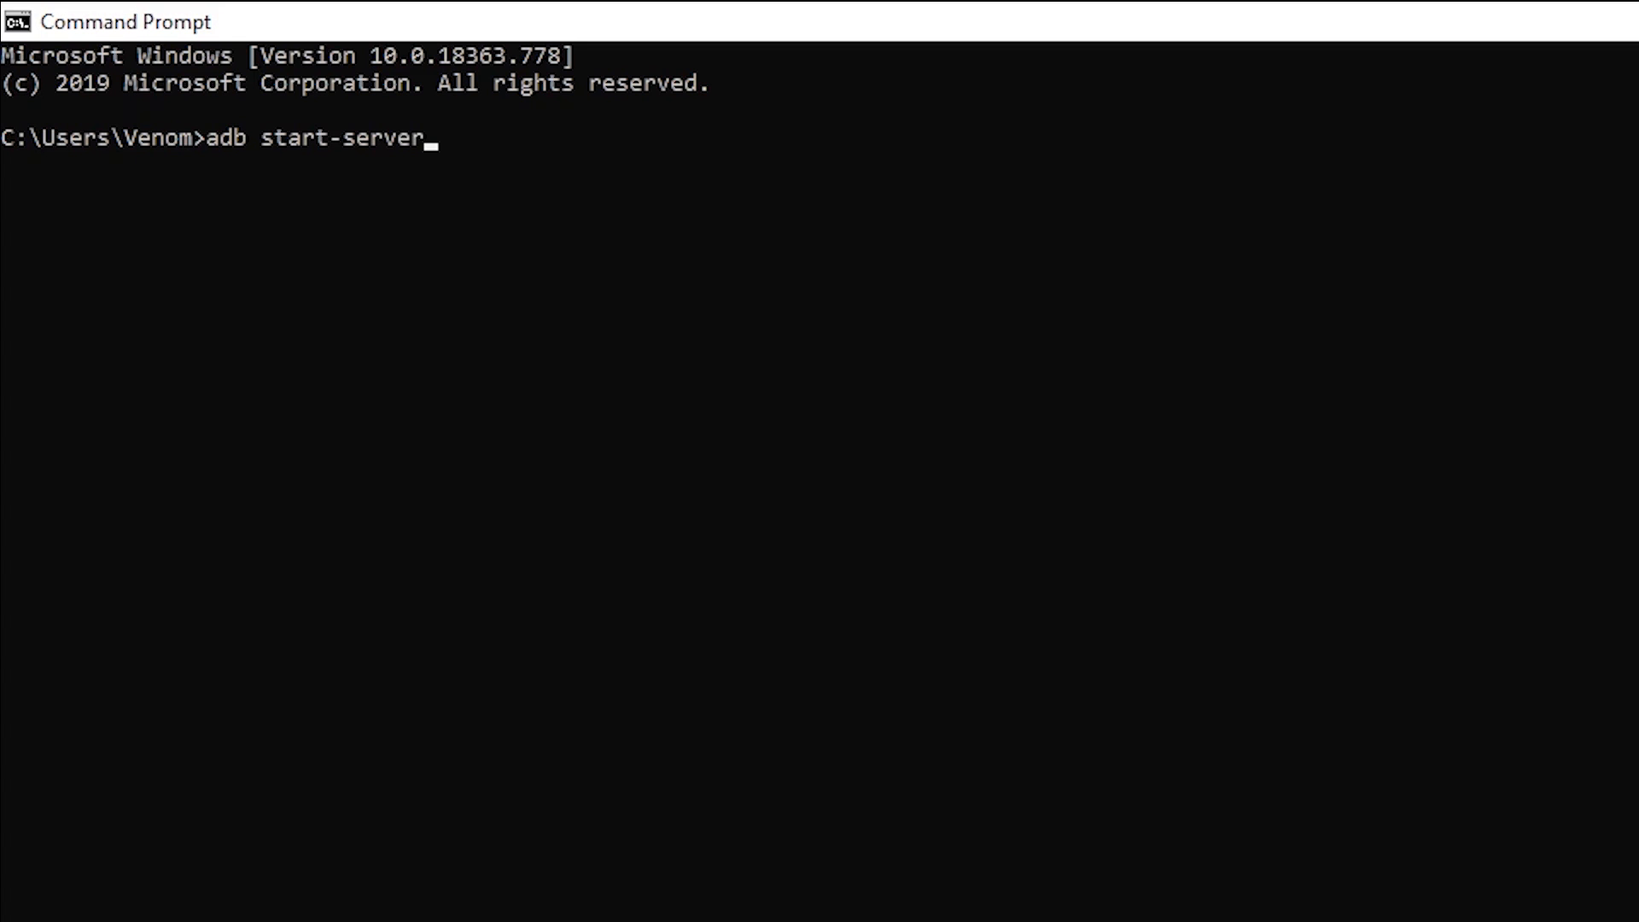
{"action": "type", "text": "adb device"}
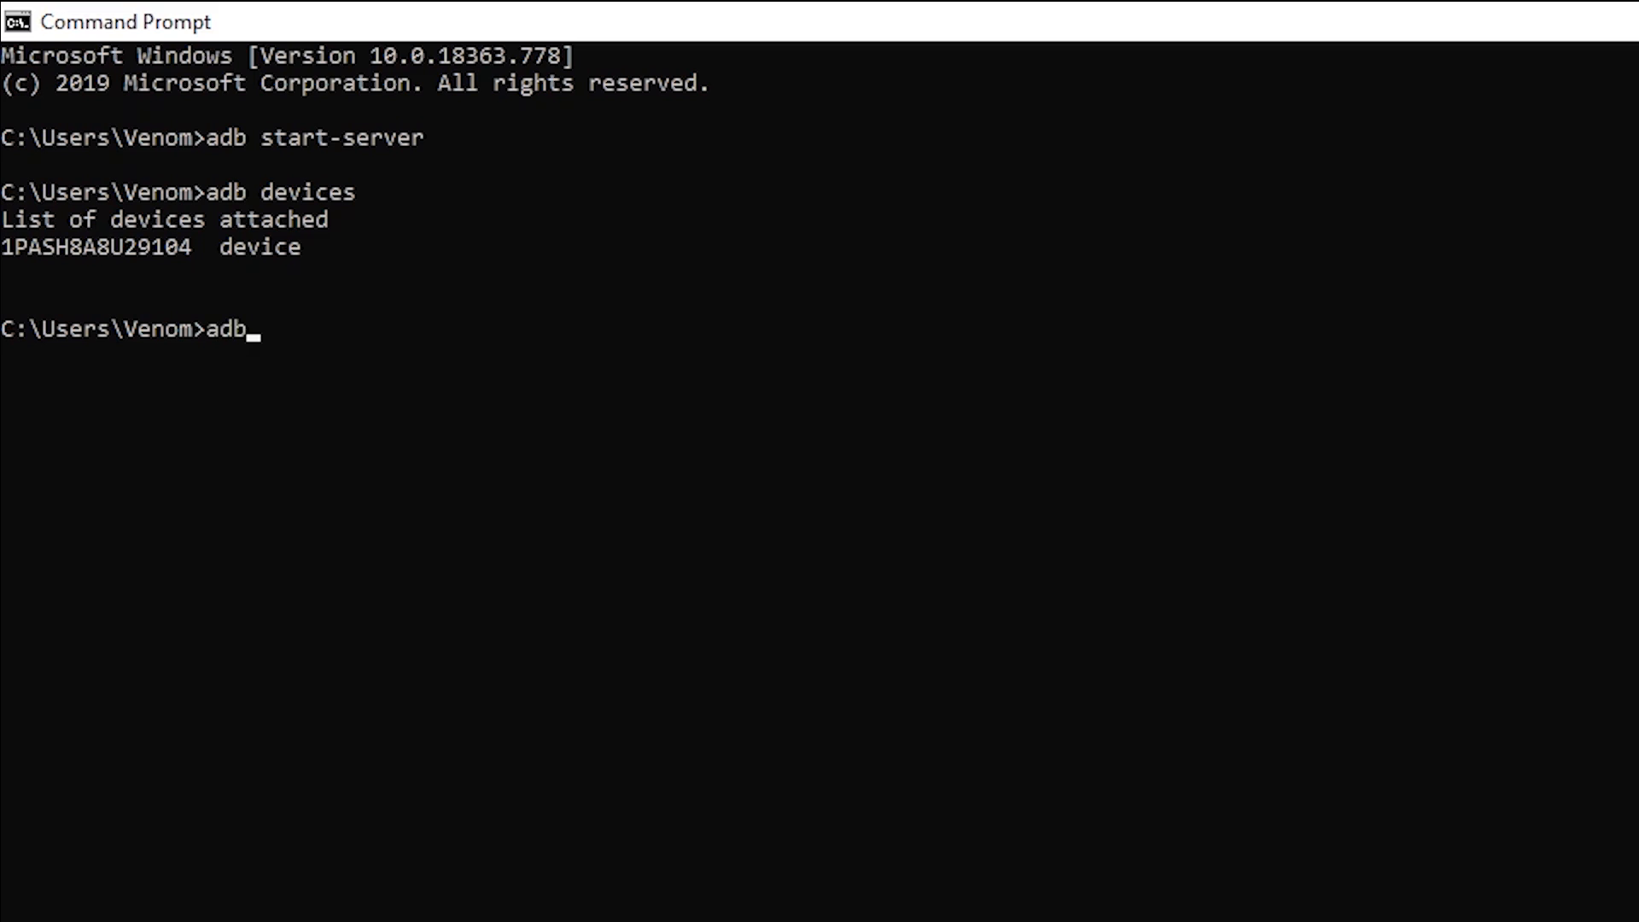
{"action": "type", "text": "install example"}
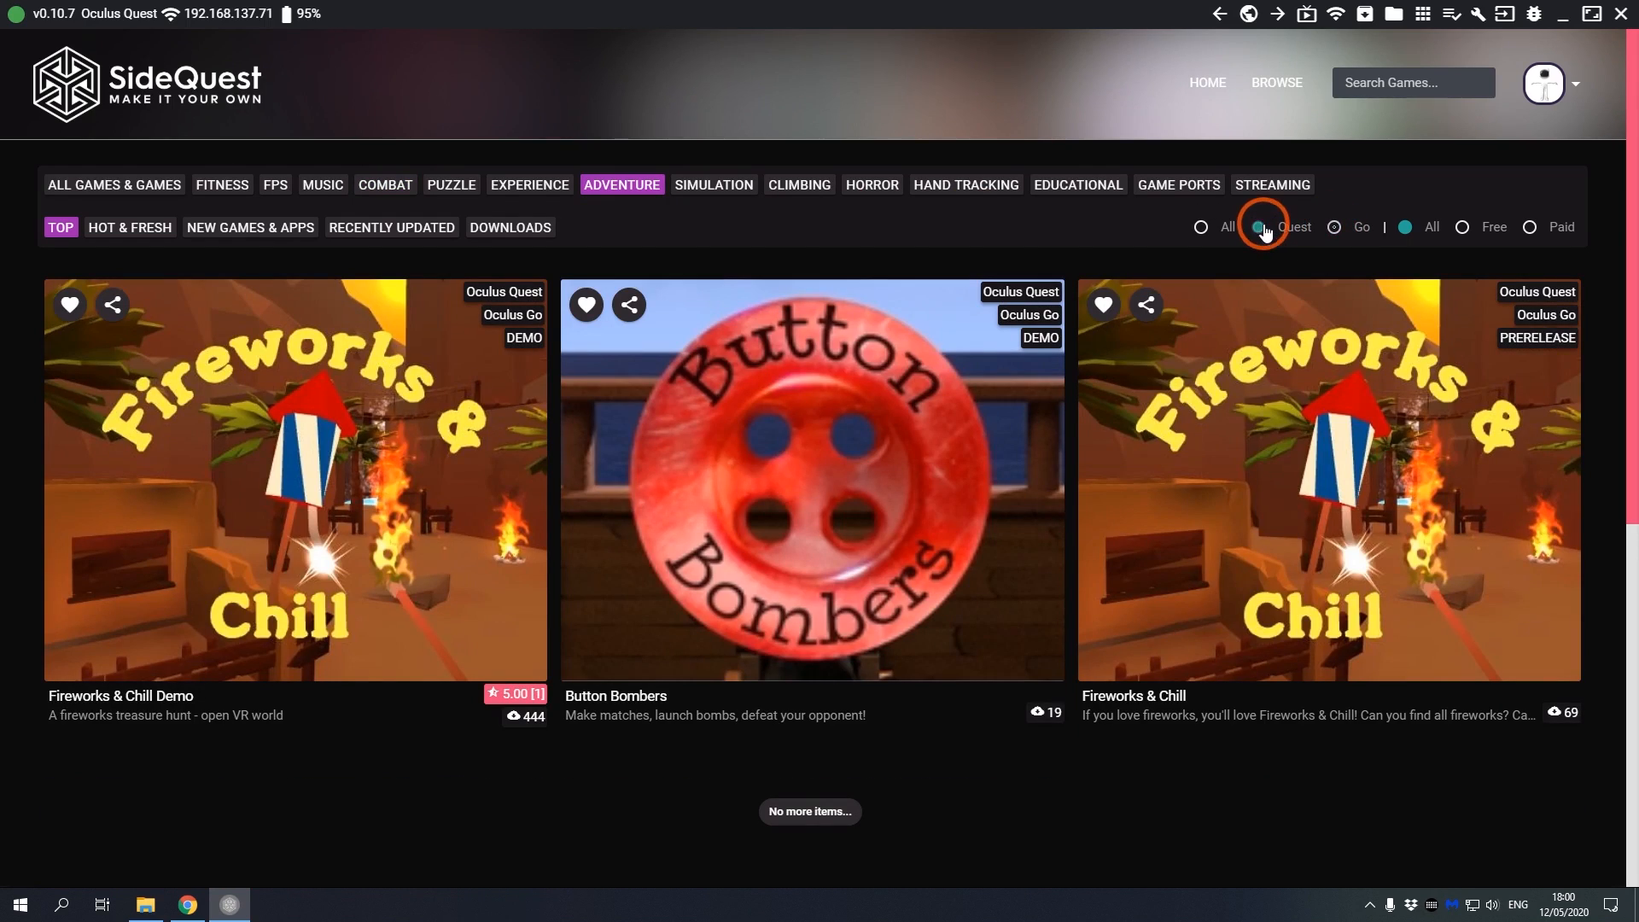
Step: Filter the SideQuest game list to Quest titles and scroll to the Attack on Quest tile
{"action": "left_click", "coordinate": [1263, 227]}
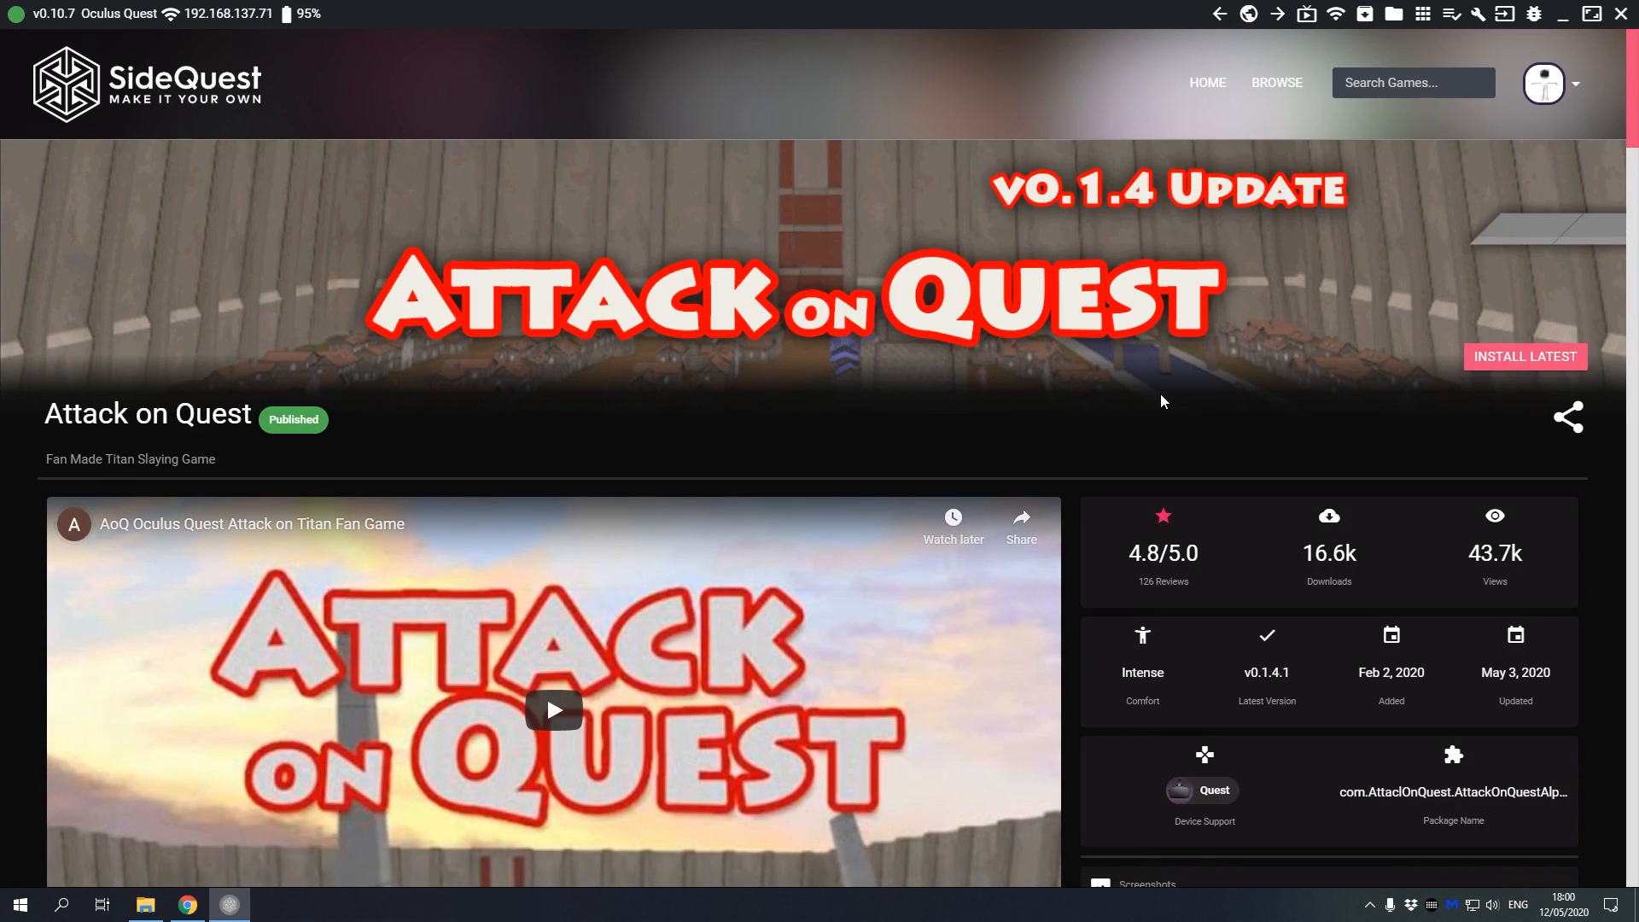
{"action": "scroll", "scroll_direction": "down", "scroll_amount": 3}
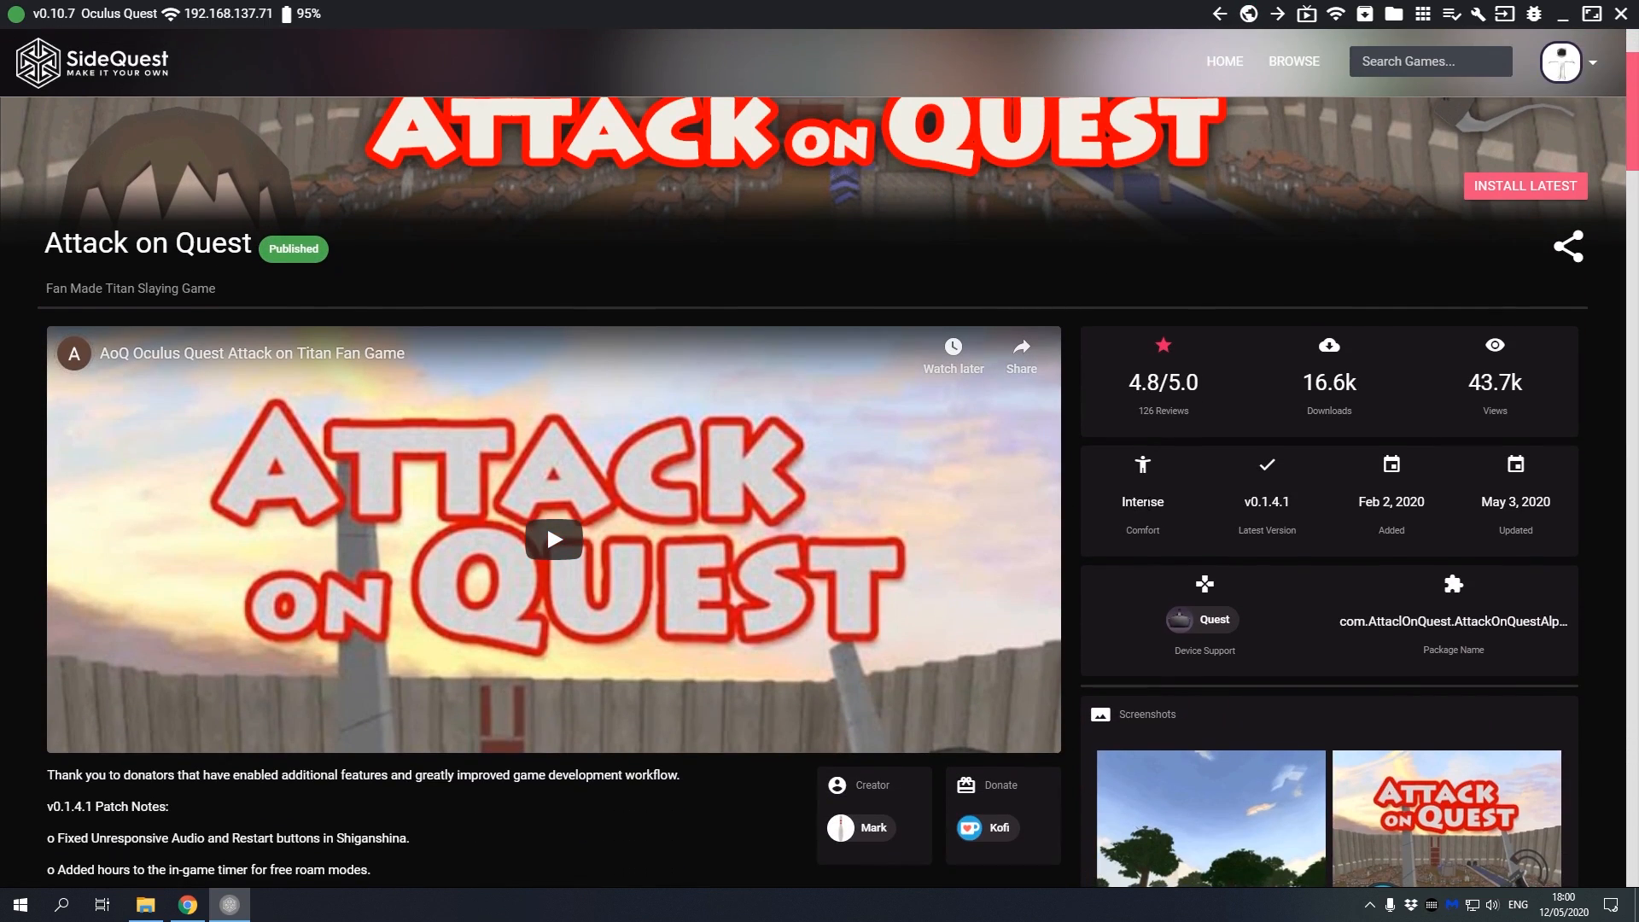
{"action": "scroll", "scroll_direction": "down", "scroll_amount": 3}
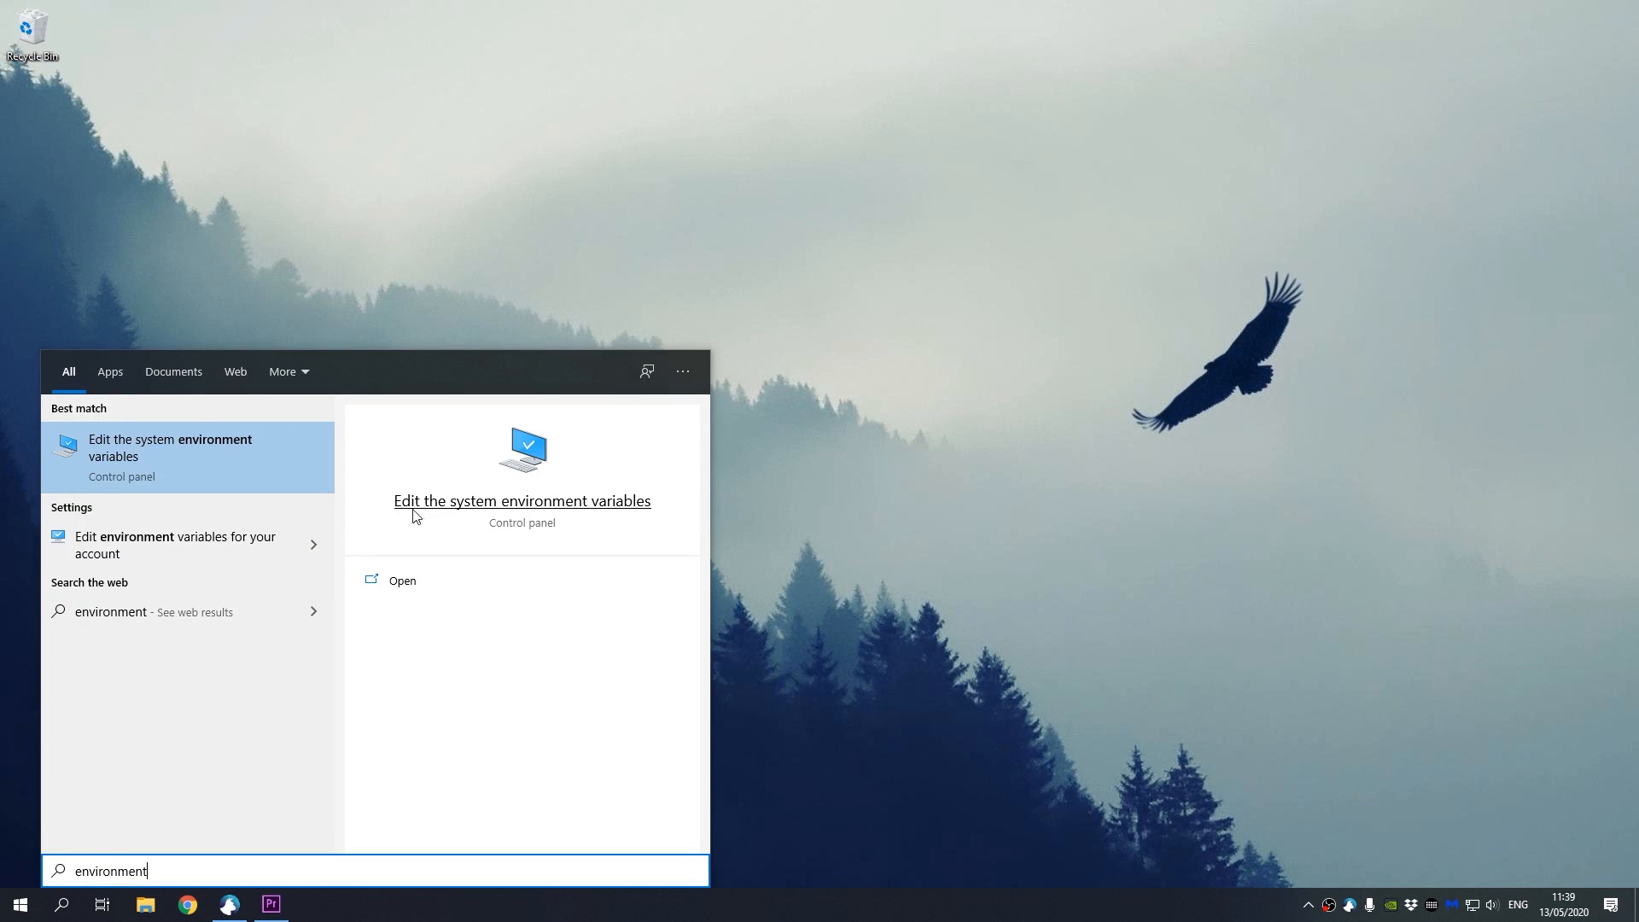
Step: Open 'Edit the system environment variables' from the Windows search results
{"action": "left_click", "coordinate": [520, 500]}
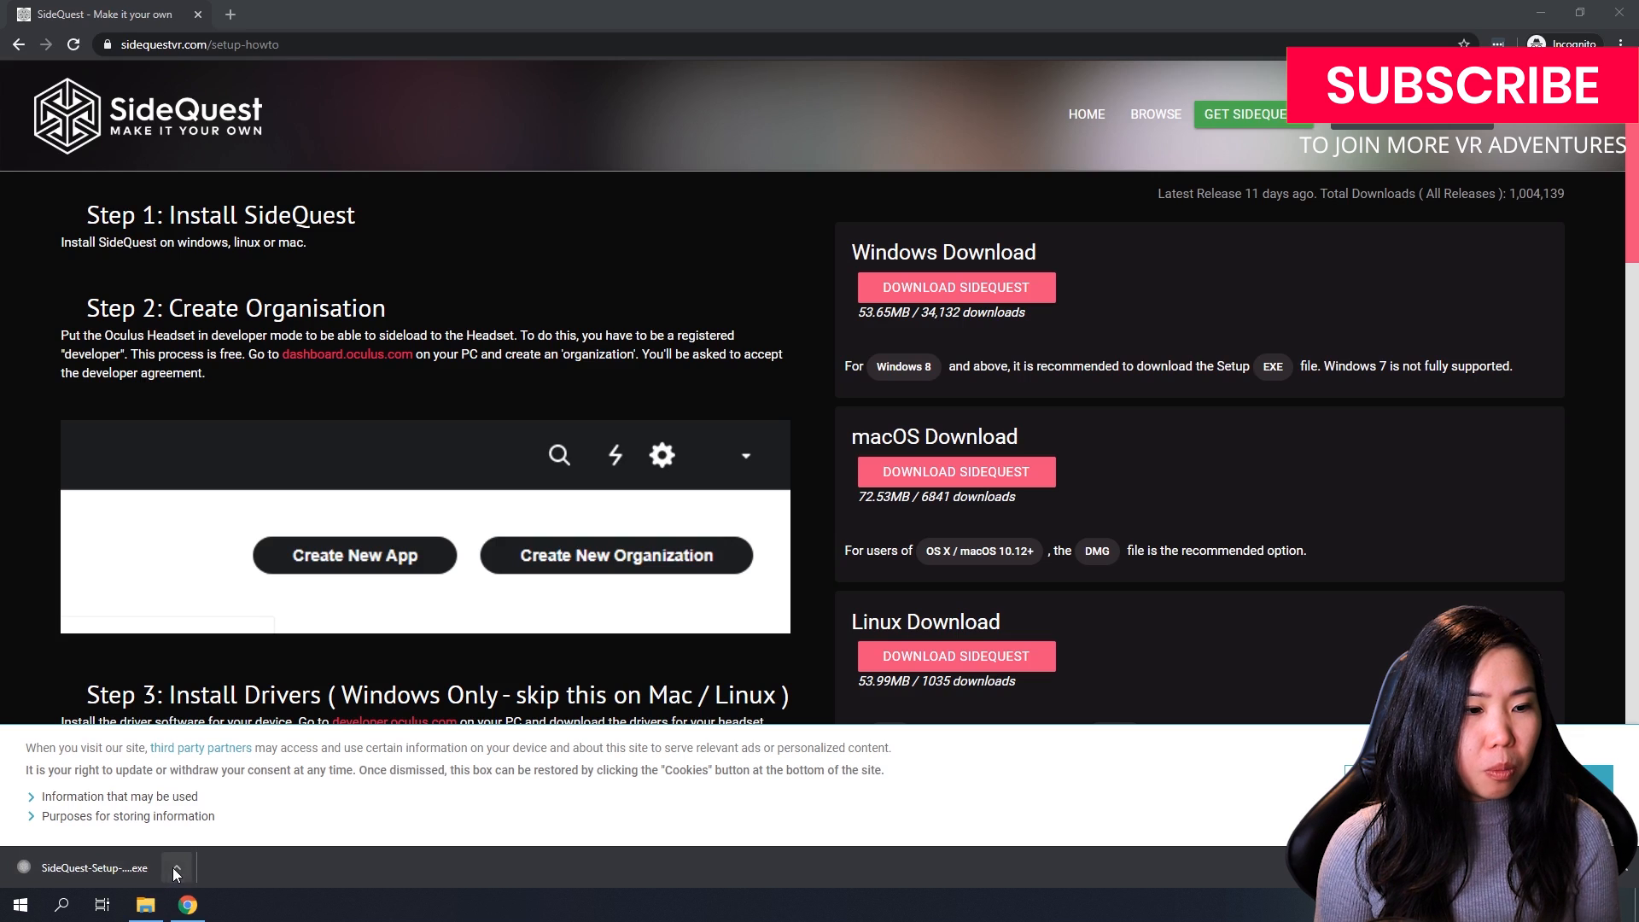
Step: Run the downloaded SideQuest Setup exe, install into the default folder and finish the setup
{"action": "left_click", "coordinate": [174, 872]}
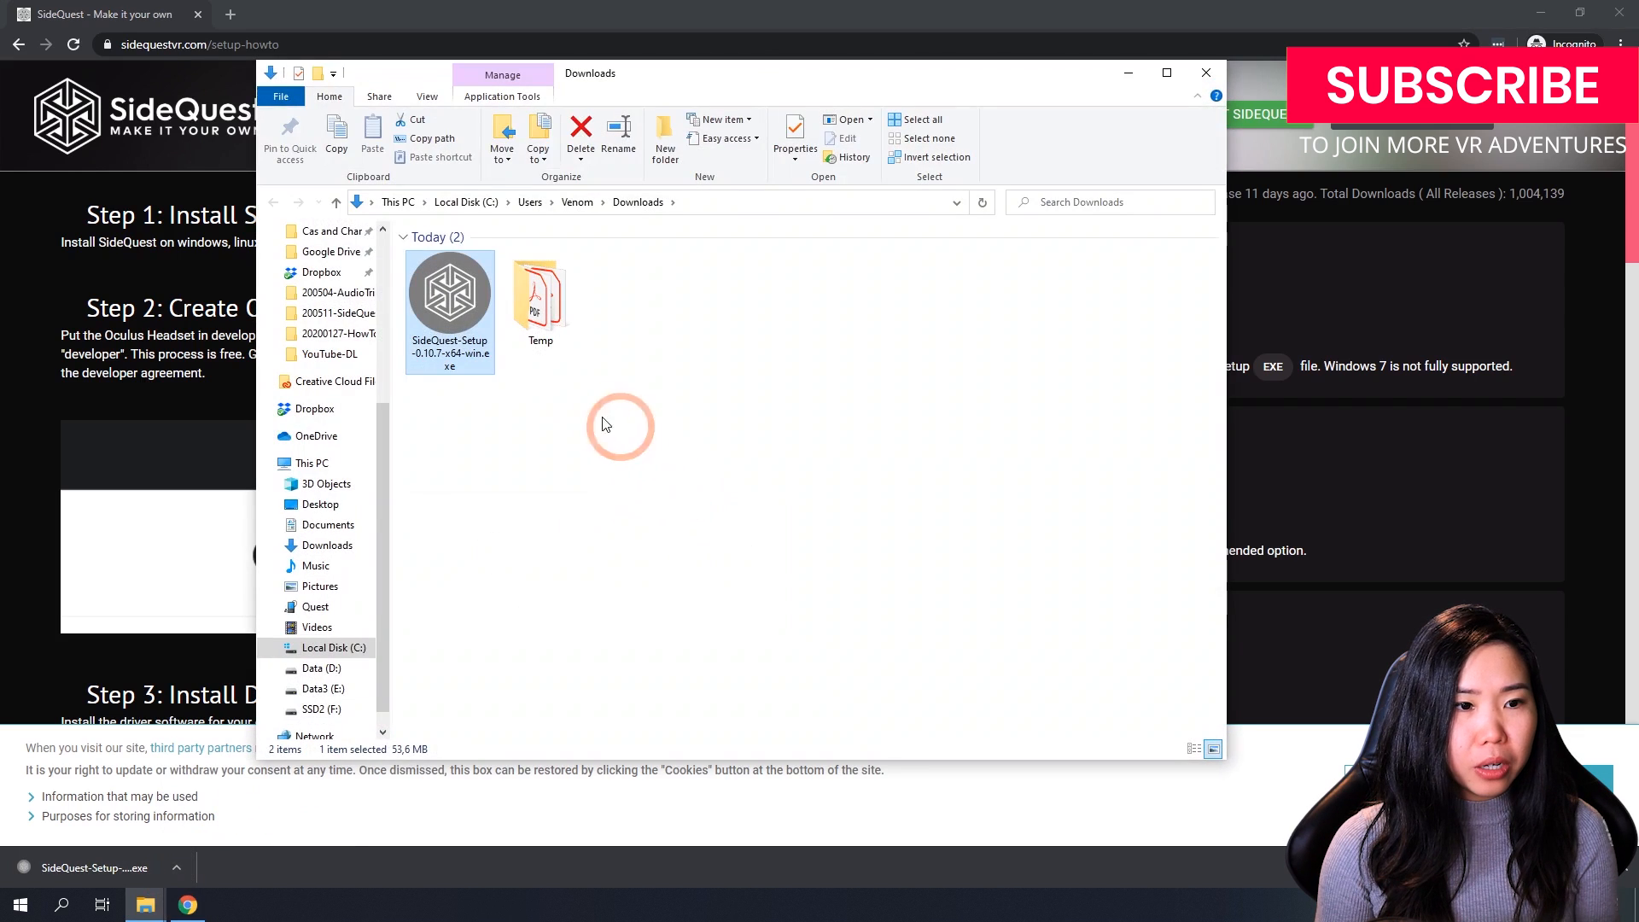
{"action": "left_click", "coordinate": [449, 292]}
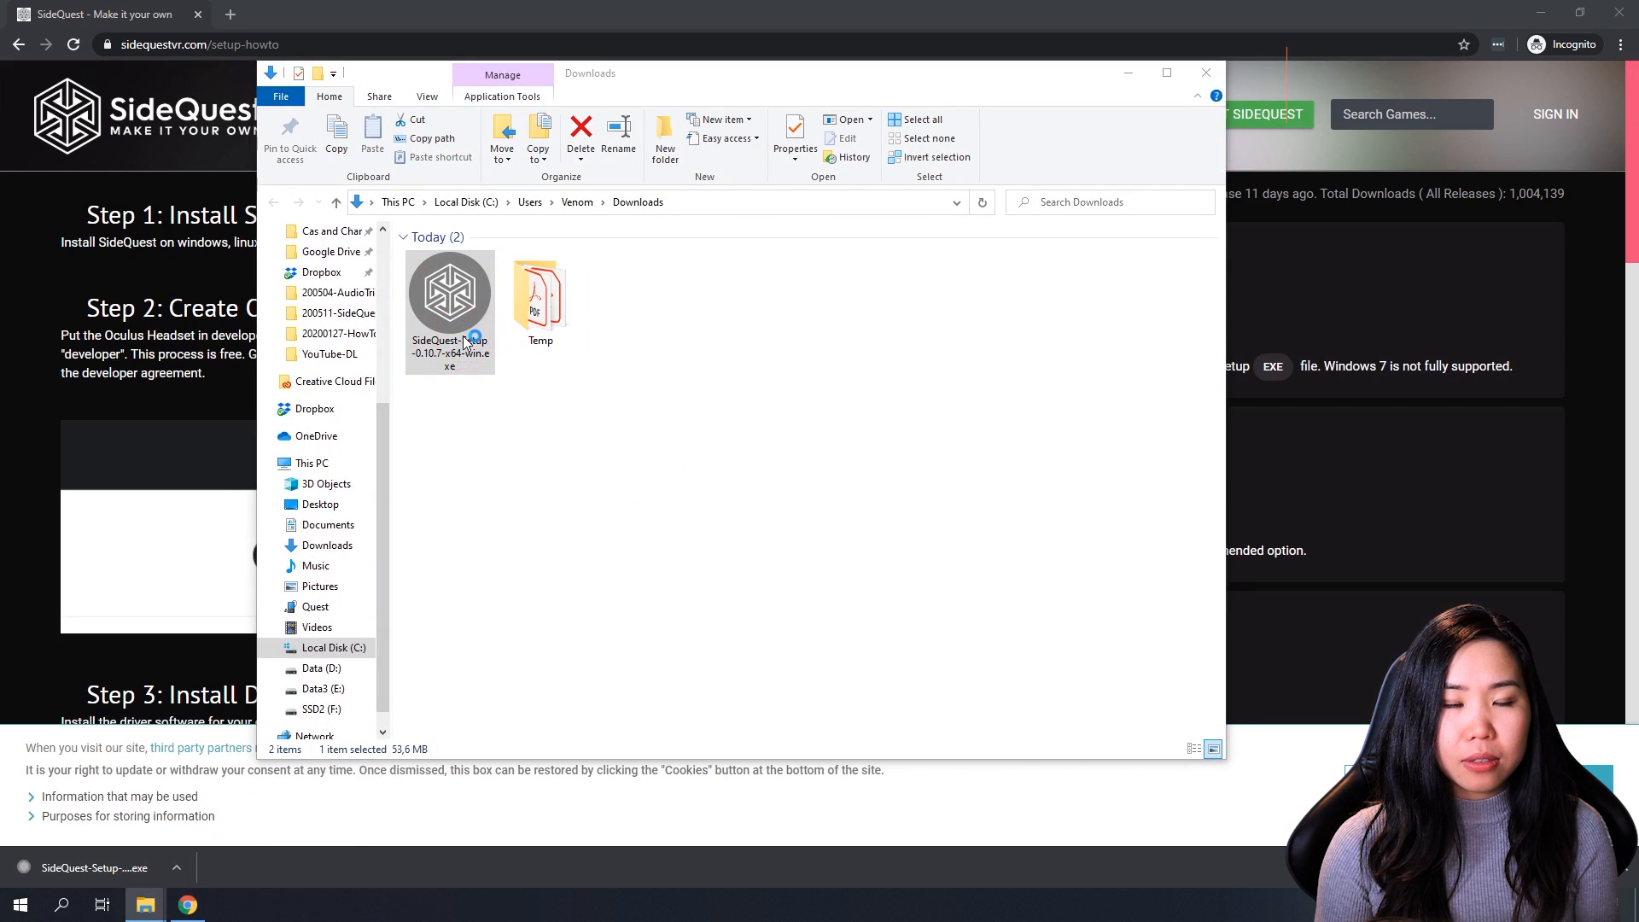
{"action": "double_click", "coordinate": [449, 290]}
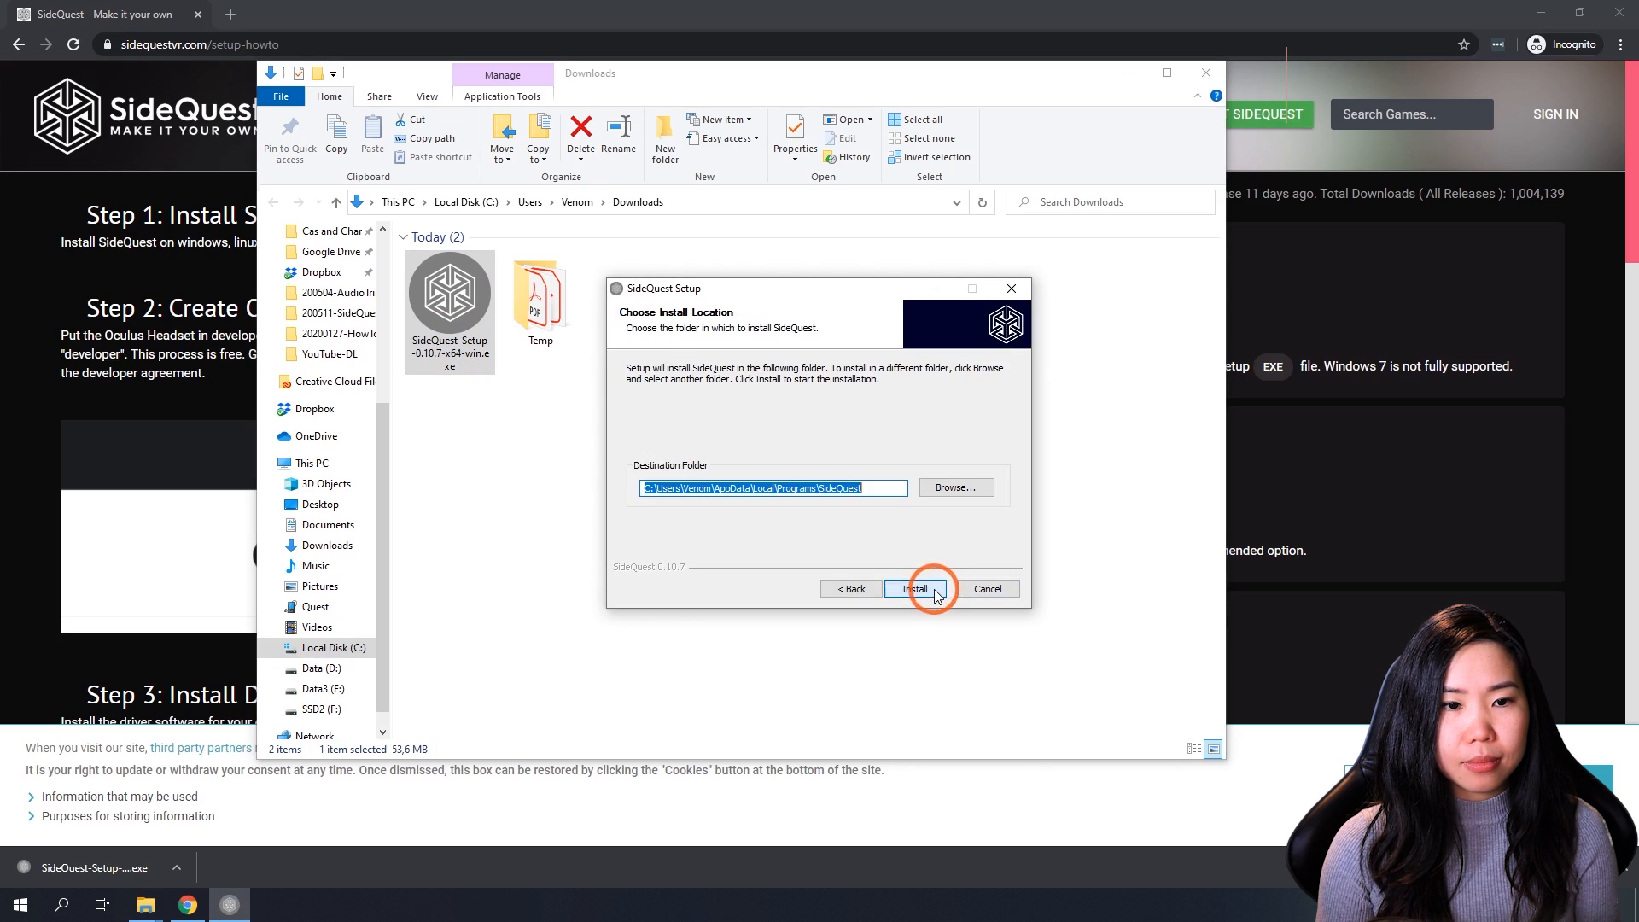
{"action": "left_click", "coordinate": [913, 589]}
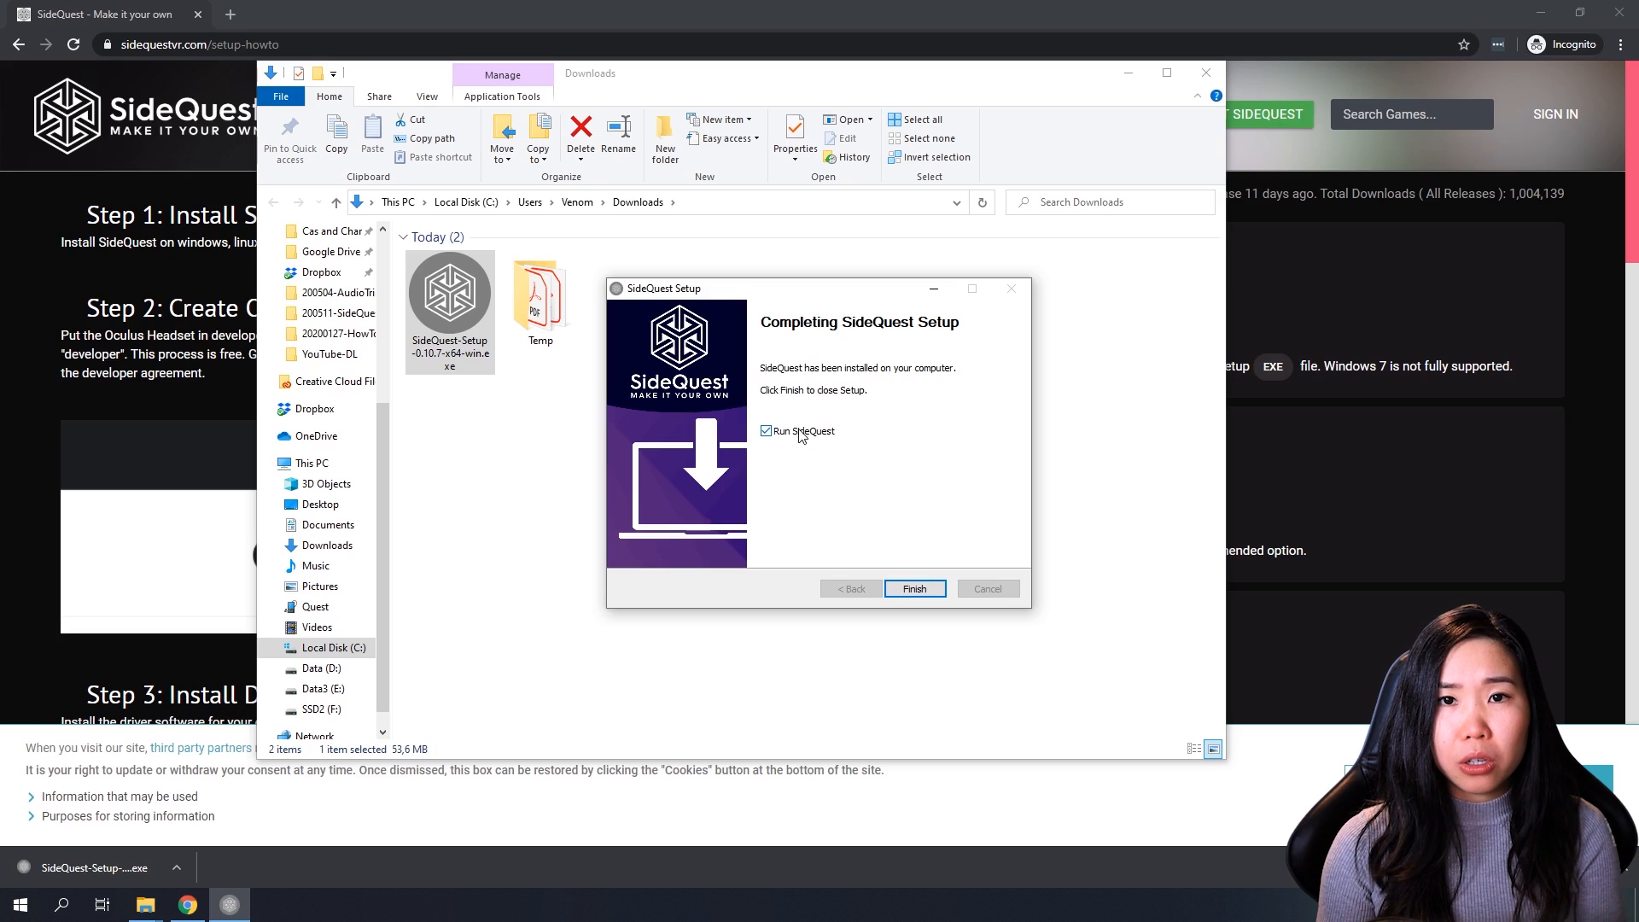
{"action": "left_click", "coordinate": [767, 430]}
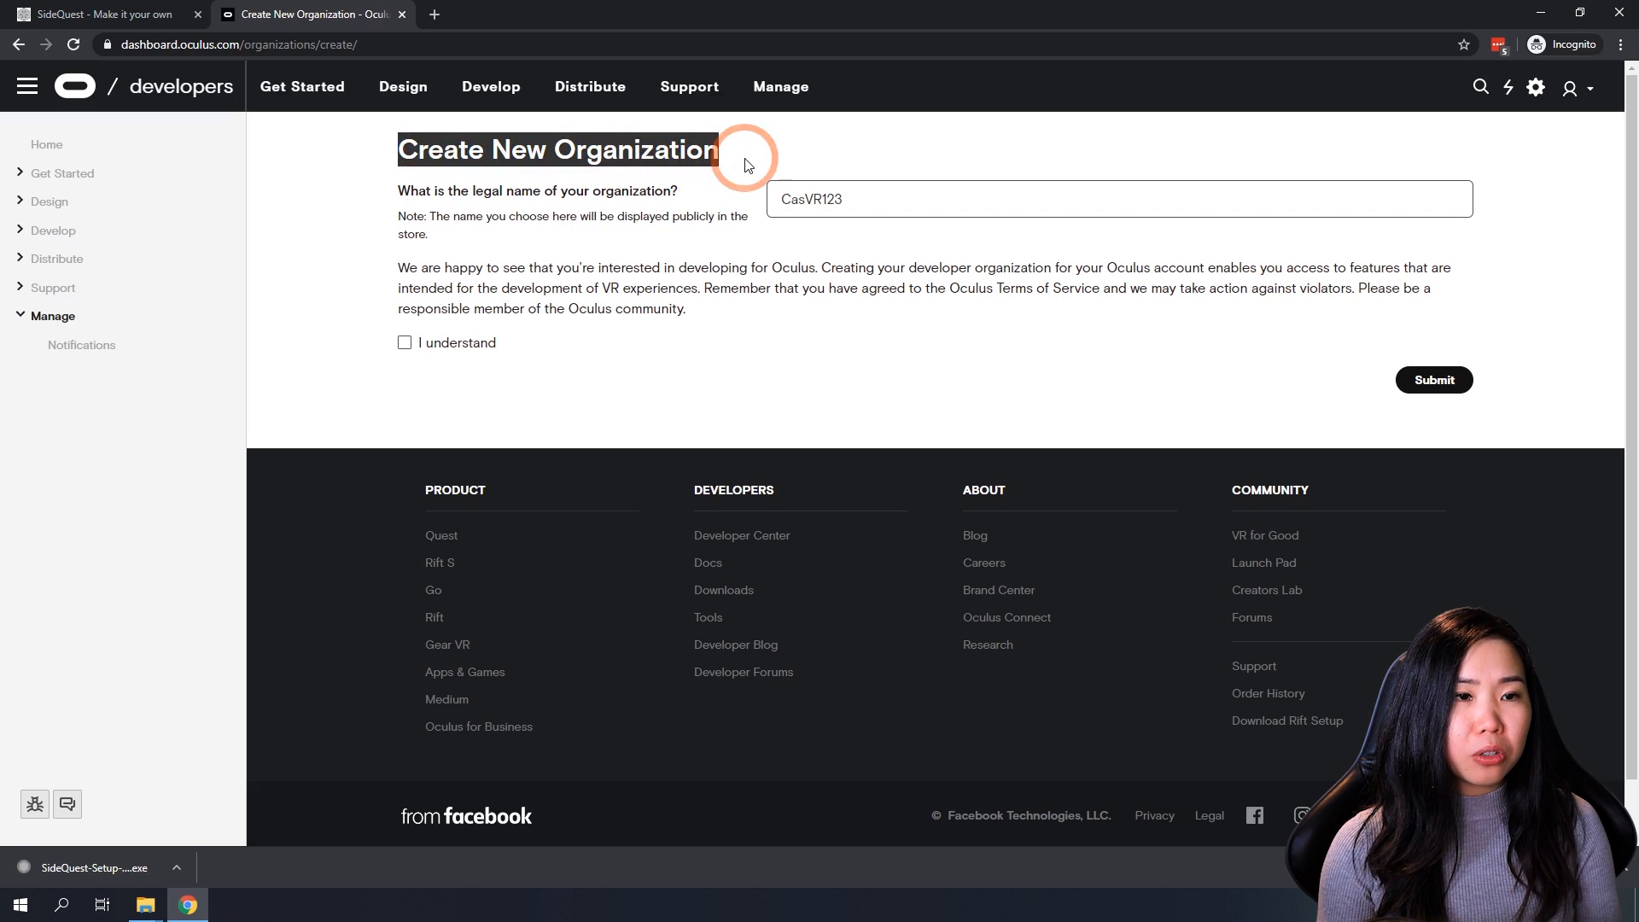
Step: Create the CasVR123 organization, acknowledging the terms and agreeing to the developer NDA
{"action": "left_click", "coordinate": [874, 198]}
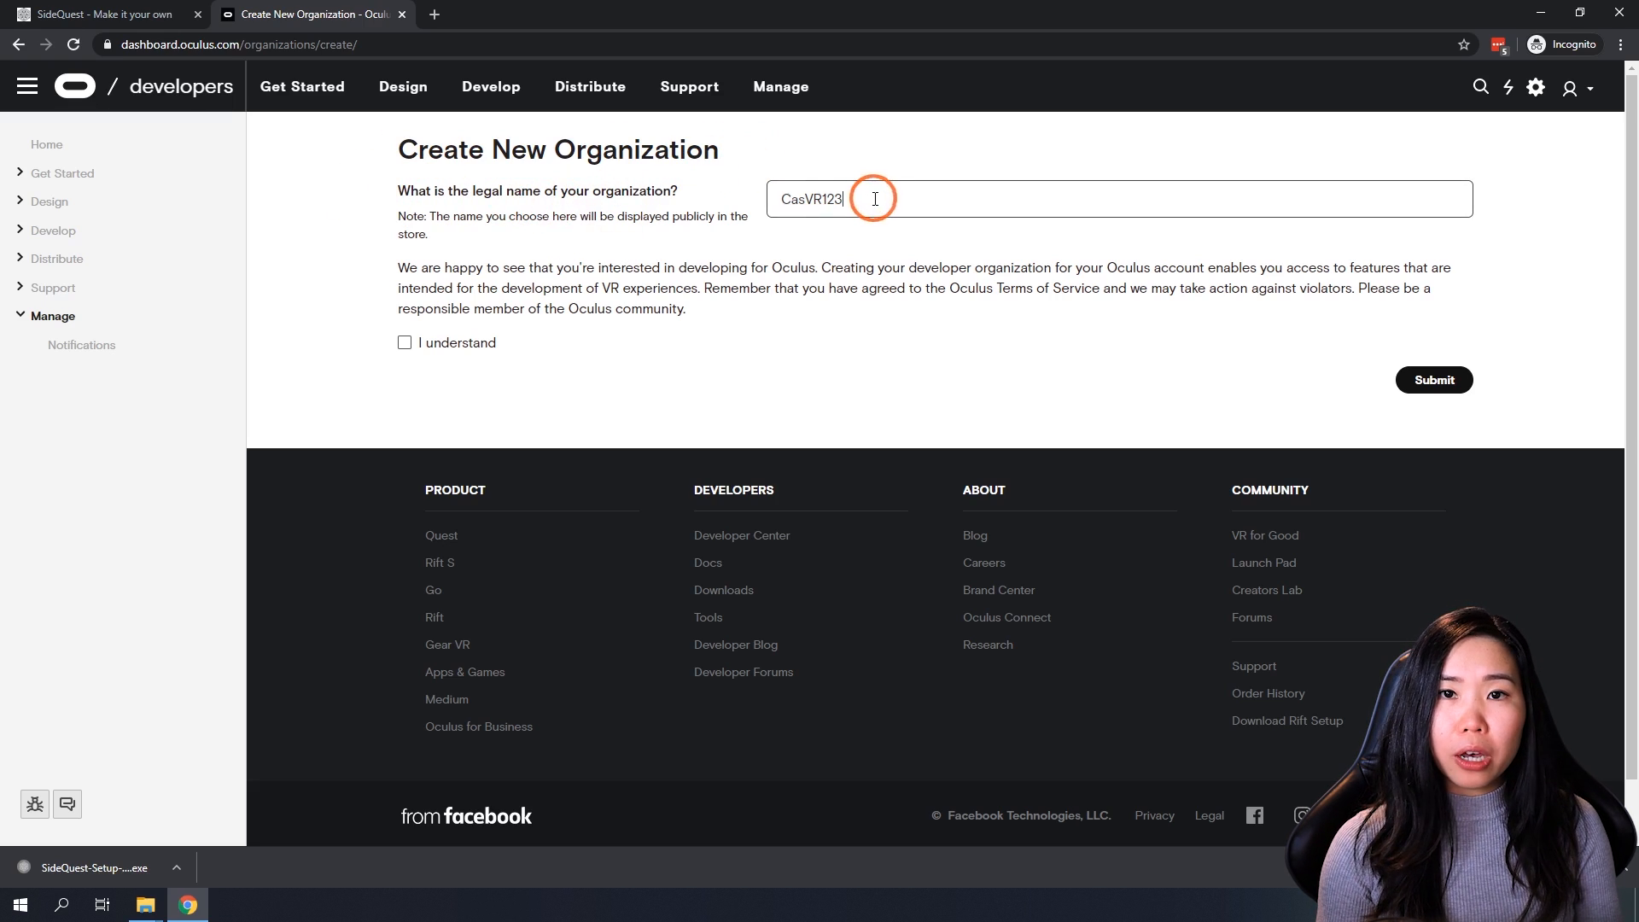
{"action": "mouse_move", "coordinate": [439, 347]}
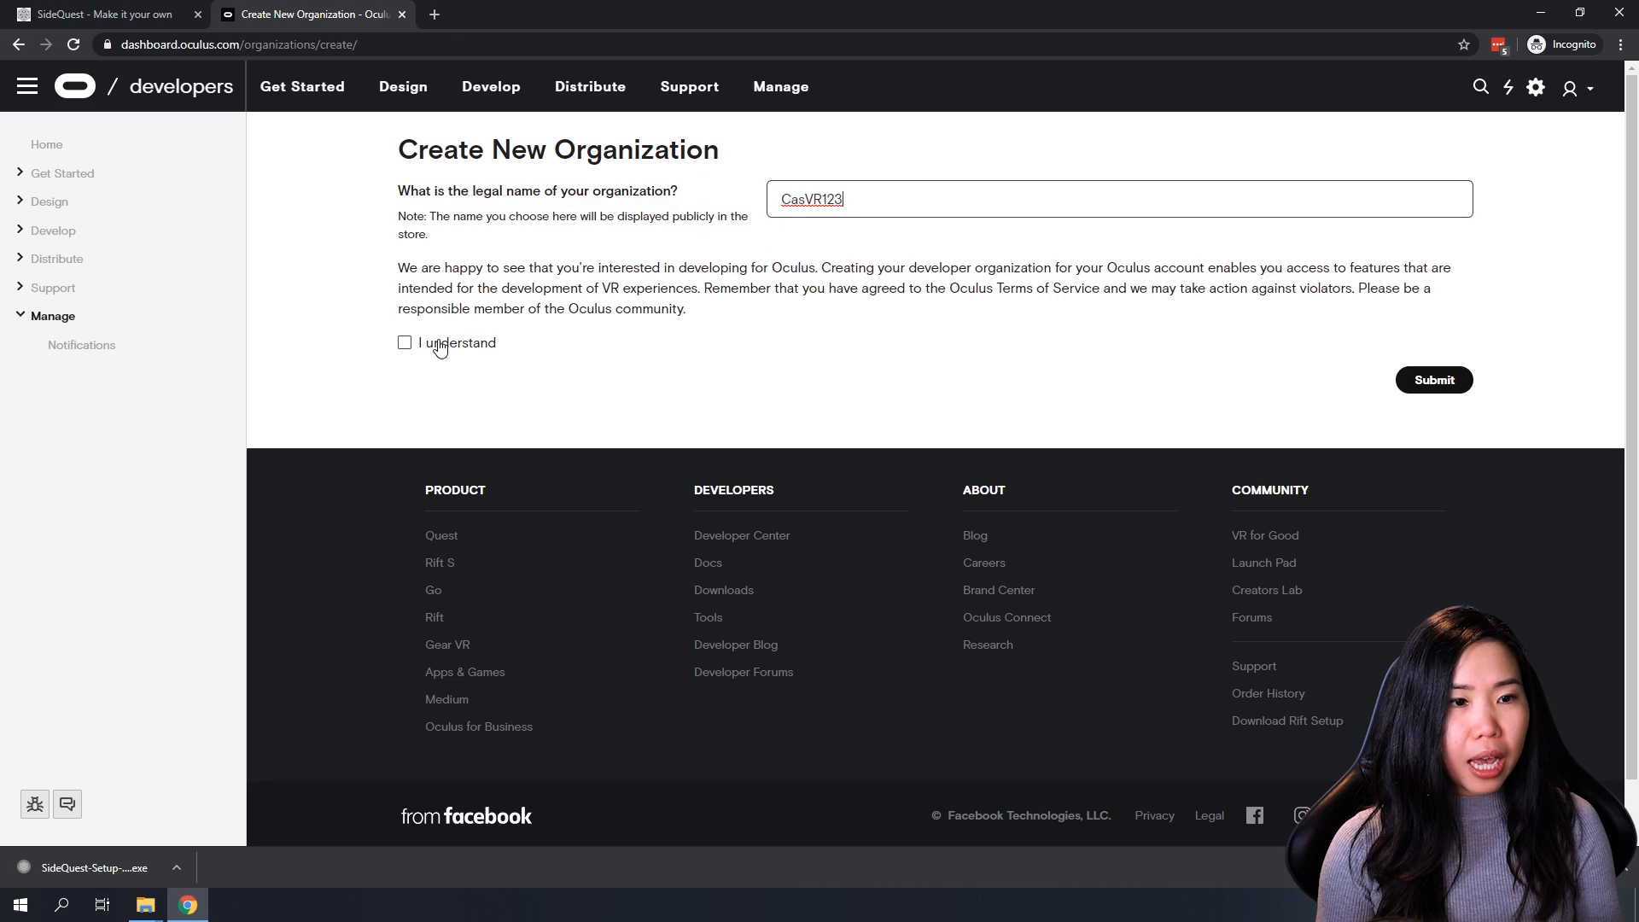
{"action": "left_click", "coordinate": [405, 343]}
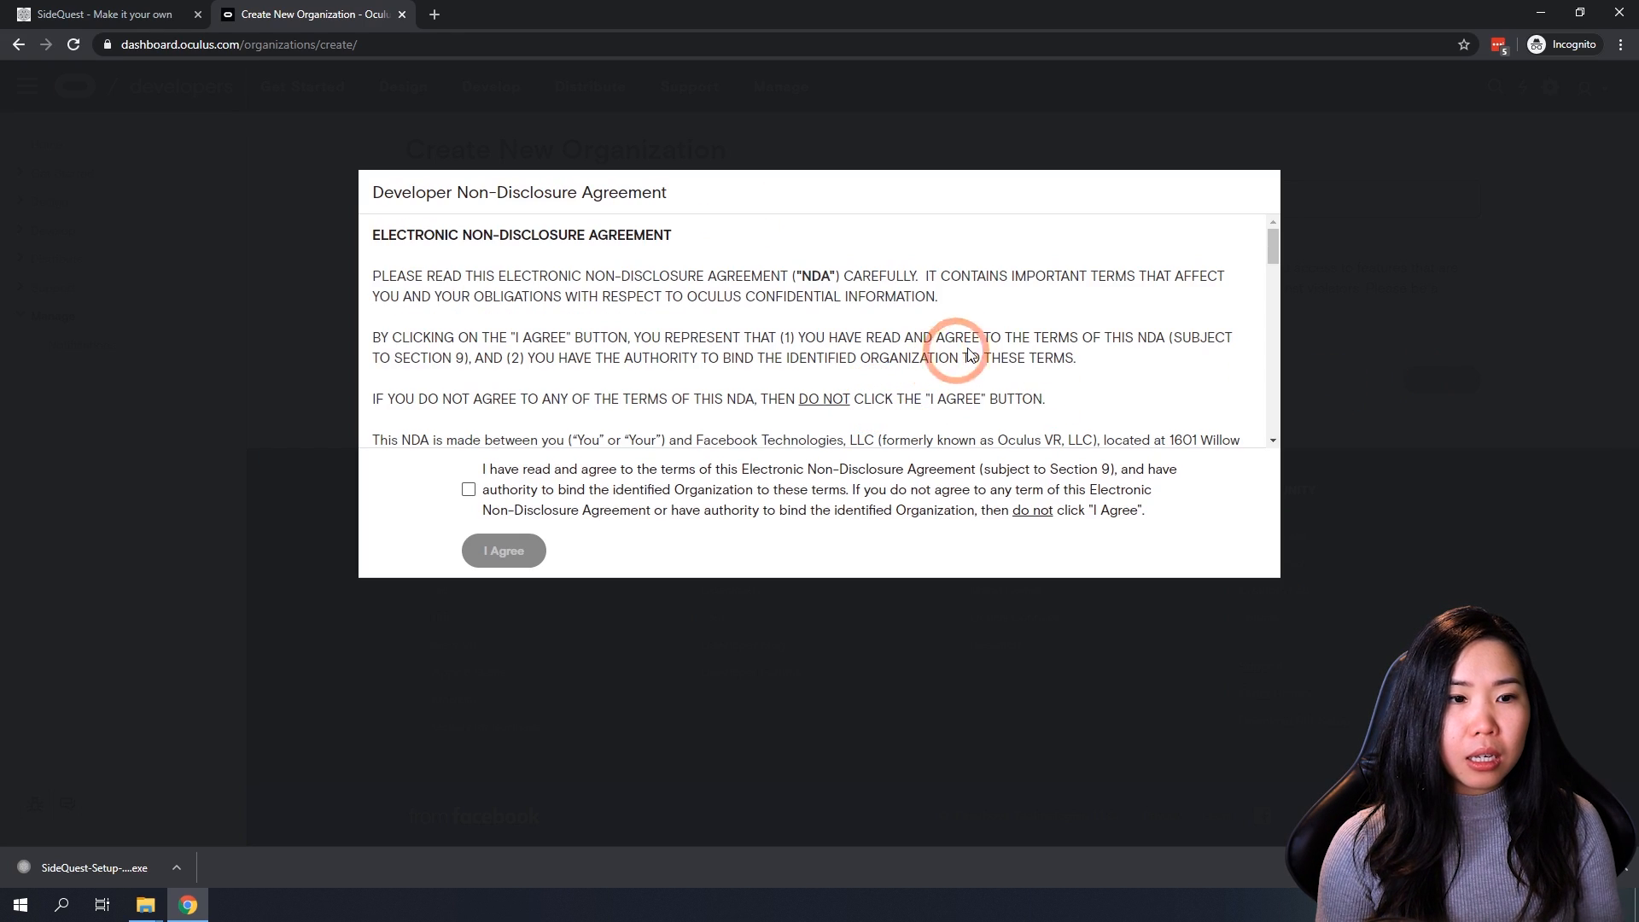
{"action": "left_click", "coordinate": [468, 489]}
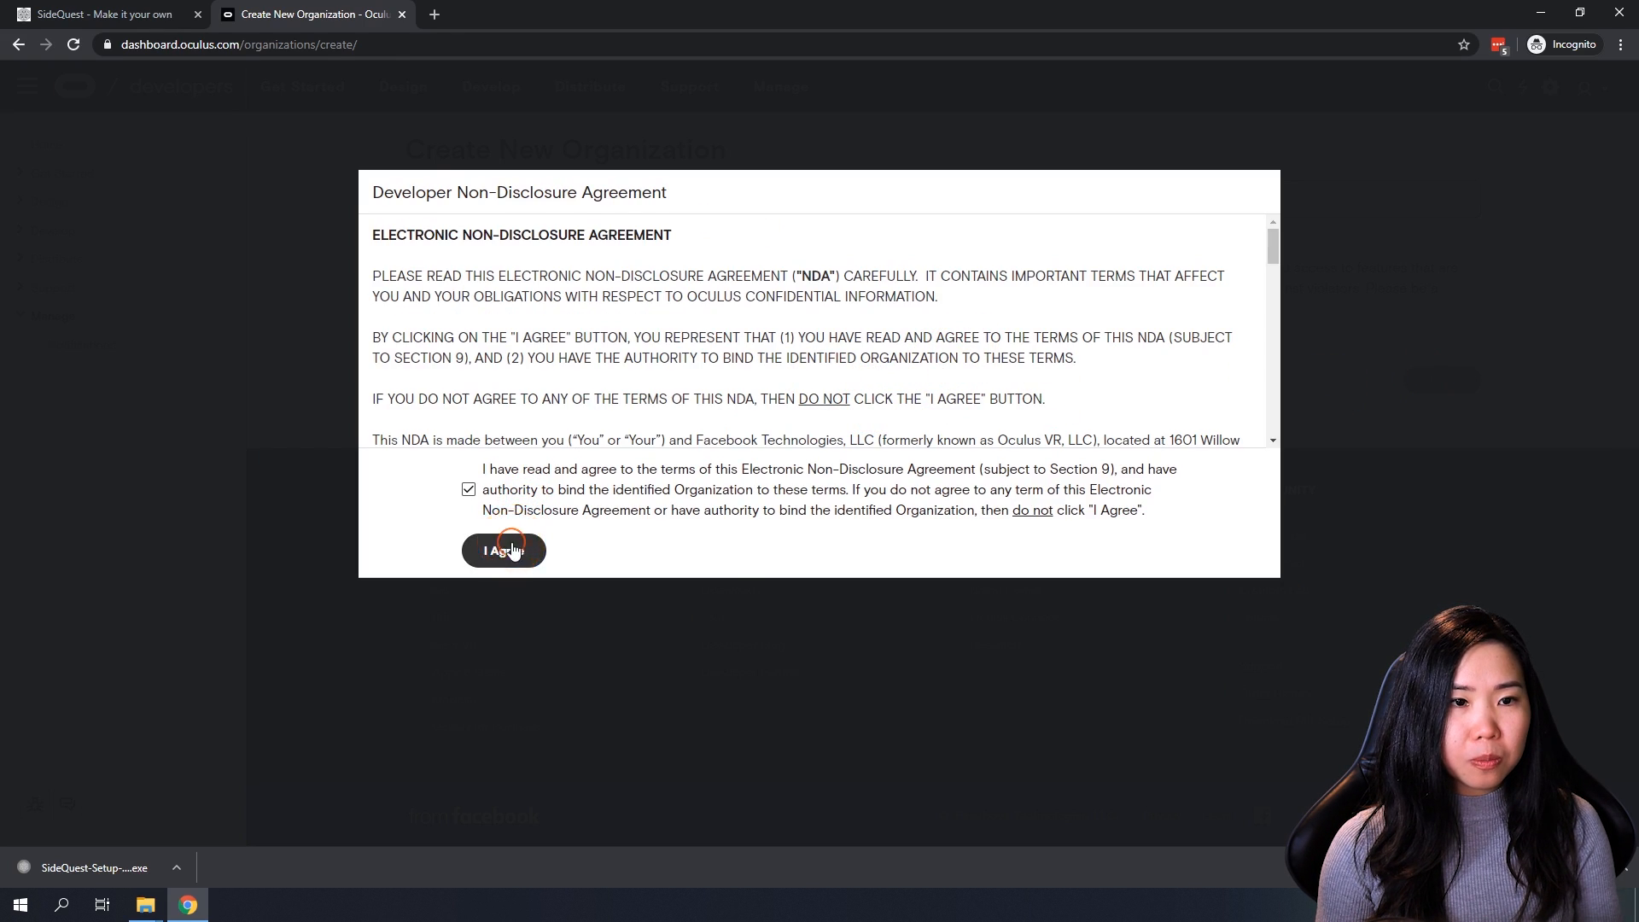
{"action": "left_click", "coordinate": [502, 551]}
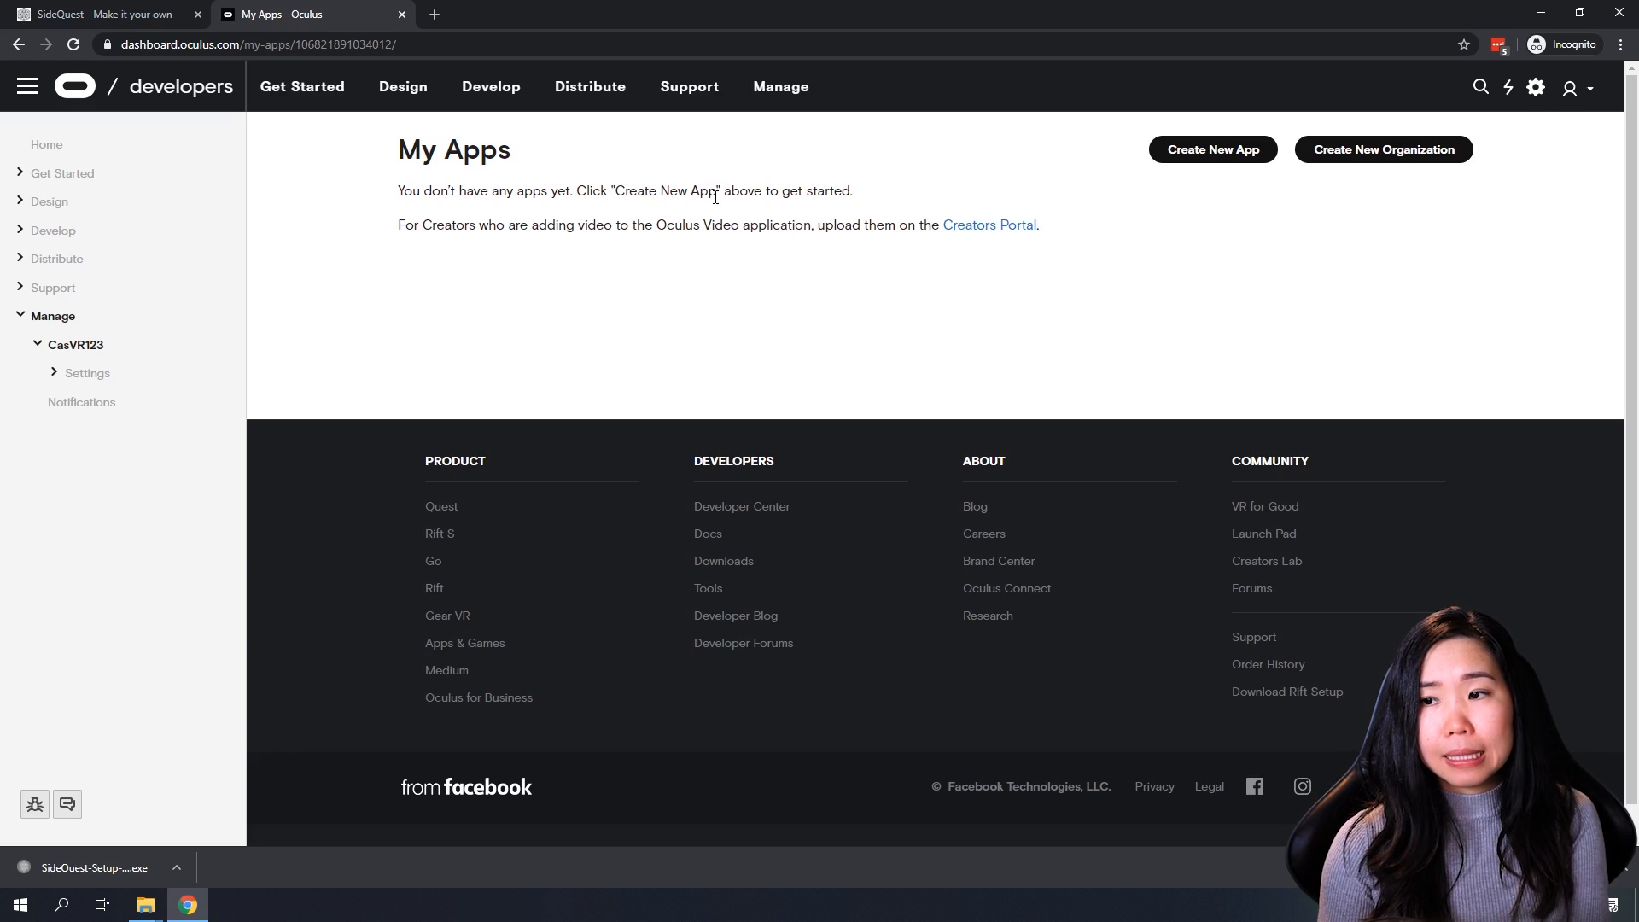
{"action": "mouse_move", "coordinate": [714, 212]}
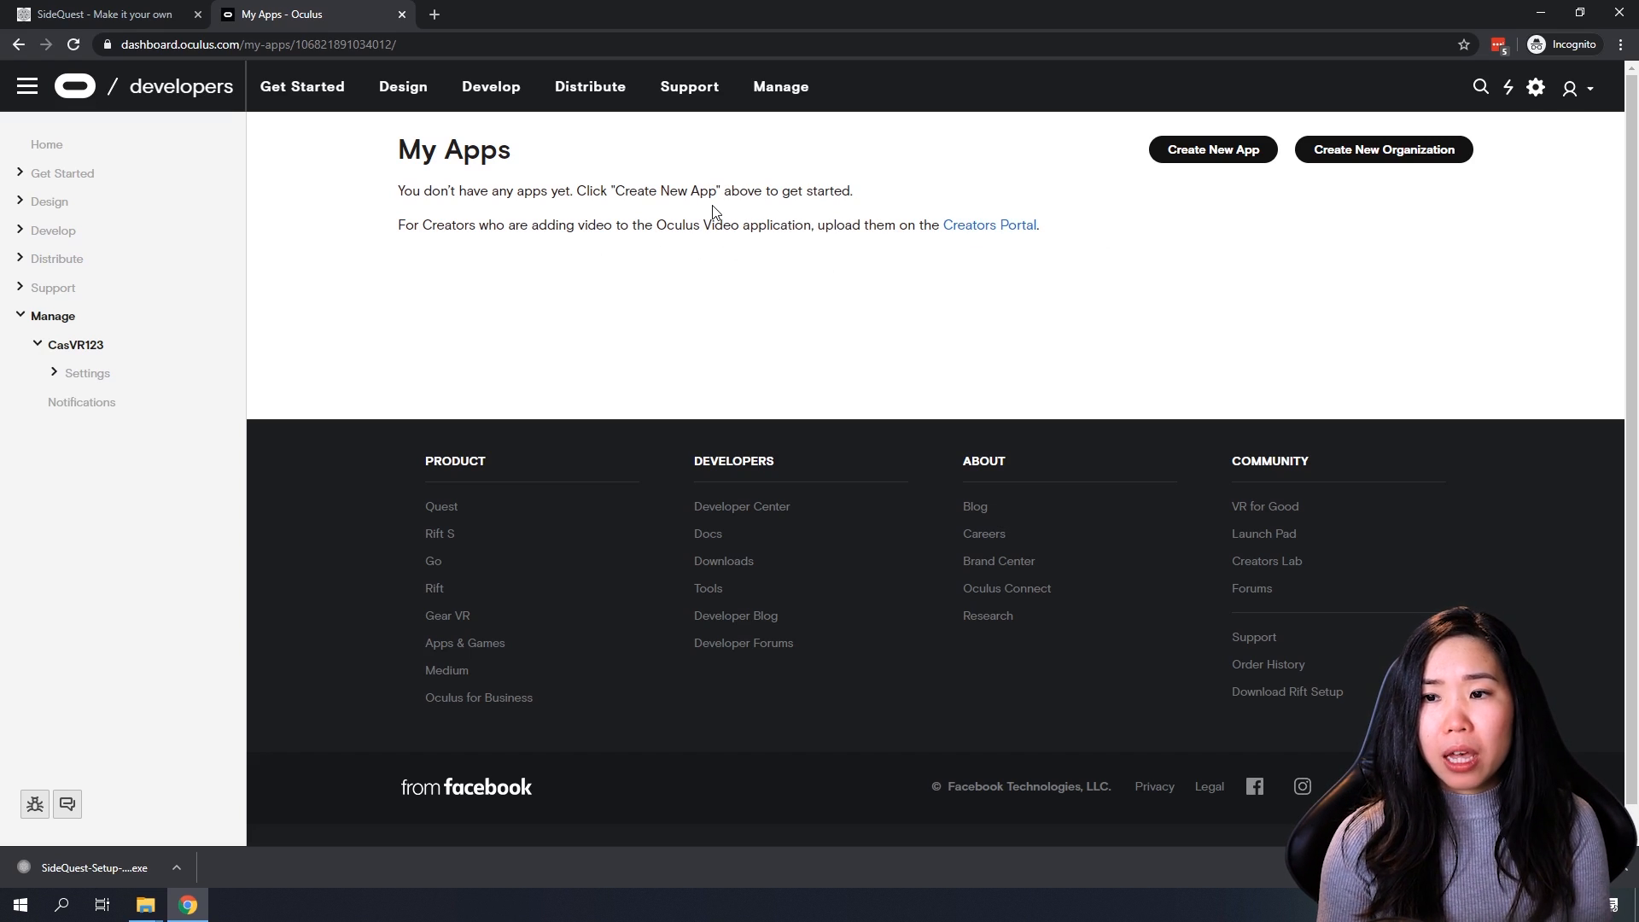
{"action": "mouse_move", "coordinate": [690, 297]}
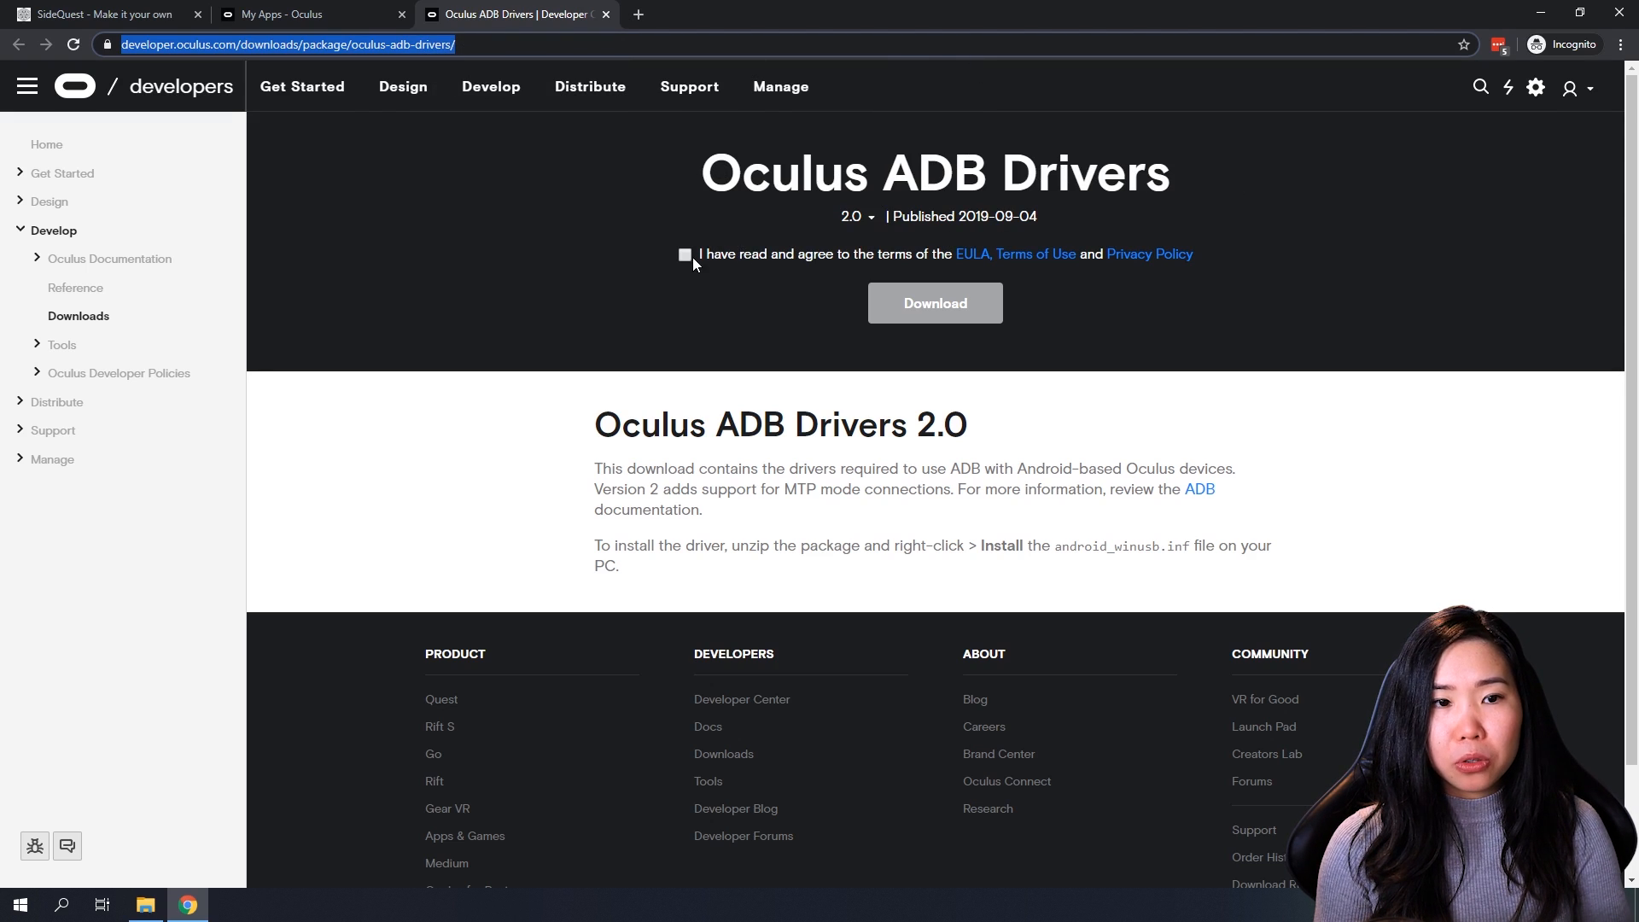
Step: Agree to the EULA for the Oculus ADB Drivers 2.0 download
{"action": "left_click", "coordinate": [934, 304]}
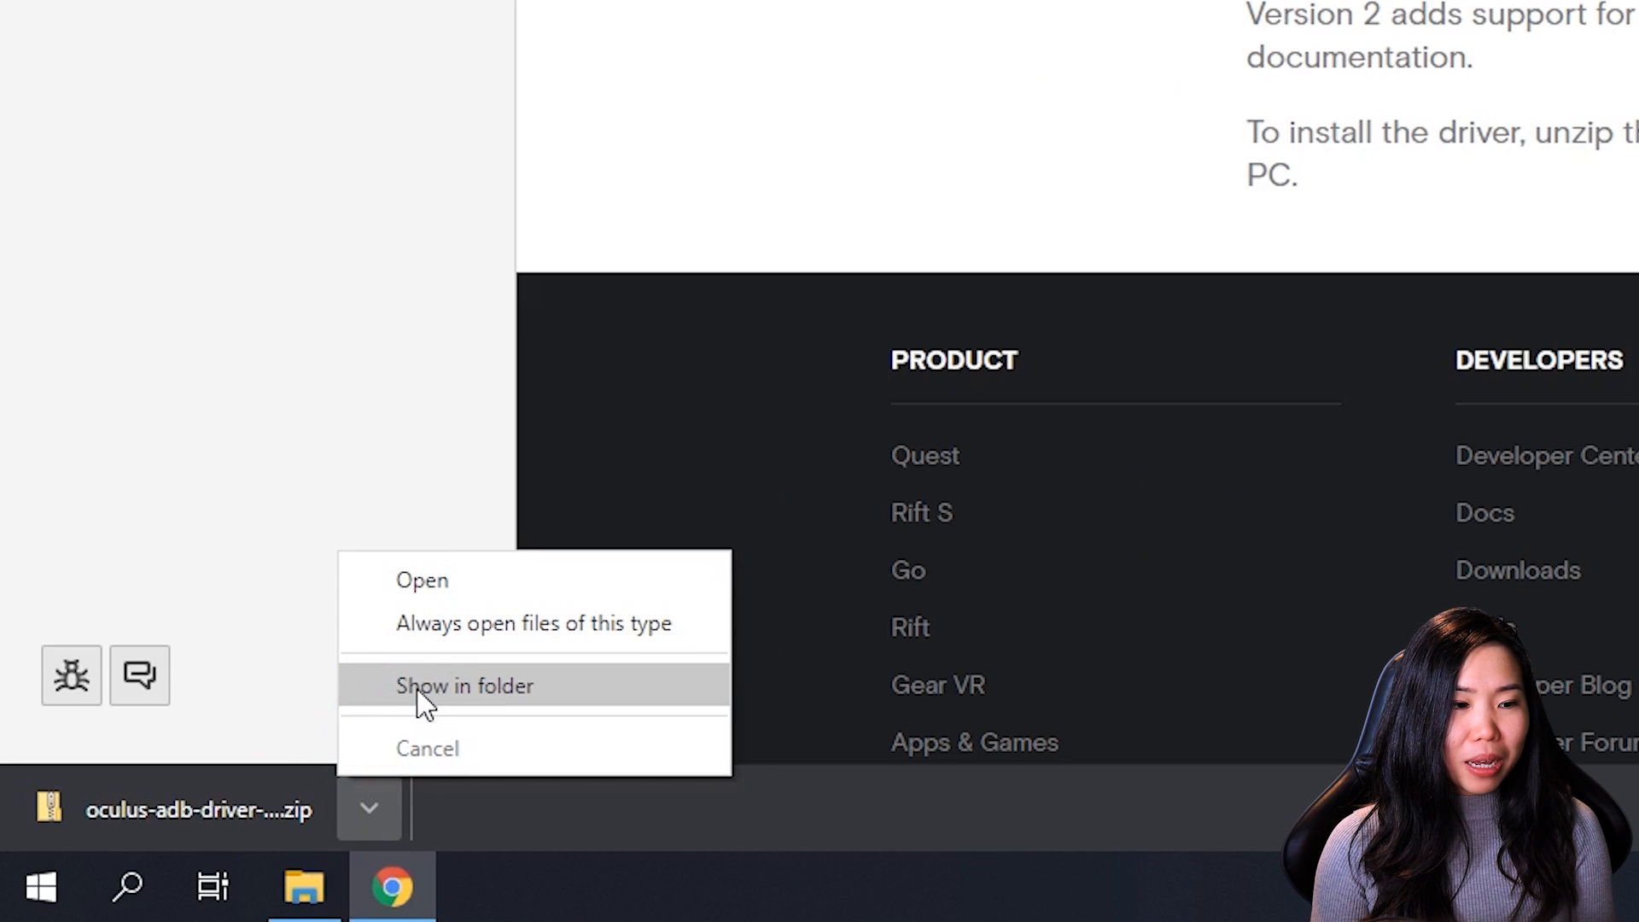
Step: Extract the ADB driver zip in Downloads with 7-Zip and open the oculus-go-adb-driver-2.0 usb_driver folder
{"action": "left_click", "coordinate": [464, 686]}
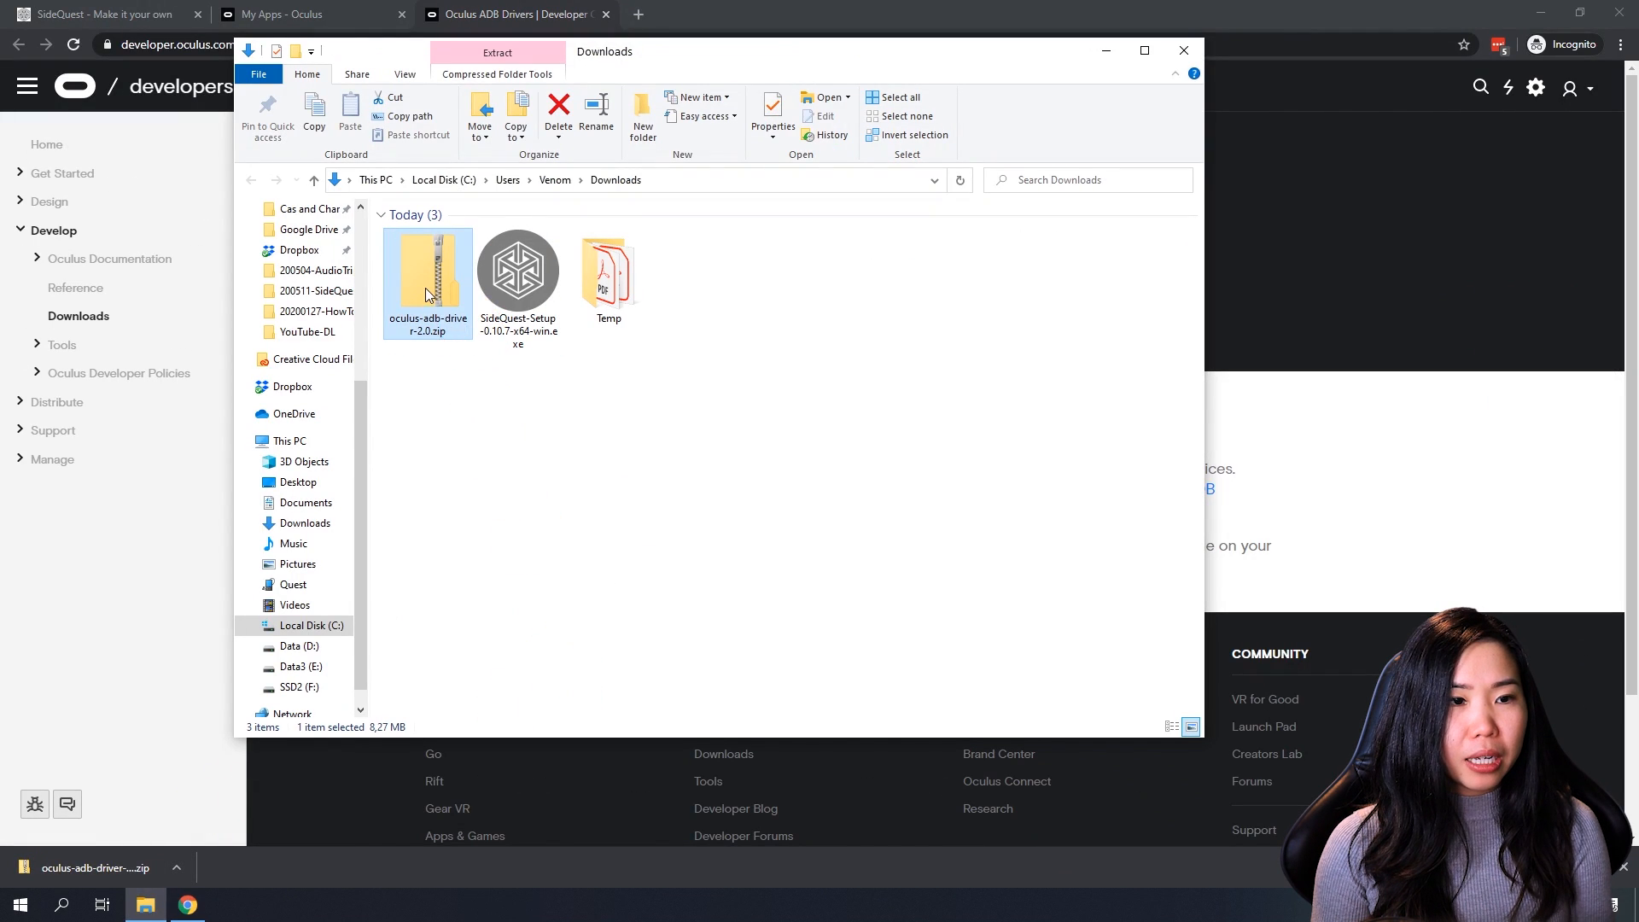
{"action": "right_click", "coordinate": [427, 282]}
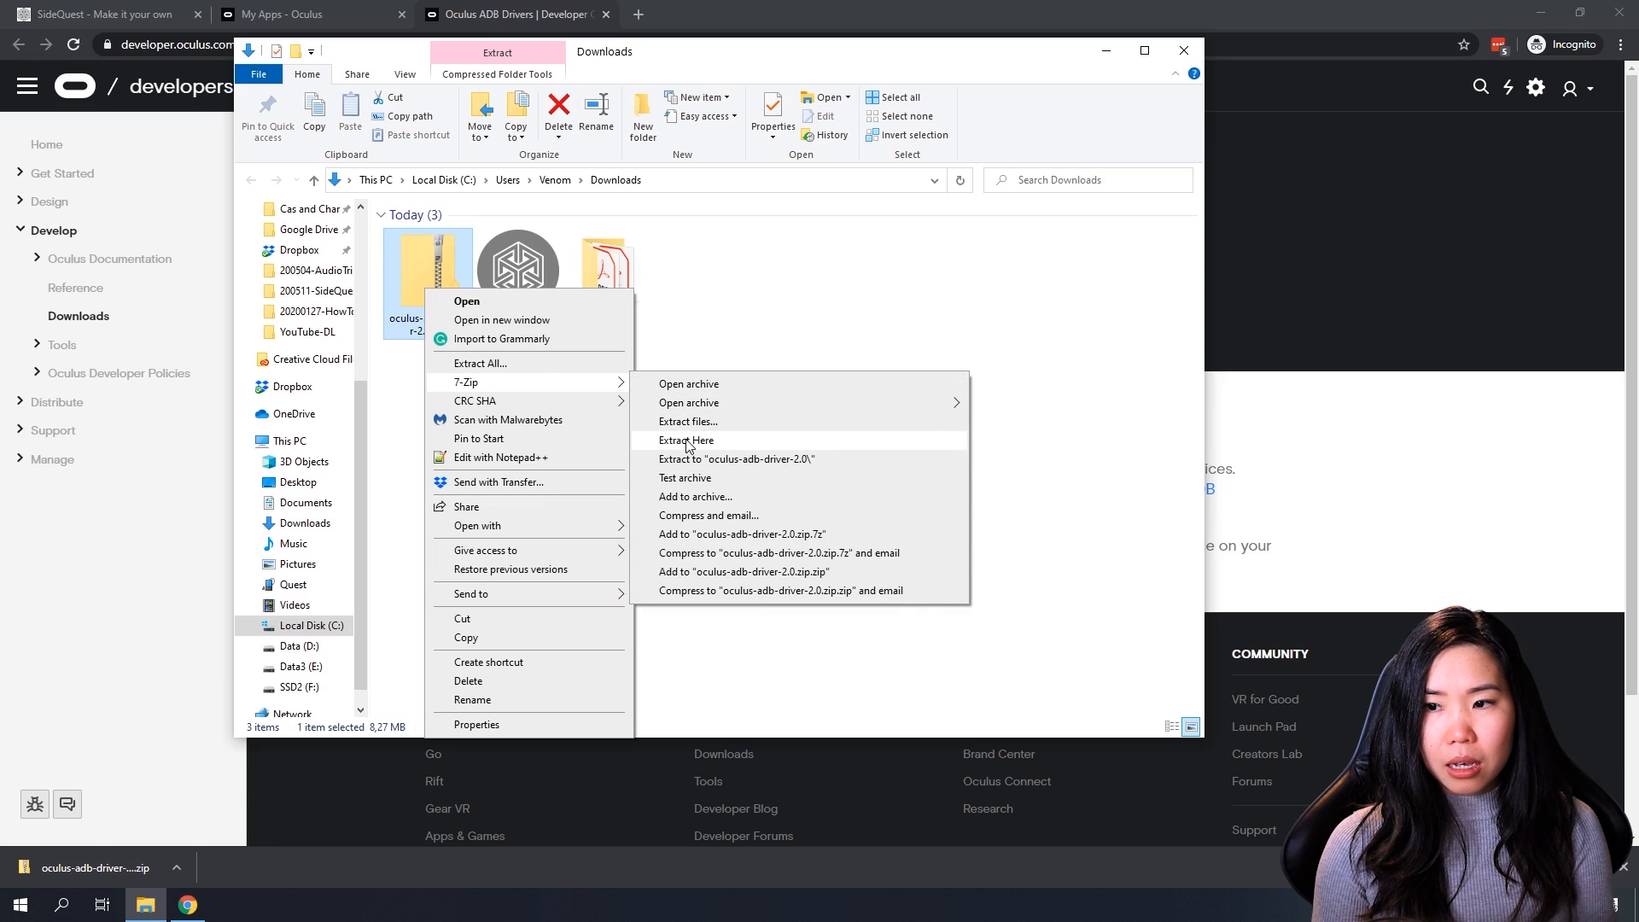
{"action": "left_click", "coordinate": [686, 440]}
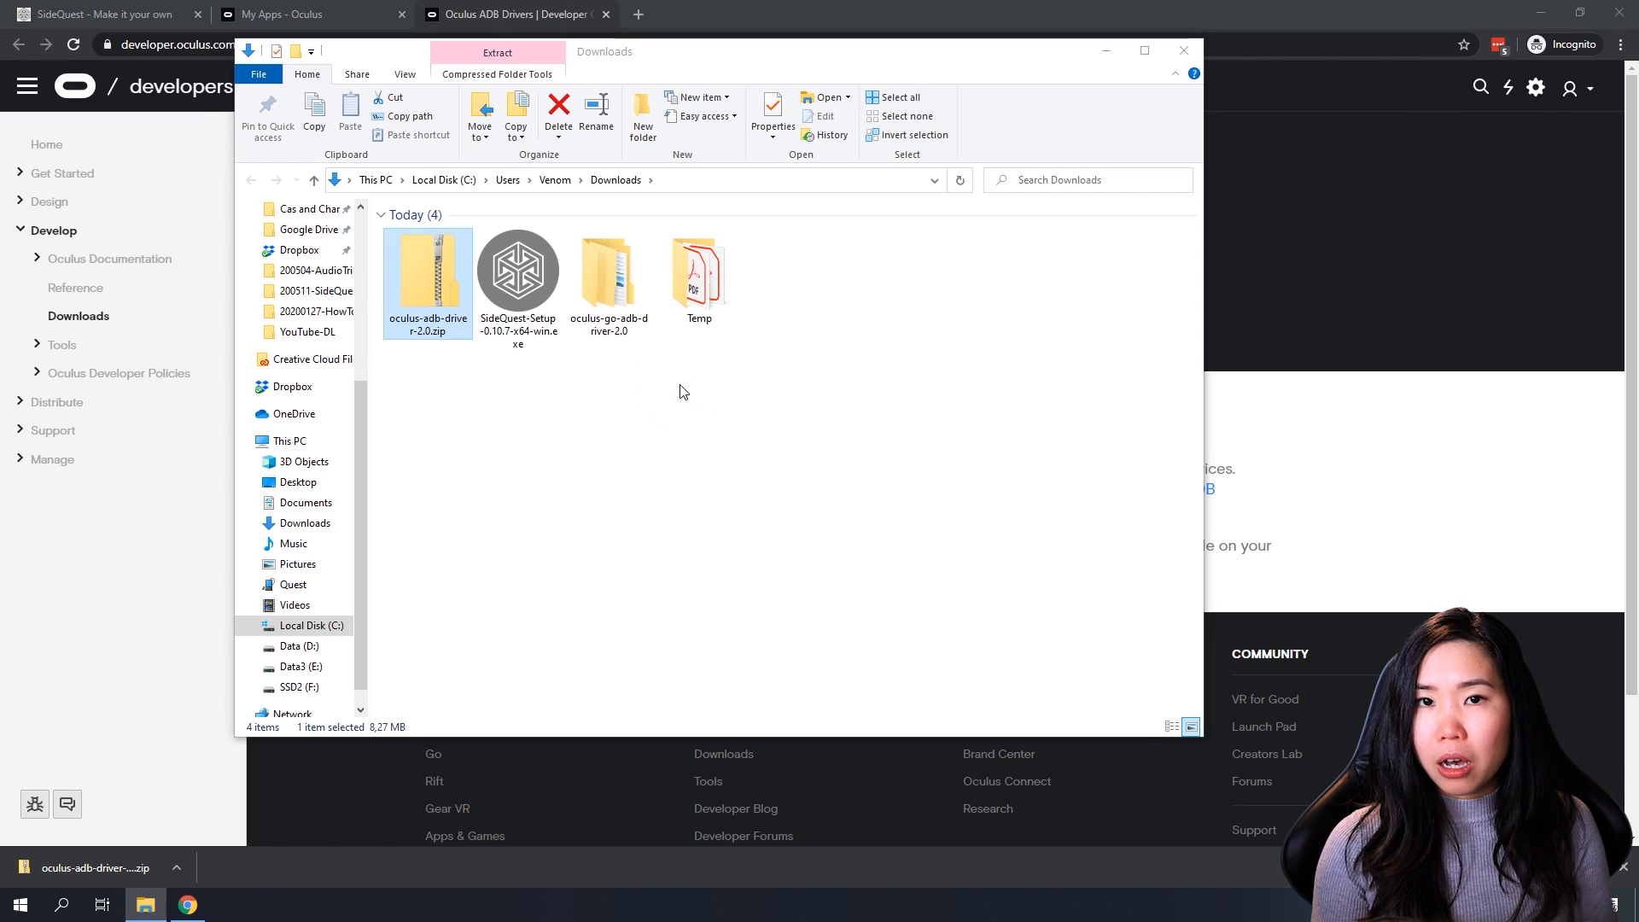
{"action": "mouse_move", "coordinate": [669, 356]}
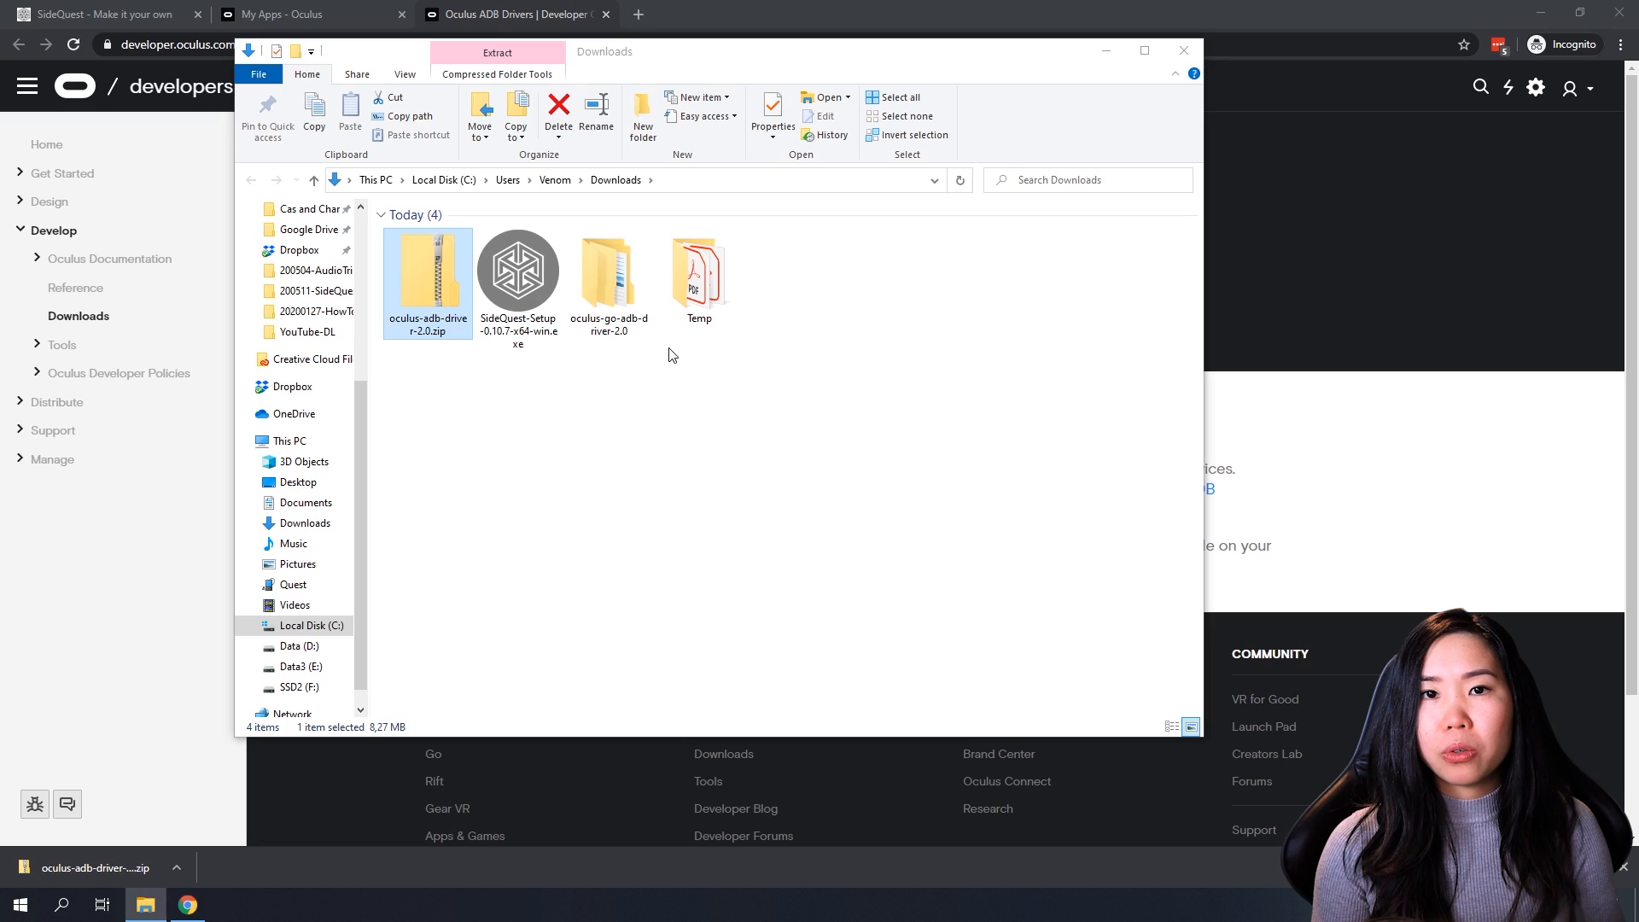
{"action": "left_click", "coordinate": [516, 270]}
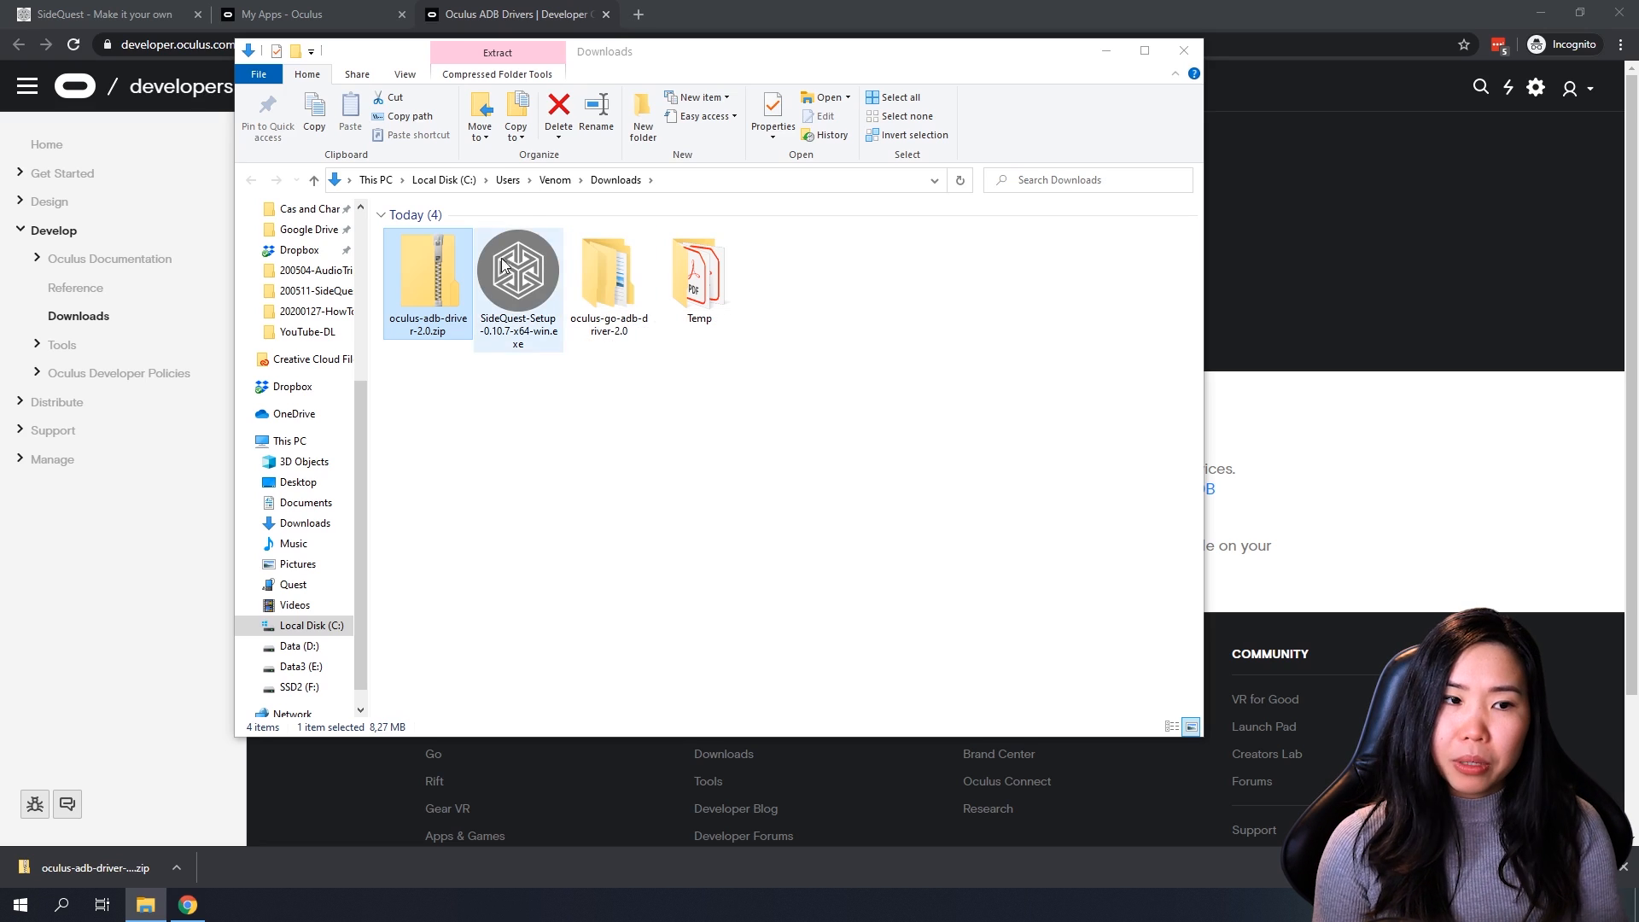
{"action": "right_click", "coordinate": [427, 281]}
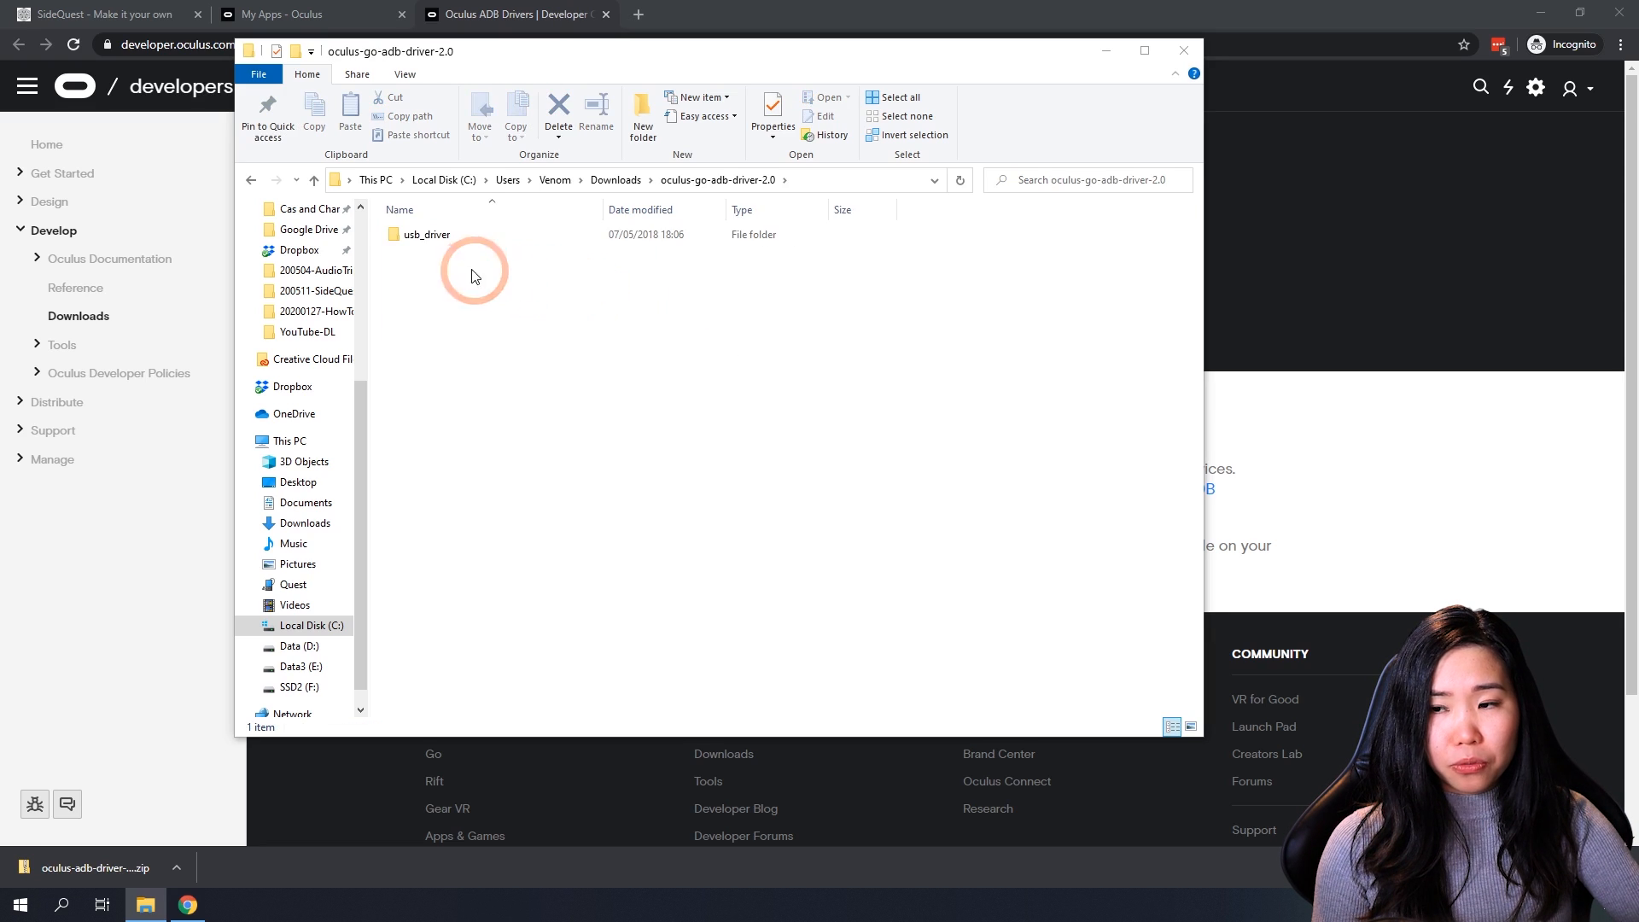
{"action": "double_click", "coordinate": [426, 234]}
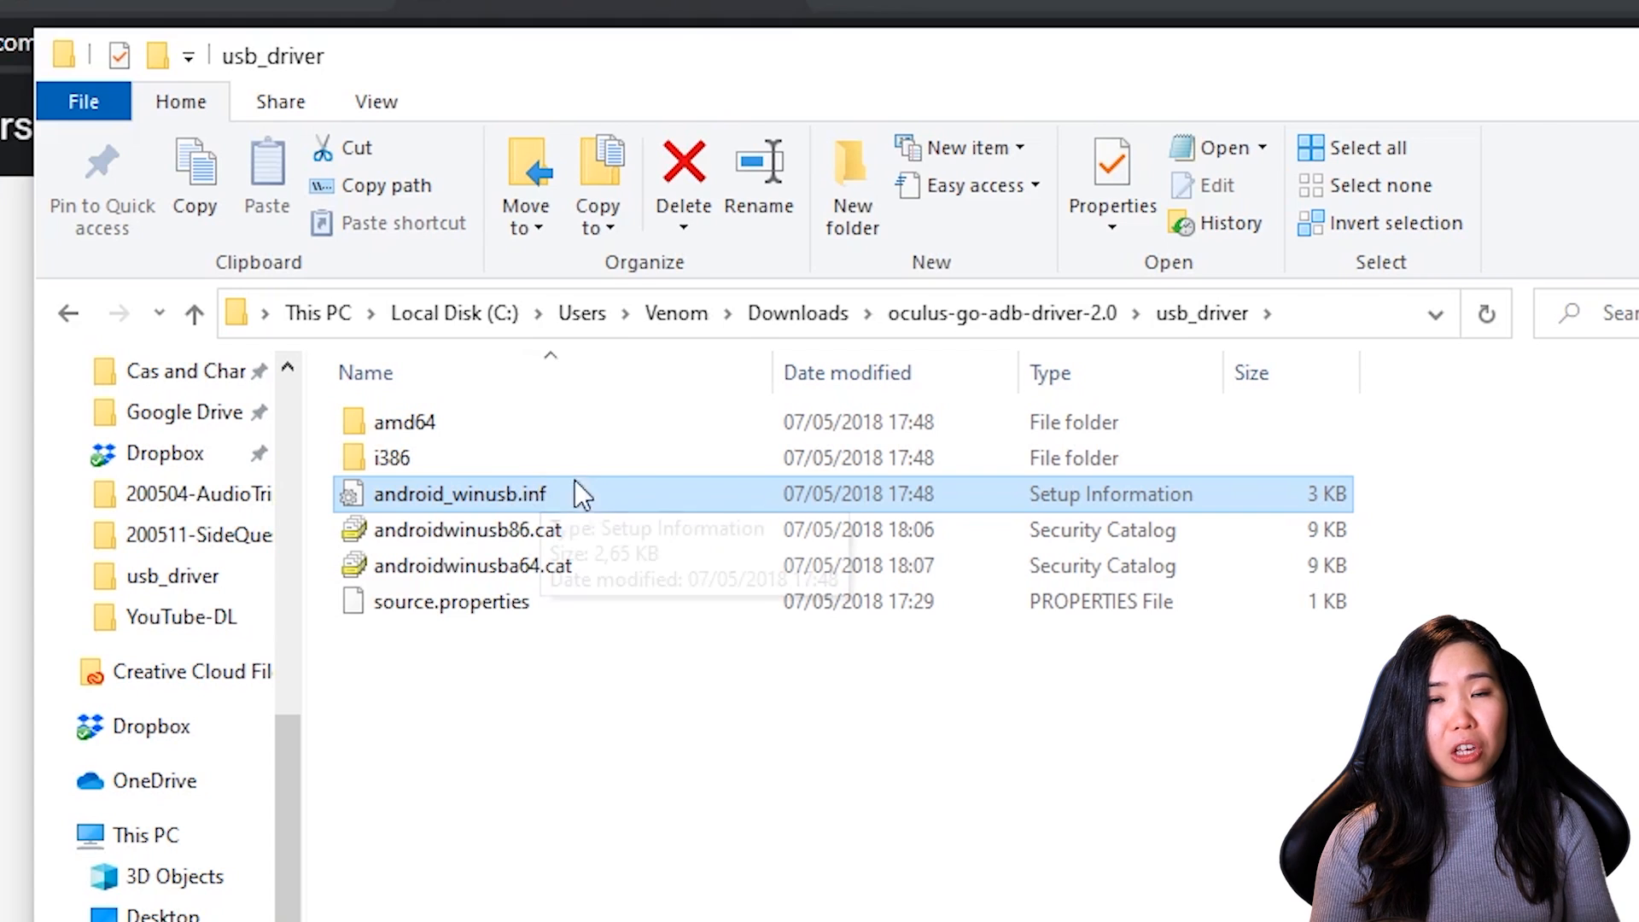
{"action": "mouse_move", "coordinate": [487, 512]}
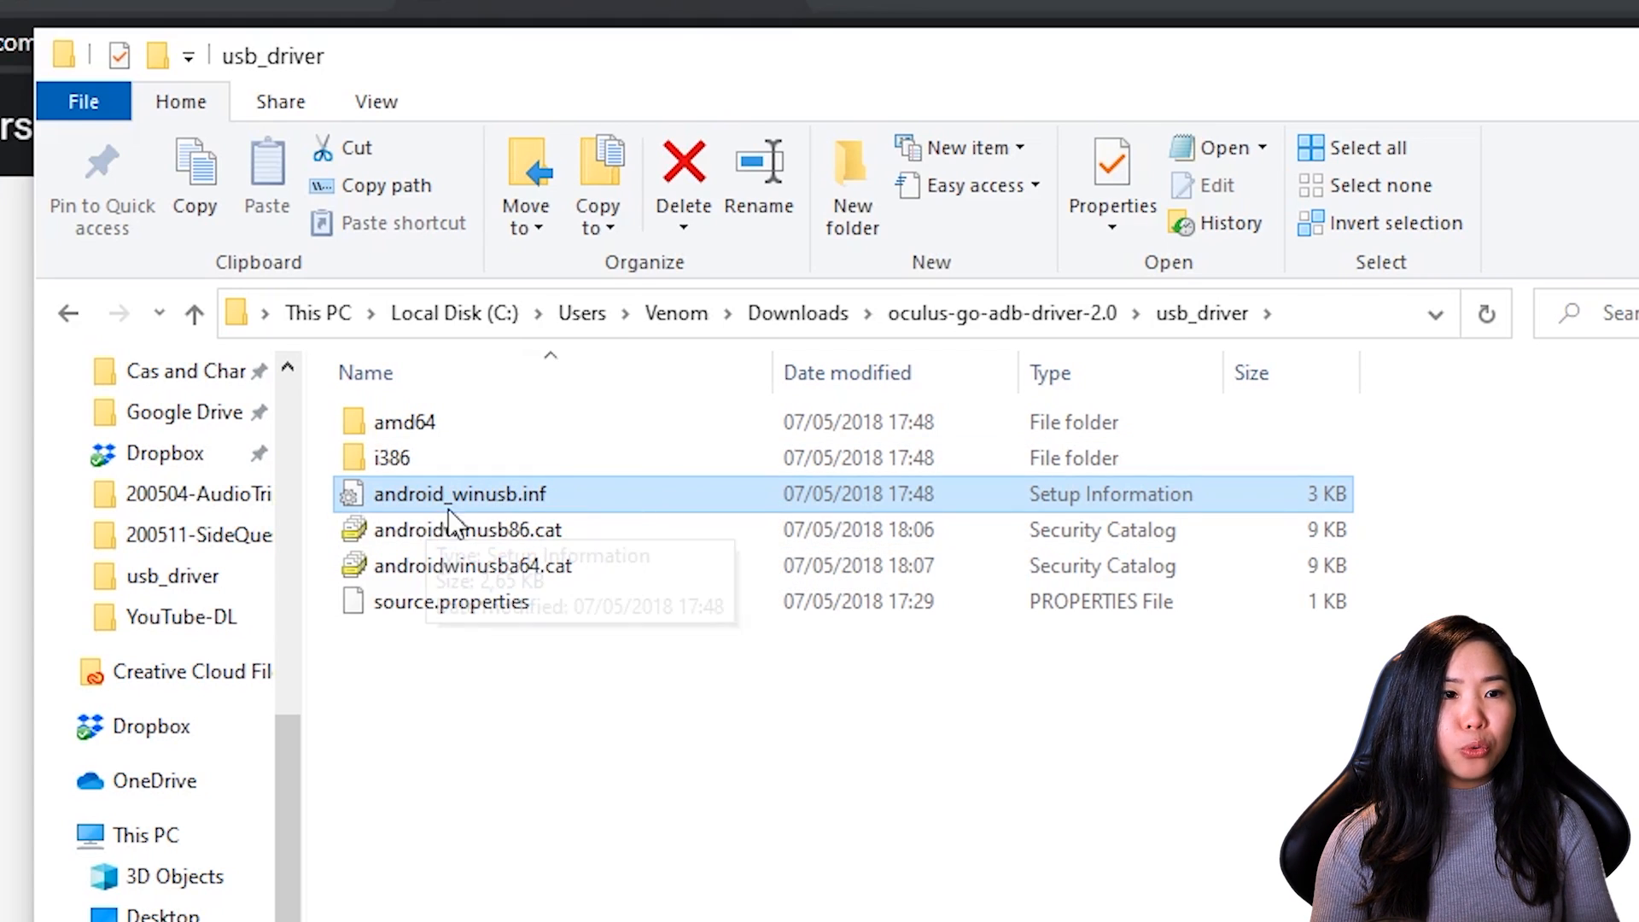
{"action": "mouse_move", "coordinate": [449, 512]}
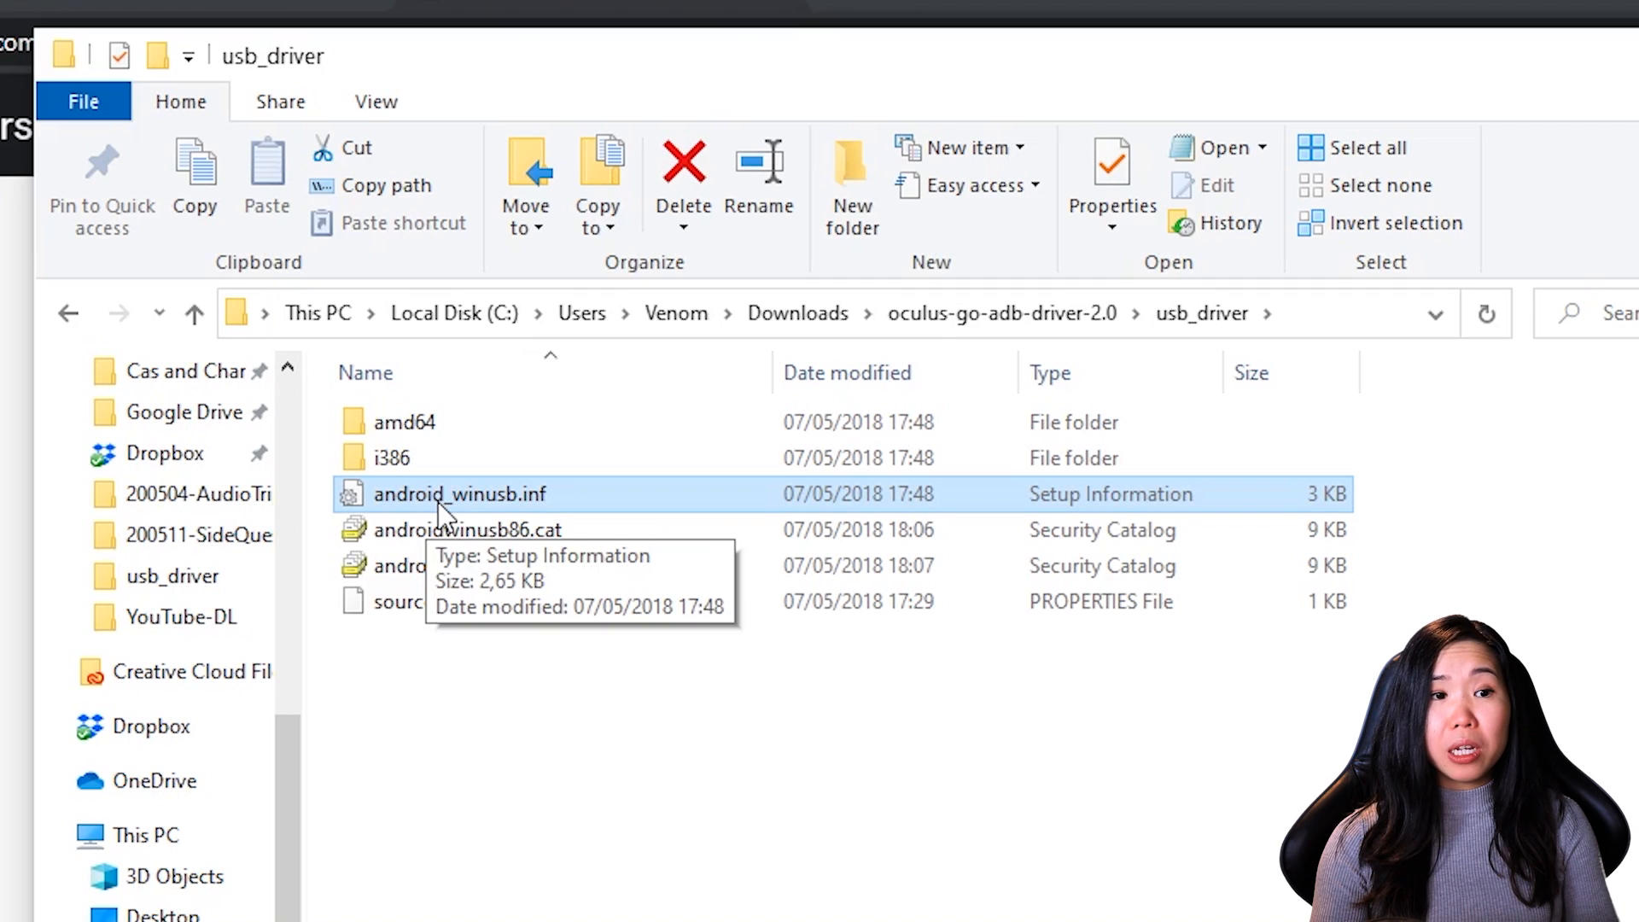
Step: Hide file name extensions from the File Explorer View options
{"action": "left_click", "coordinate": [376, 100]}
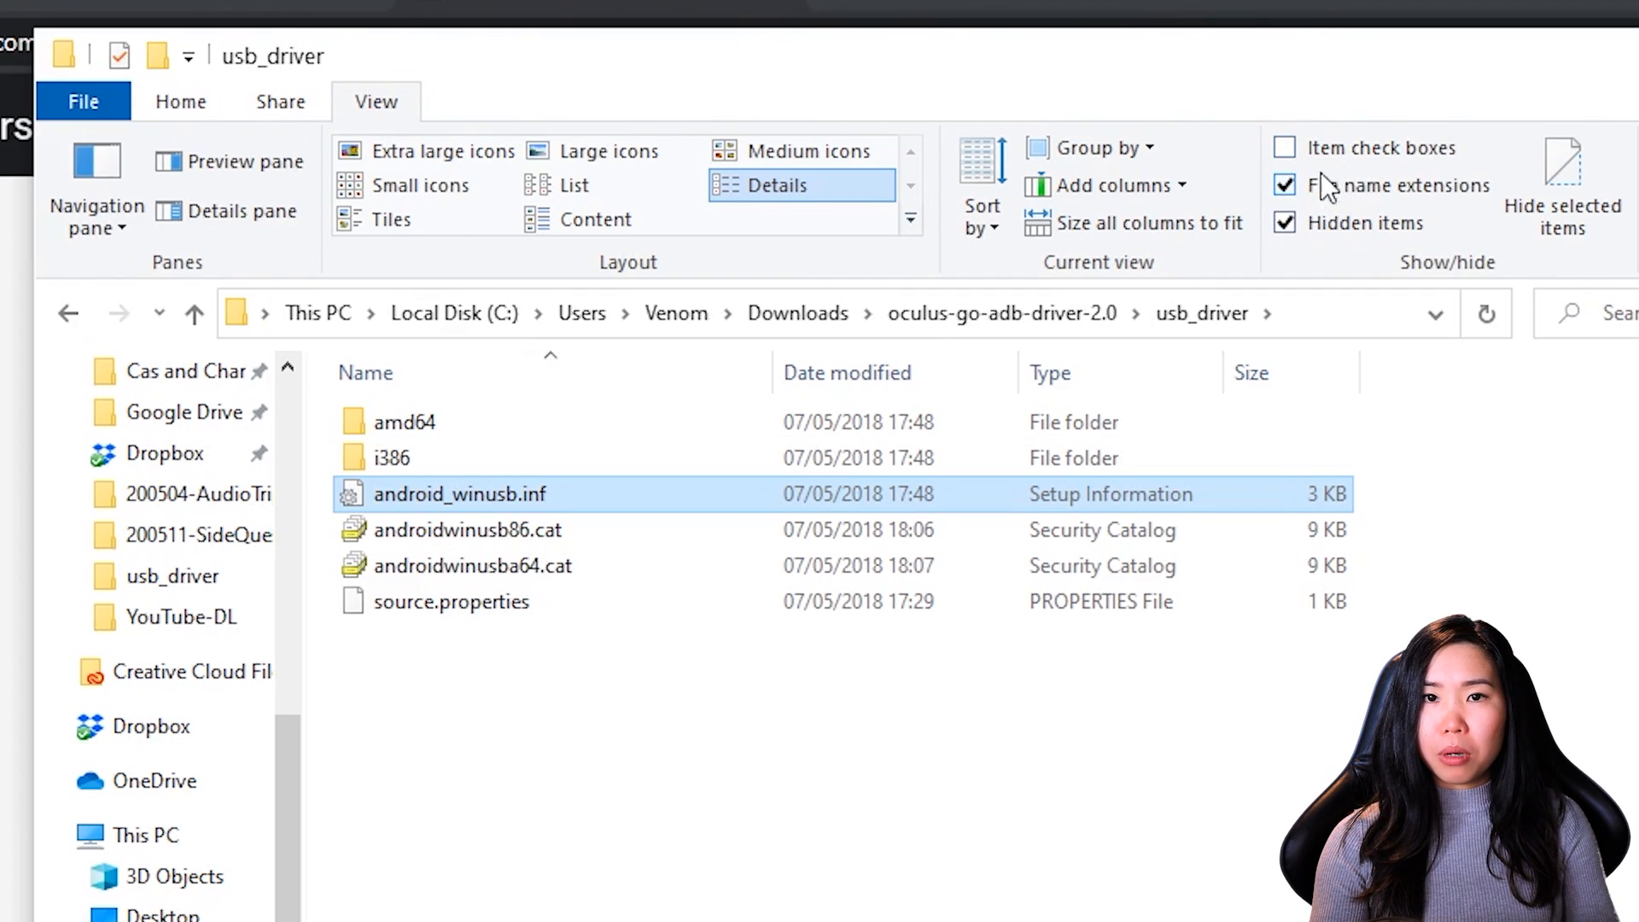
{"action": "left_click", "coordinate": [1285, 185]}
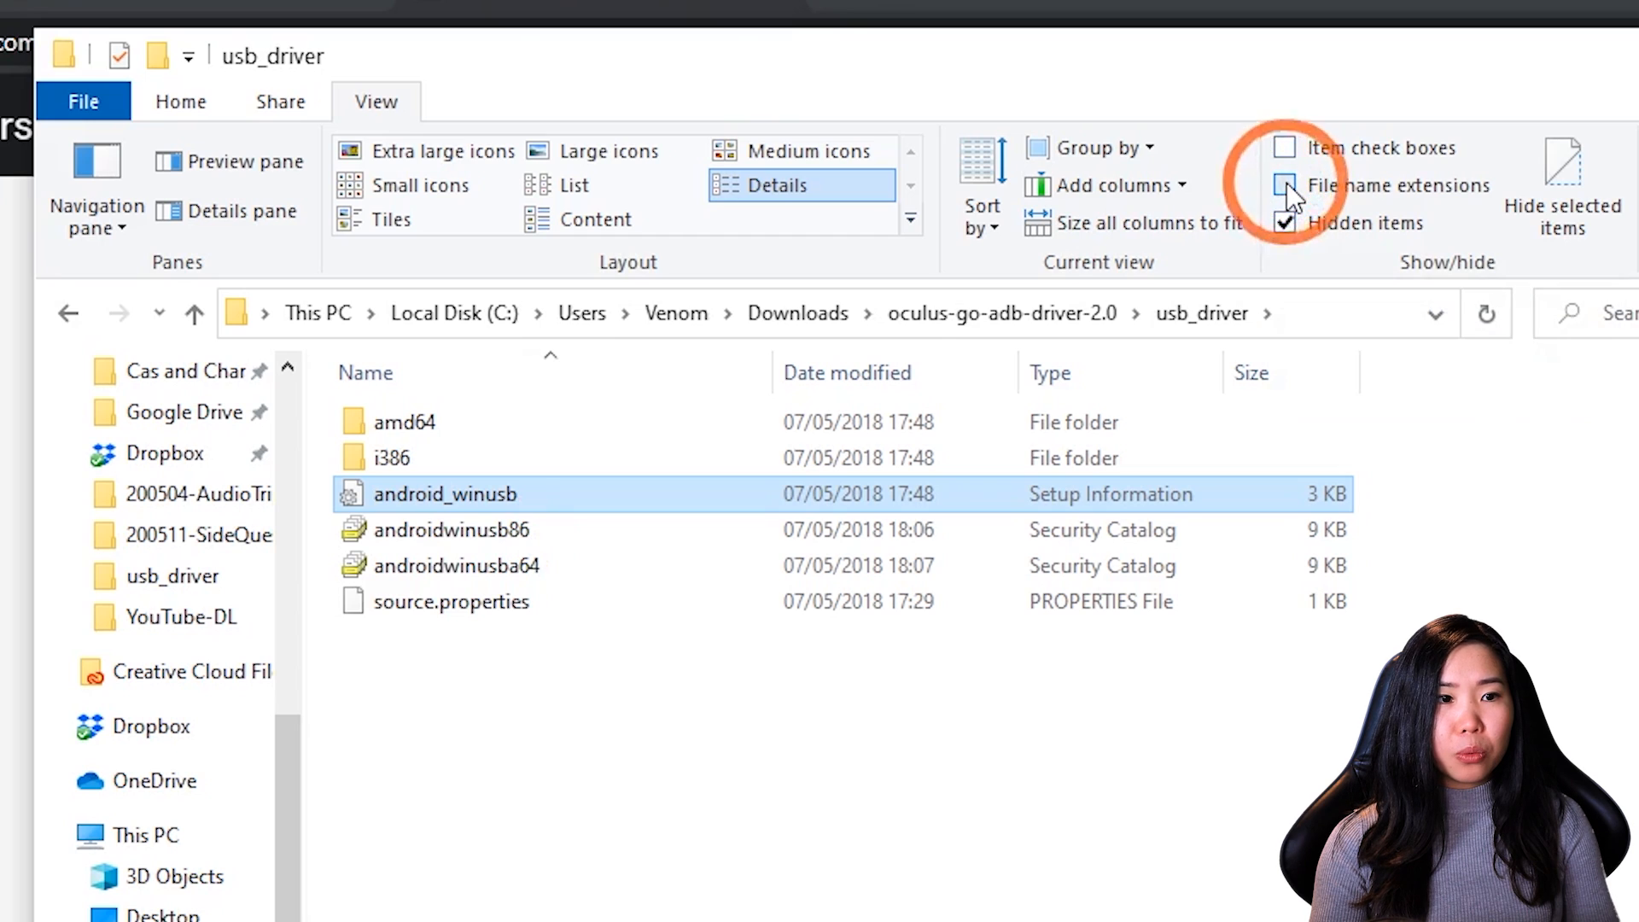
{"action": "left_click", "coordinate": [1283, 185]}
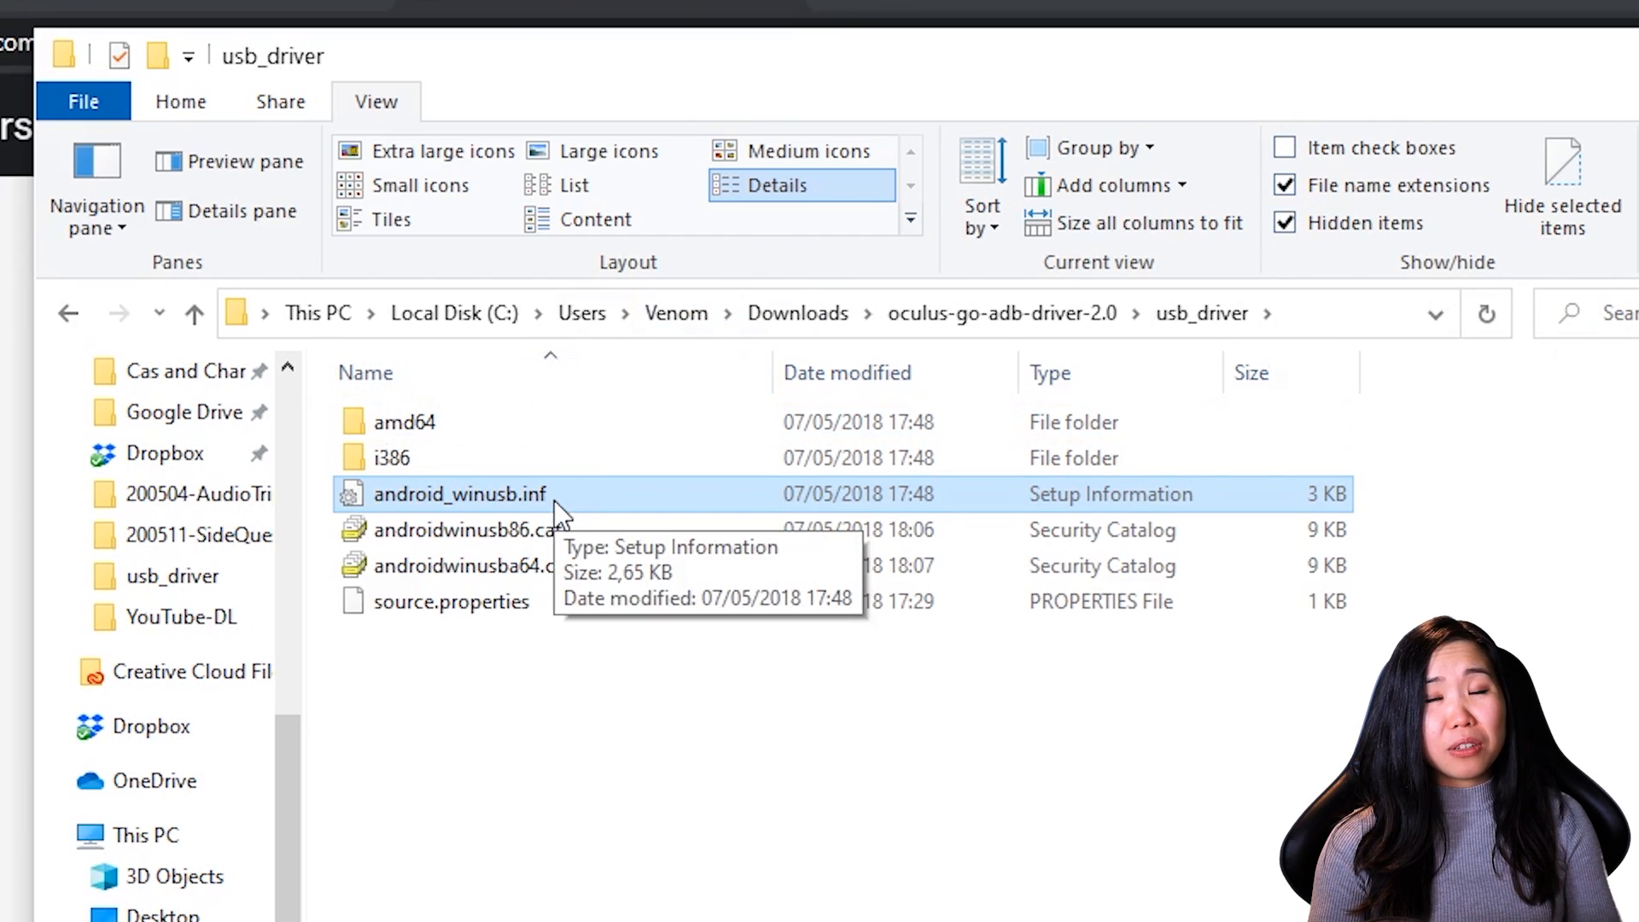
{"action": "left_click", "coordinate": [1285, 184]}
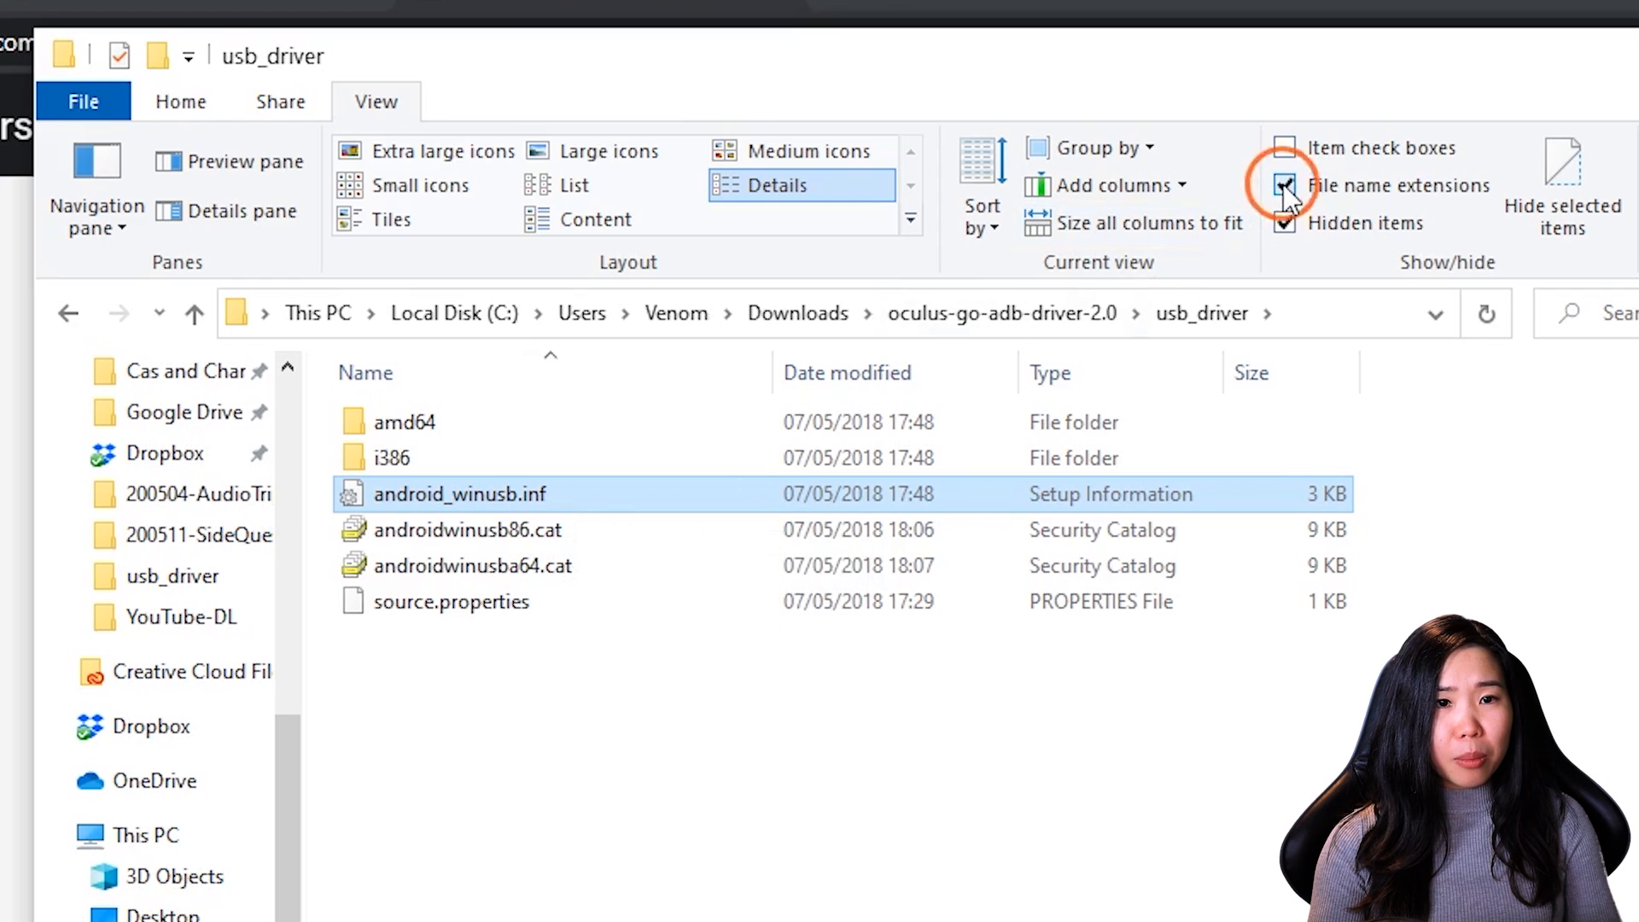
{"action": "left_click", "coordinate": [1284, 184]}
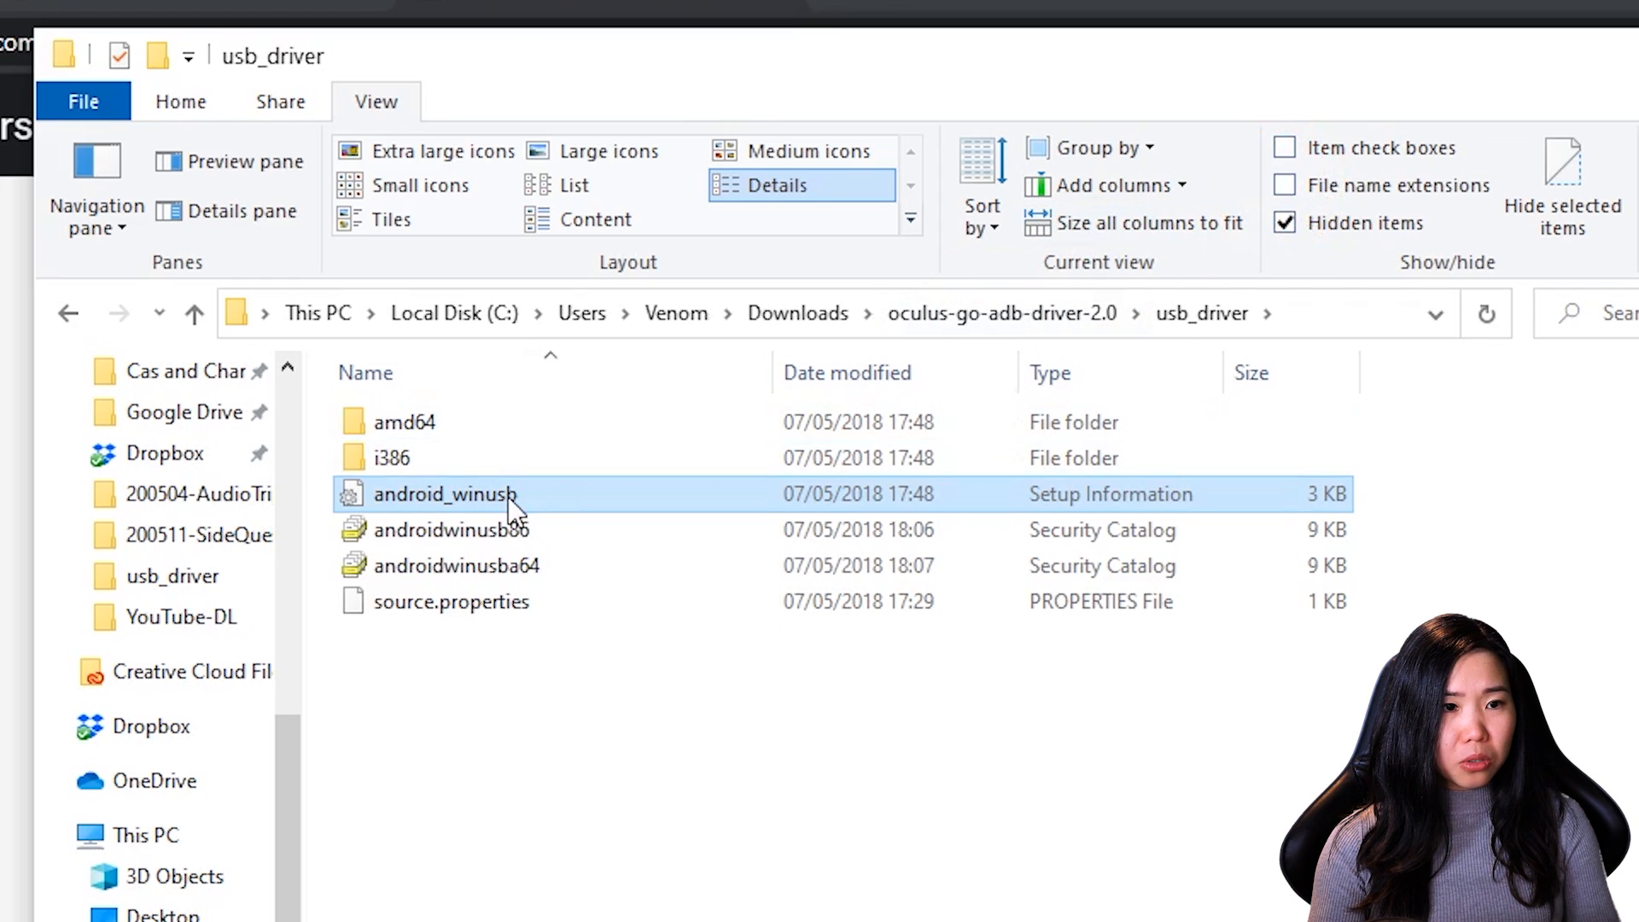
{"action": "mouse_move", "coordinate": [505, 513]}
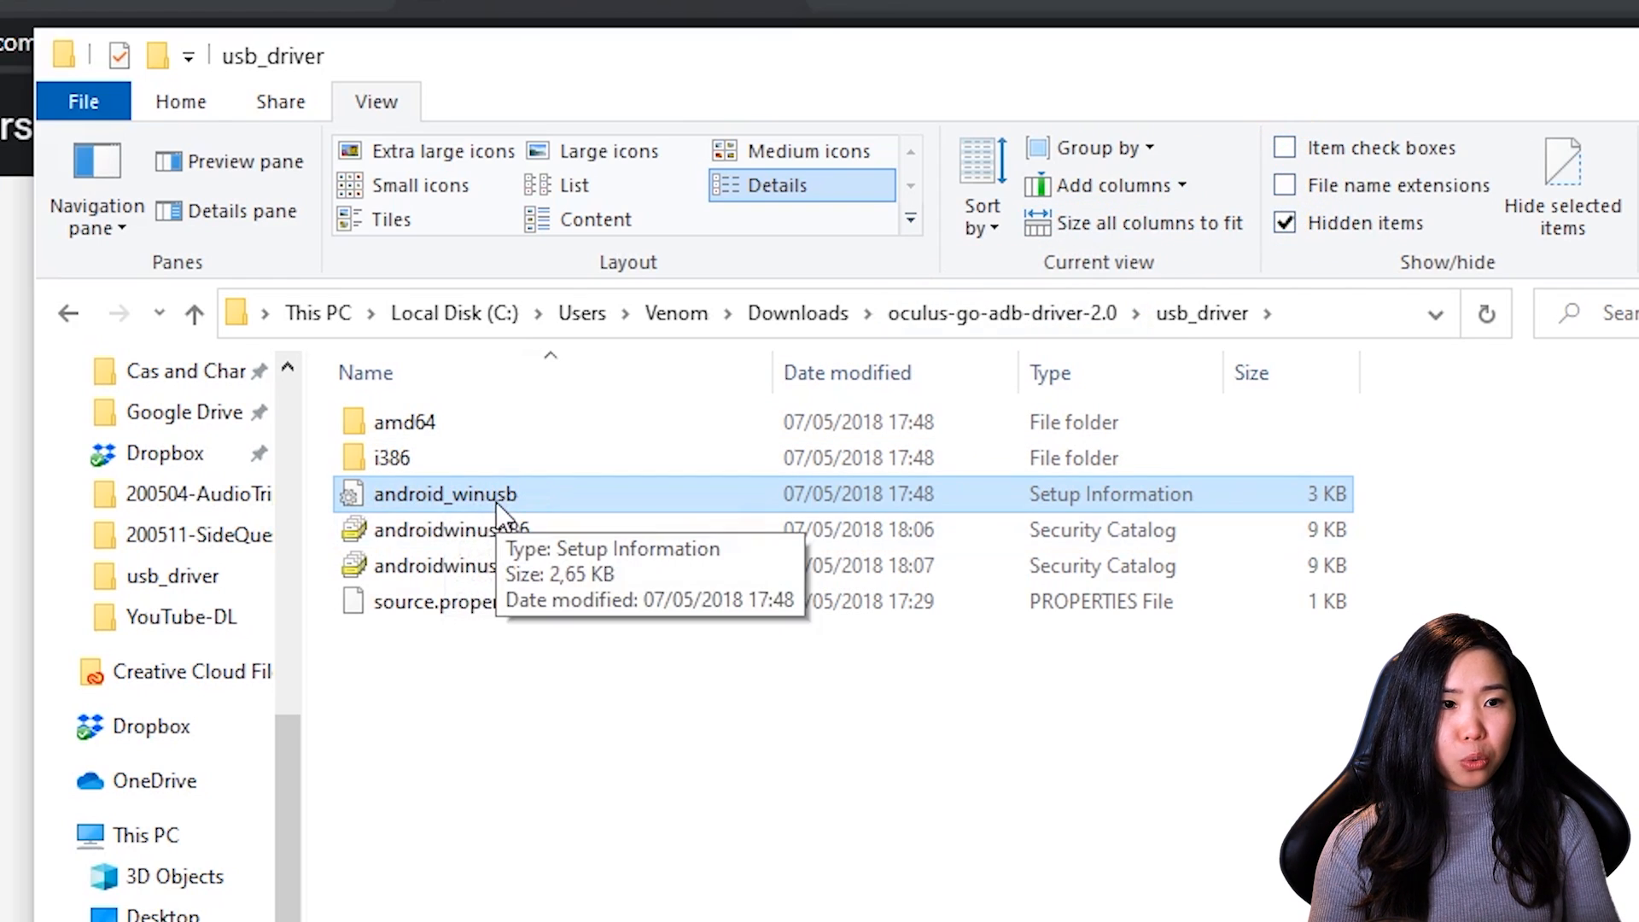
Step: Install the android_winusb driver from its right-click menu
{"action": "right_click", "coordinate": [446, 494]}
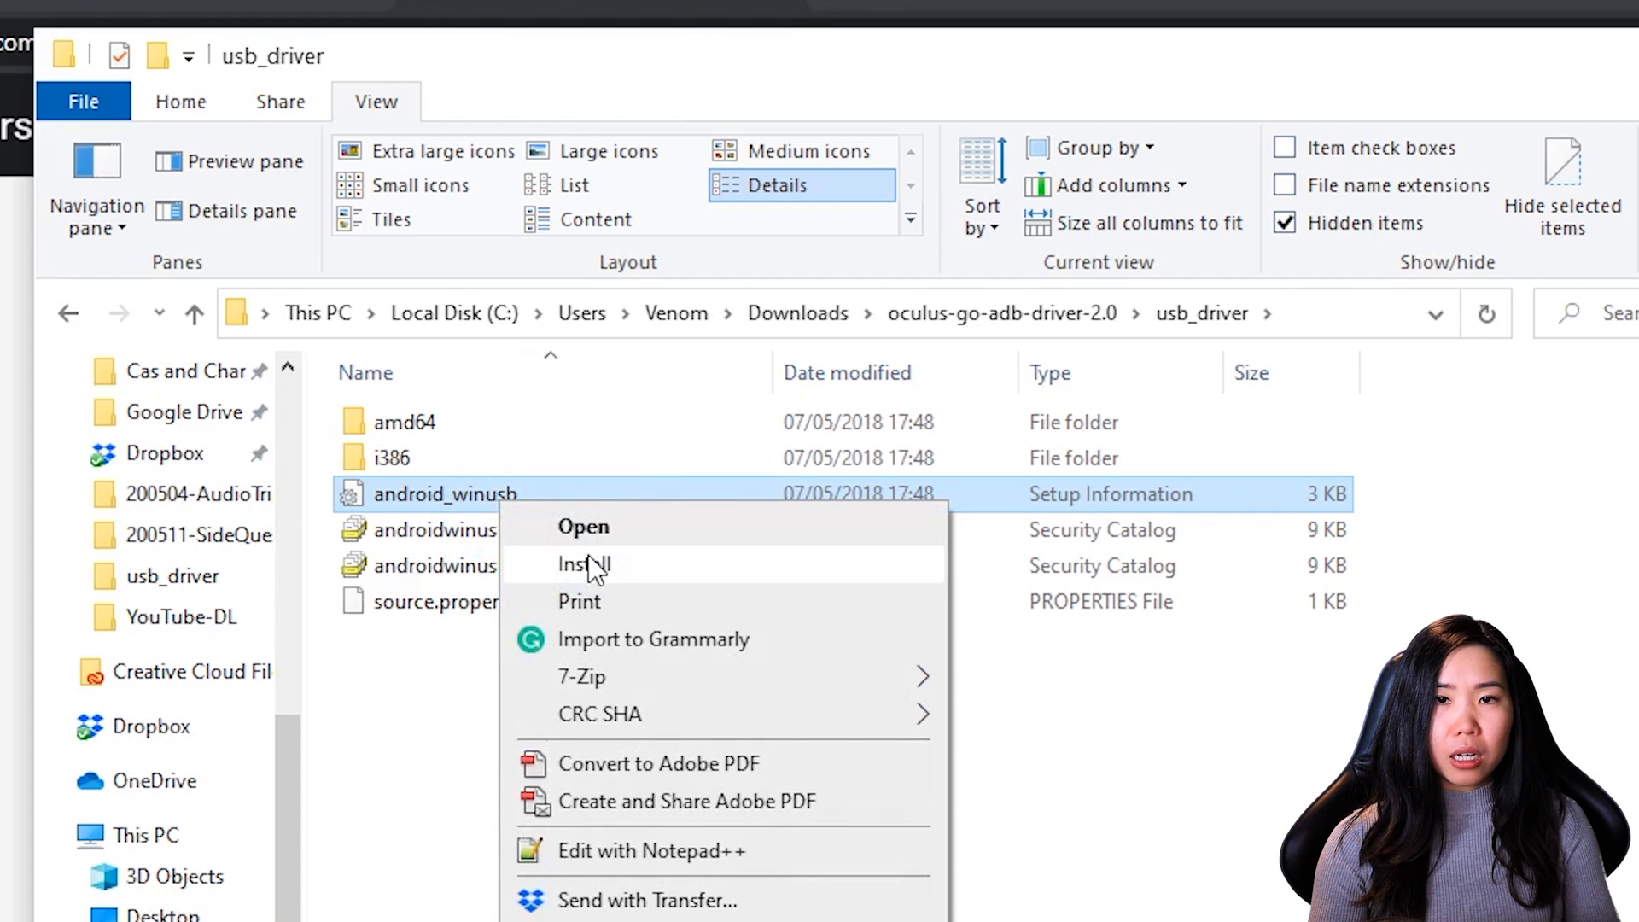
{"action": "left_click", "coordinate": [582, 565]}
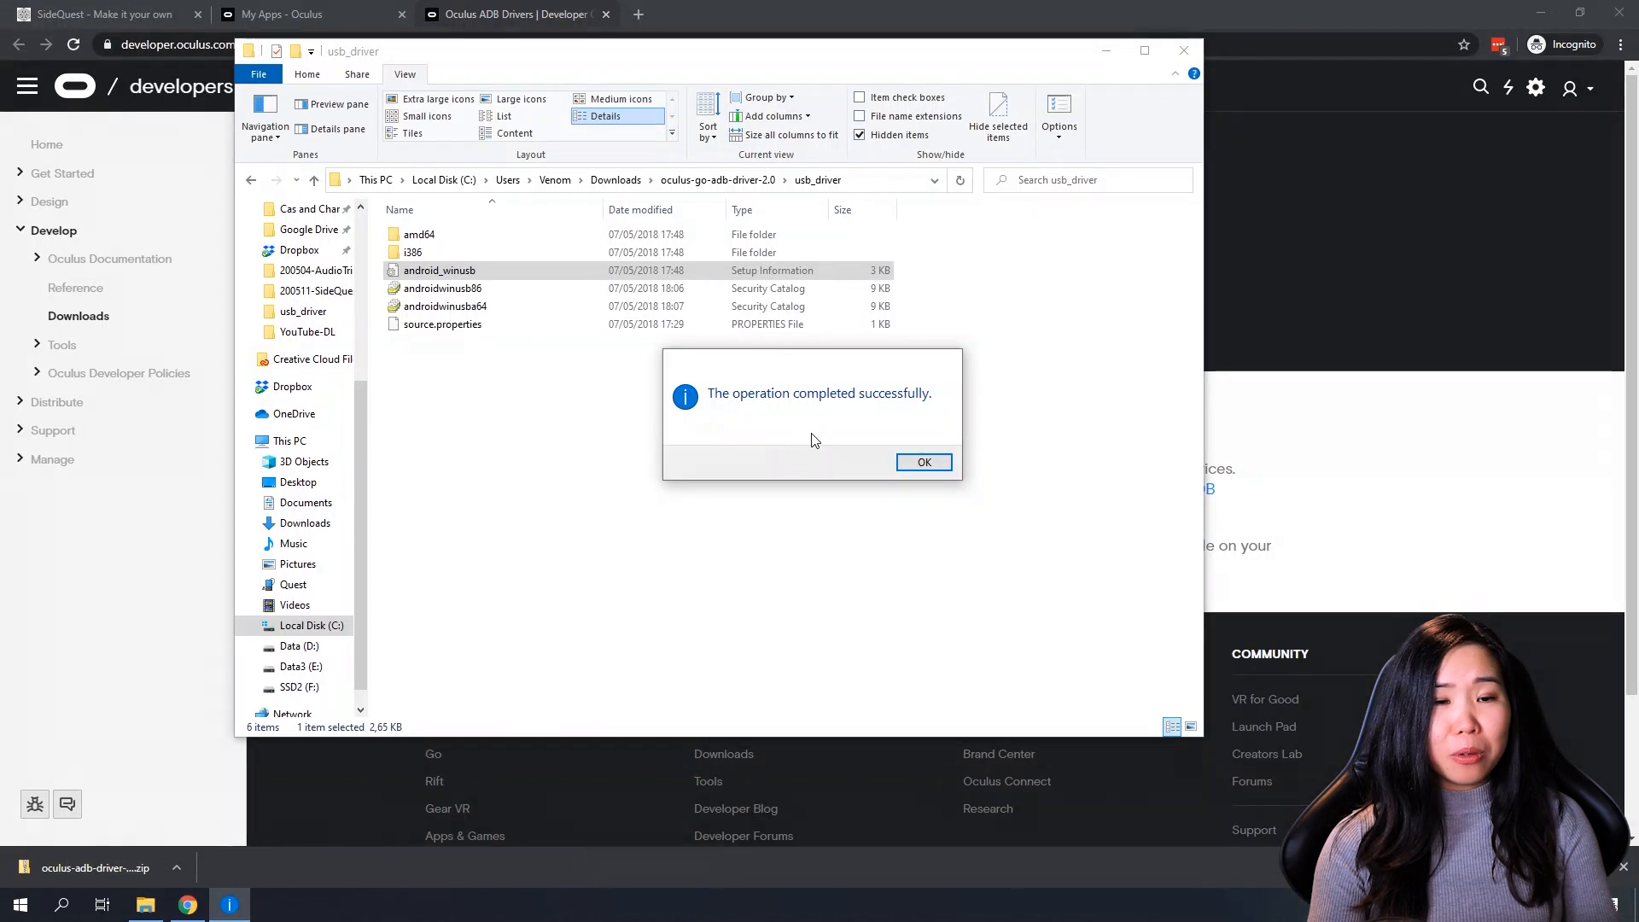
{"action": "mouse_move", "coordinate": [916, 411]}
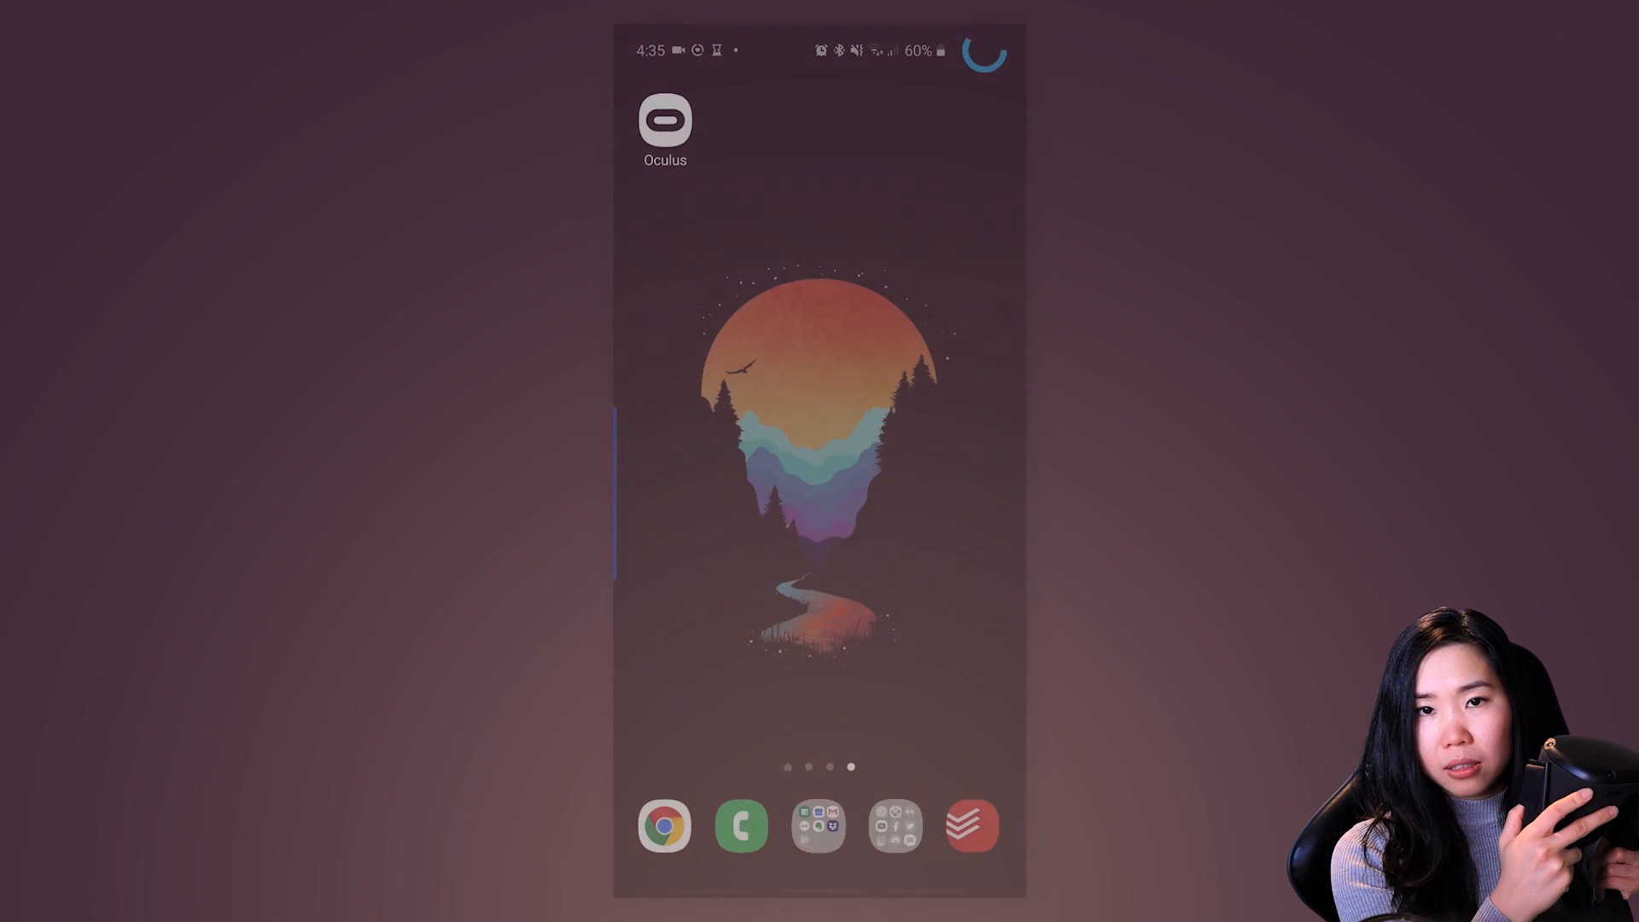
Step: In the Oculus phone app, connect to the Quest headset and reach Developer Mode under More Settings
{"action": "left_click", "coordinate": [664, 118]}
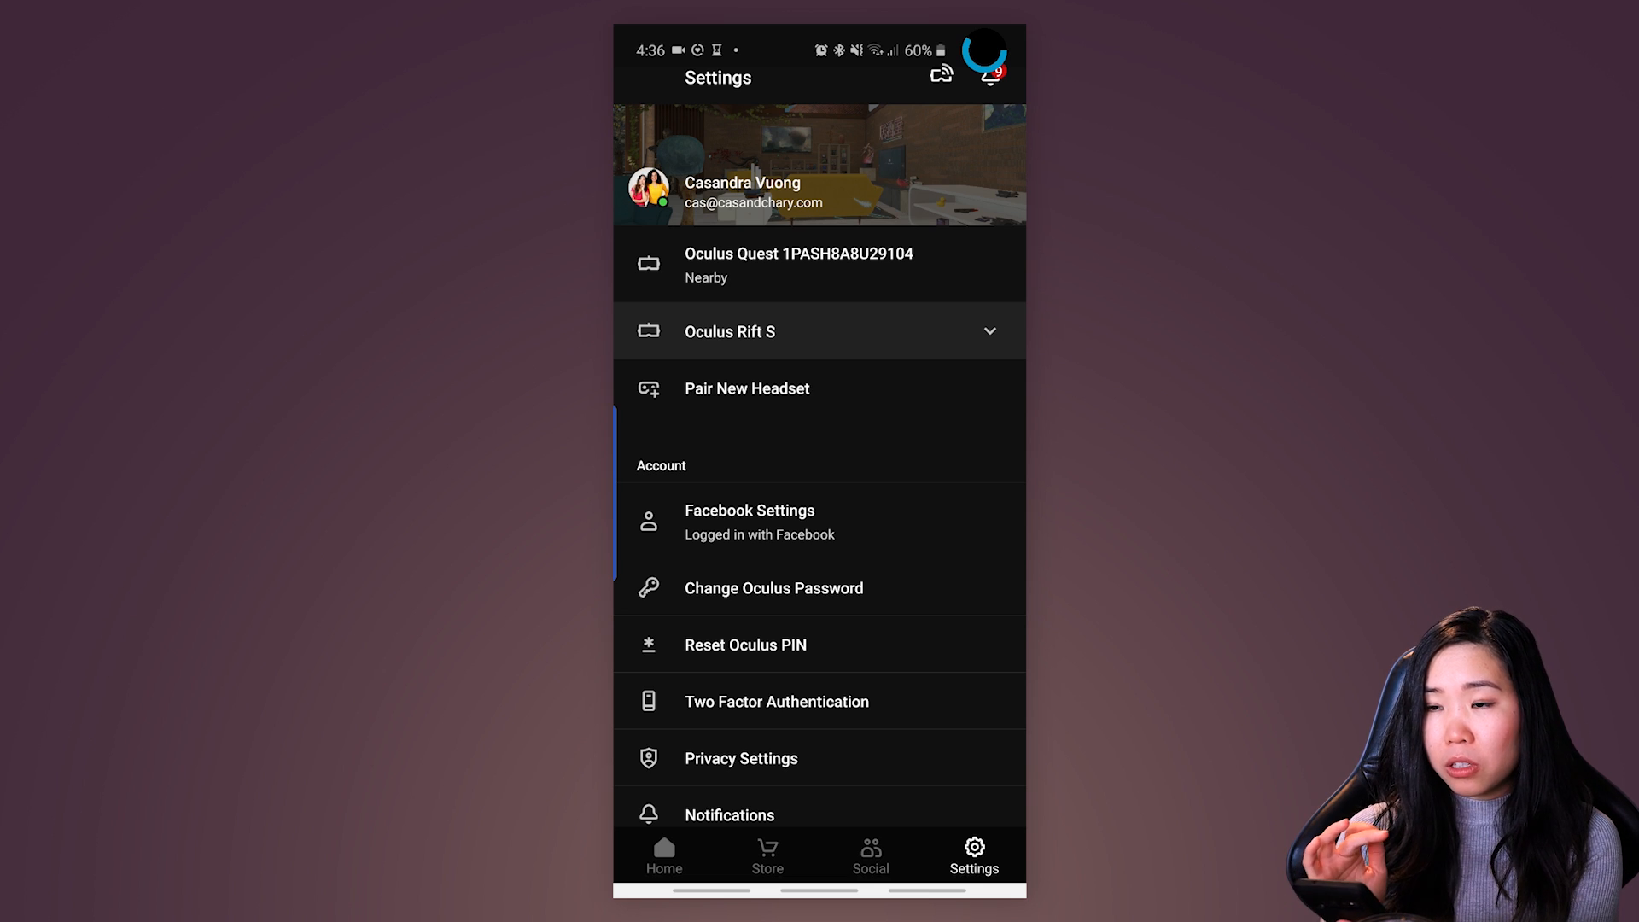
{"action": "left_click", "coordinate": [818, 262]}
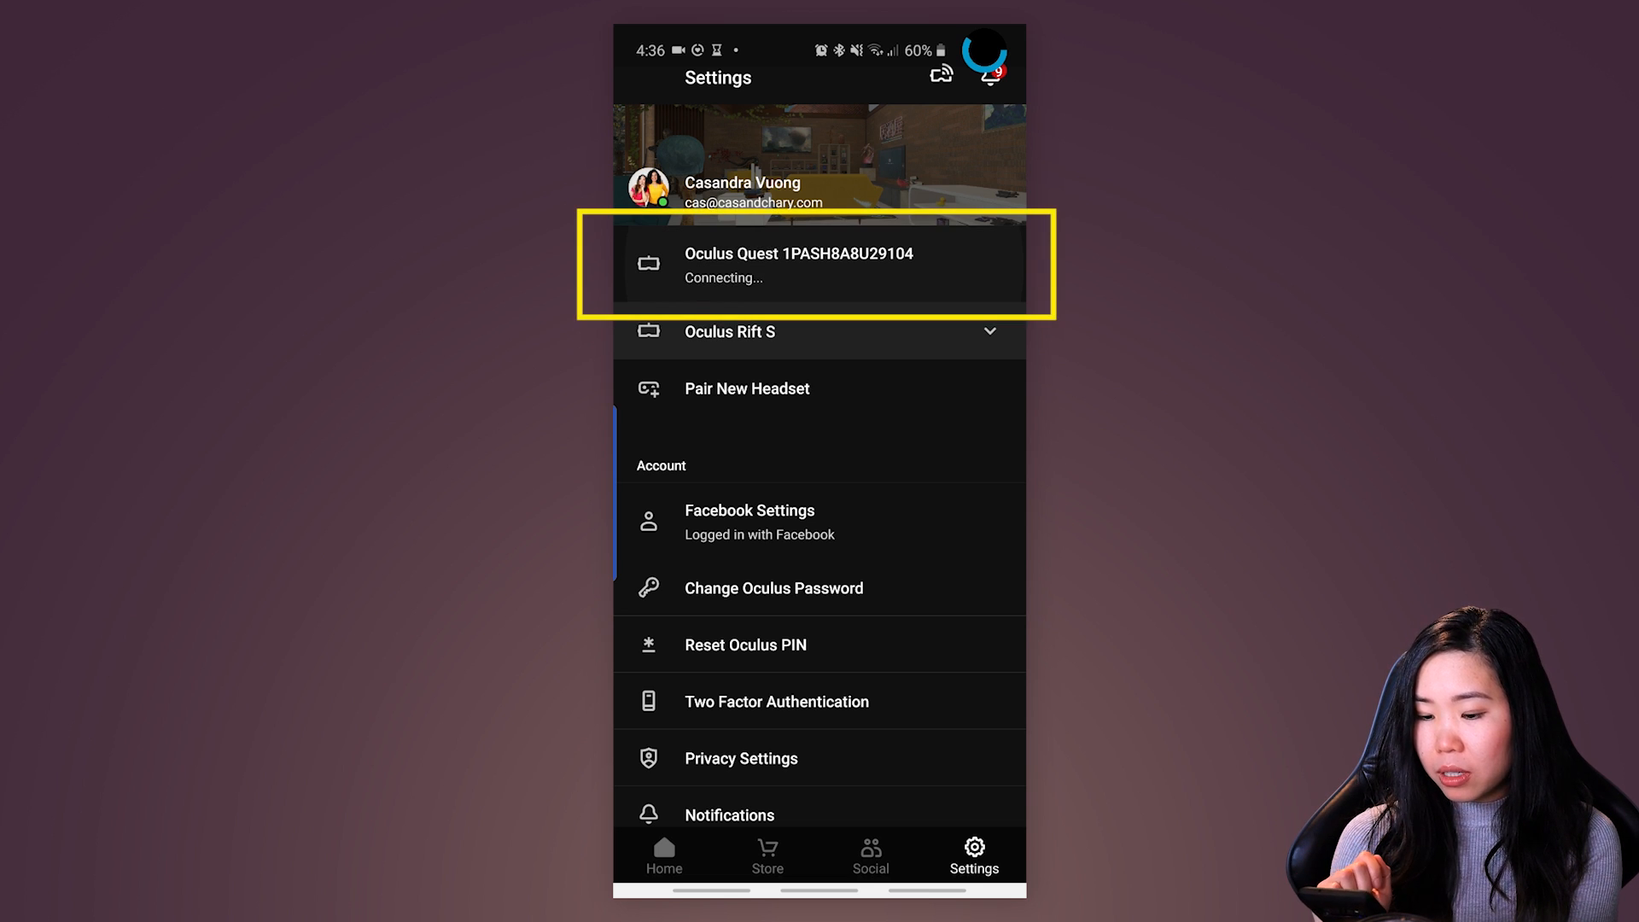
{"action": "left_click", "coordinate": [818, 265]}
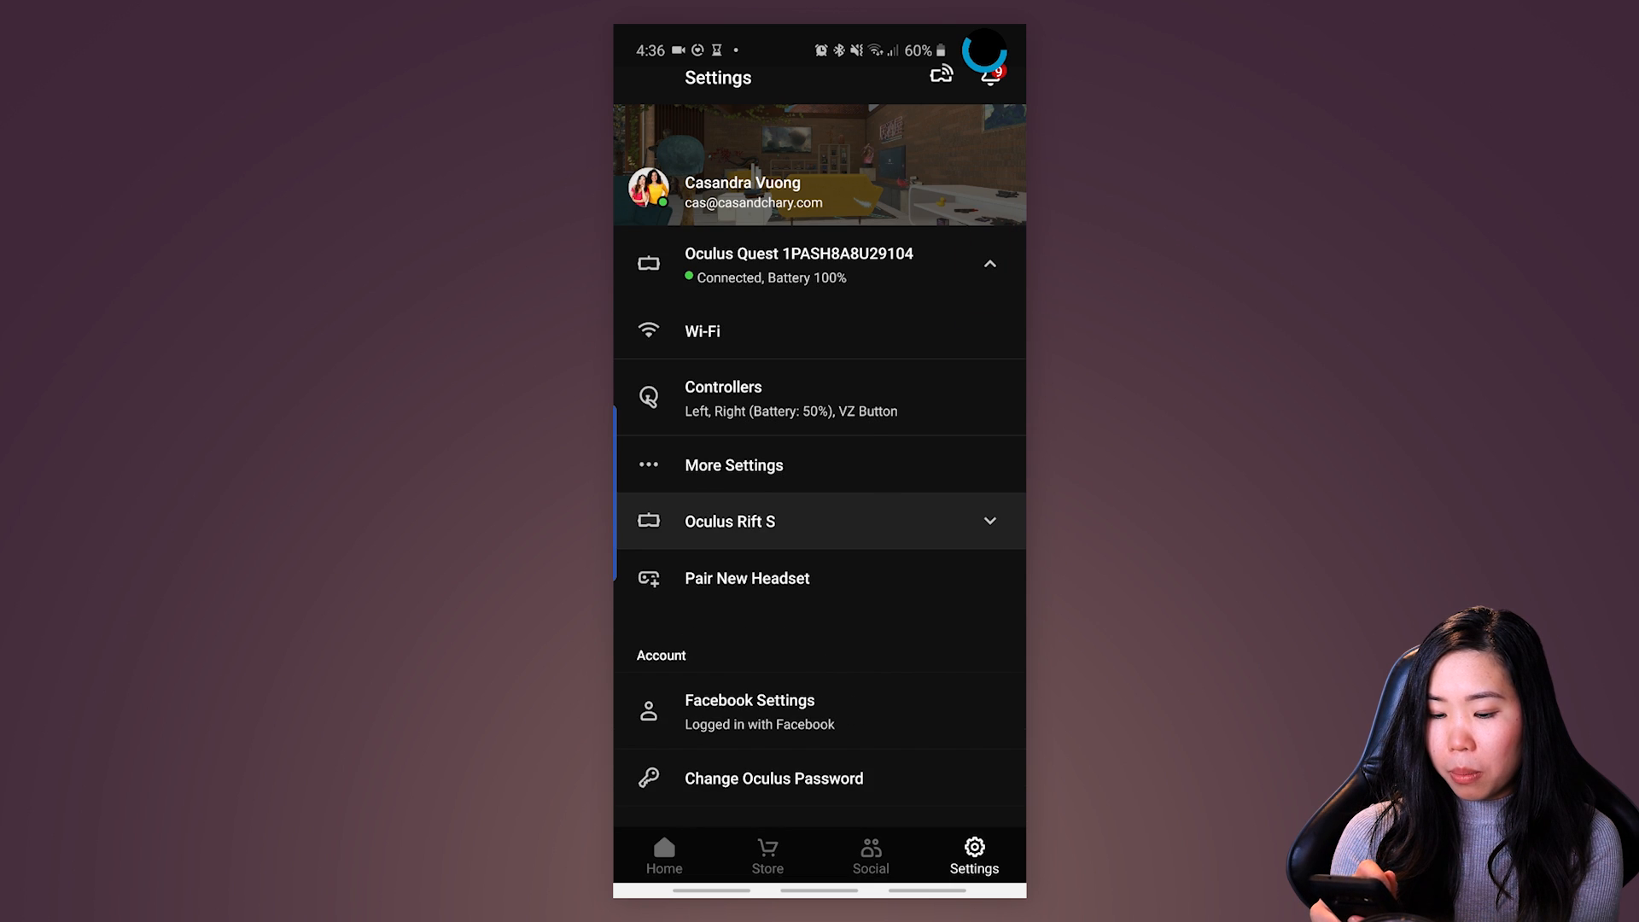
{"action": "left_click", "coordinate": [733, 464]}
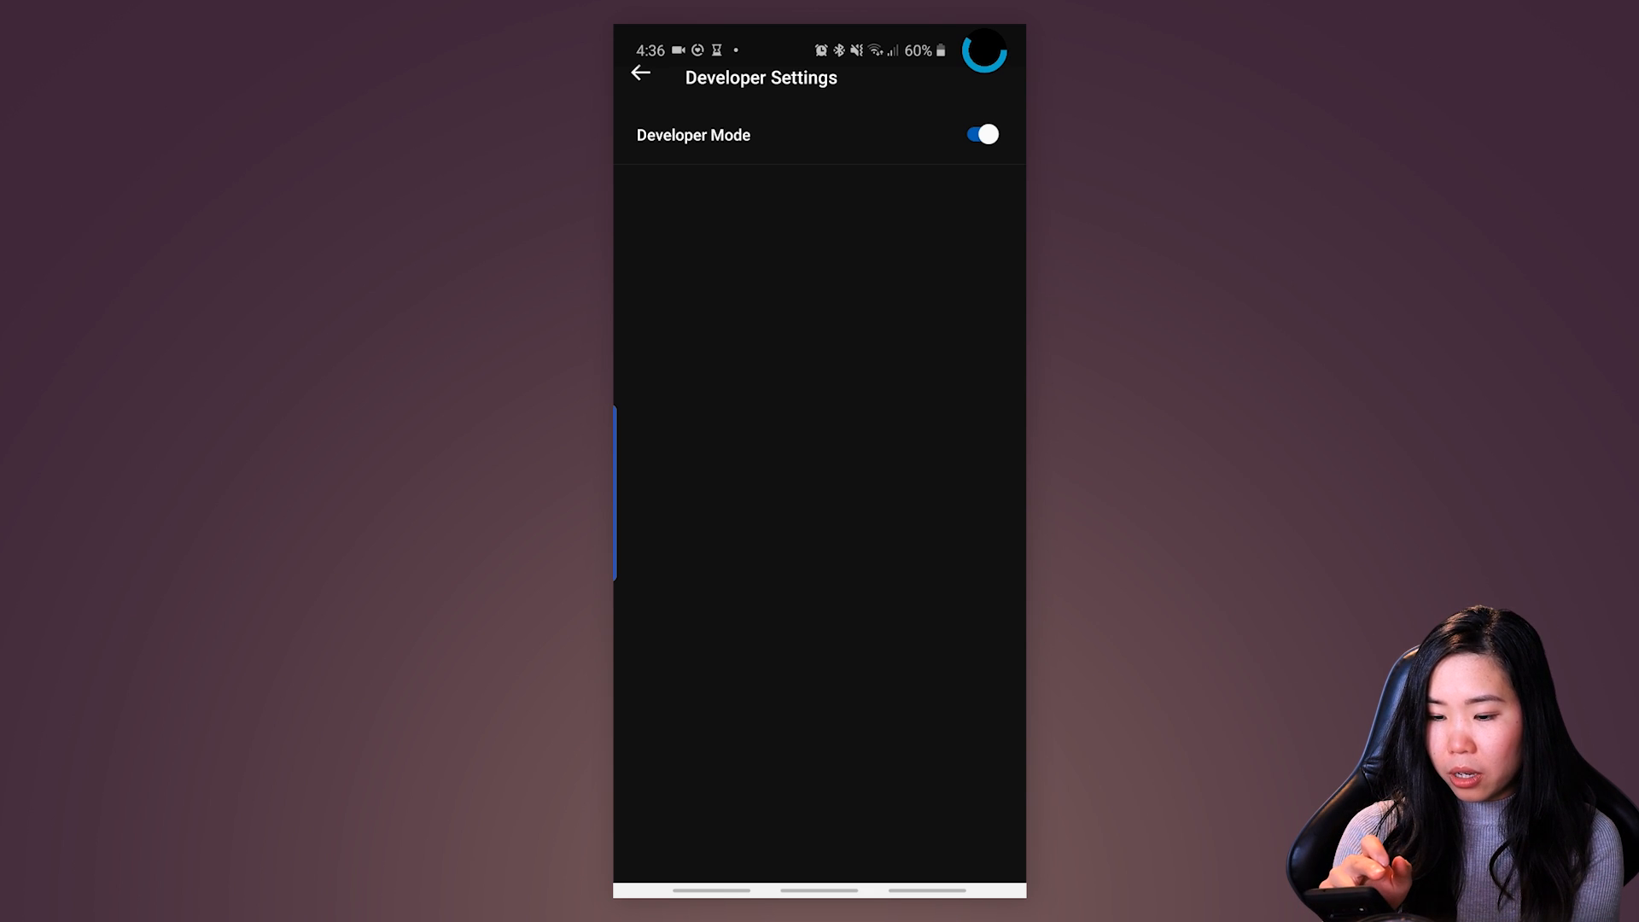
{"action": "left_click", "coordinate": [640, 74]}
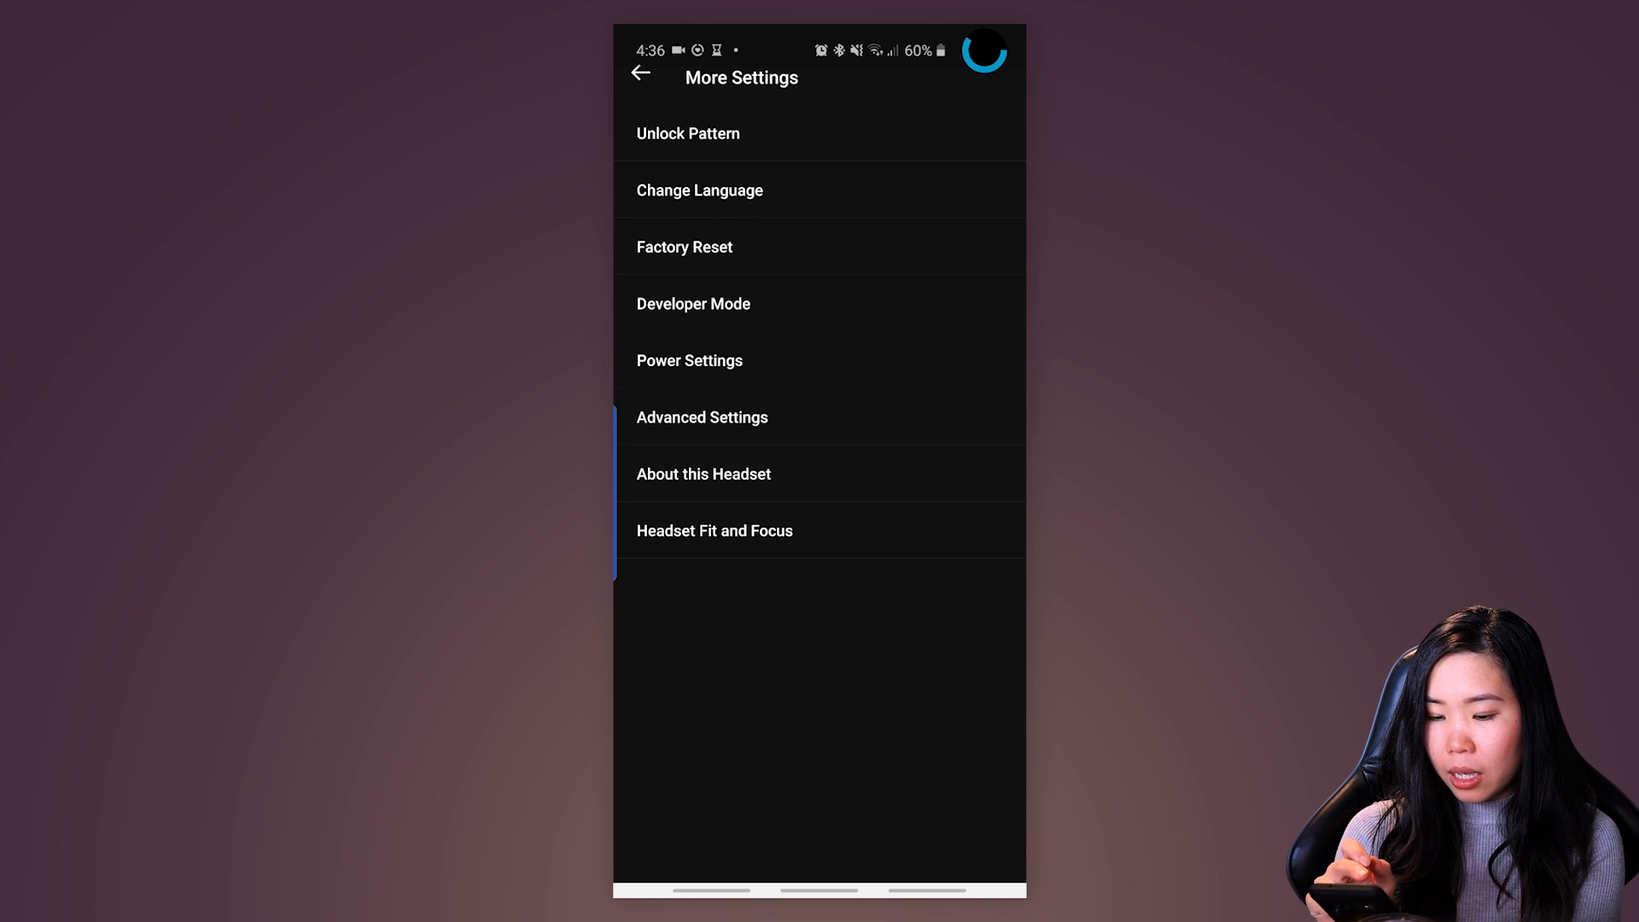
{"action": "left_click", "coordinate": [687, 133]}
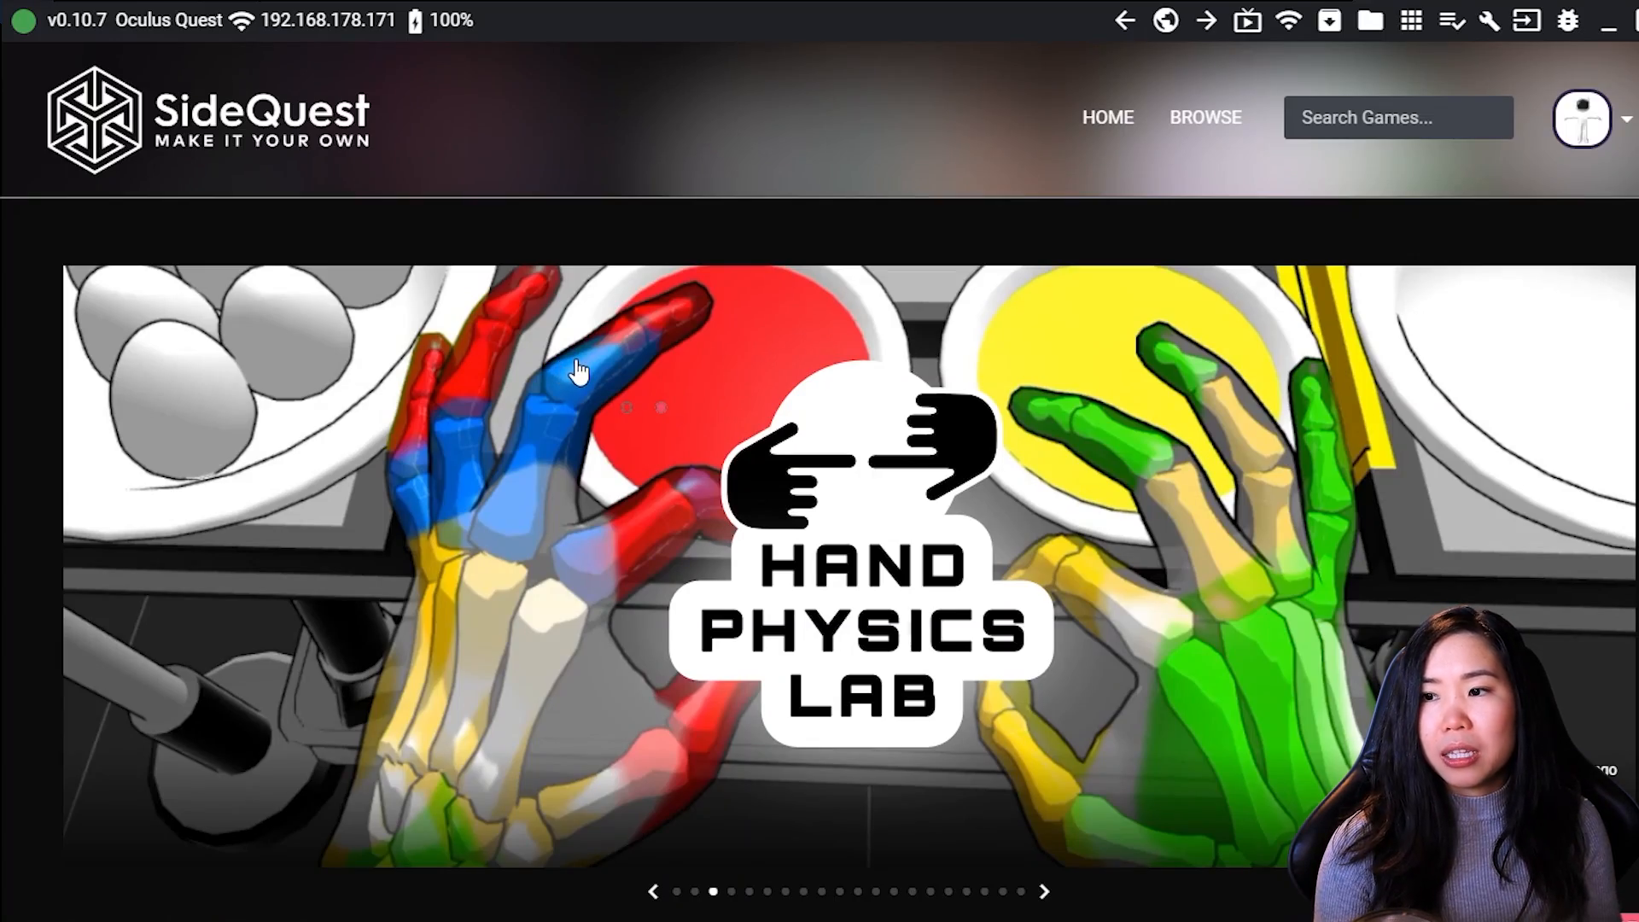
Step: Scroll the SideQuest home page and go to the Search Games box of the full catalogue
{"action": "scroll", "scroll_direction": "down", "scroll_amount": 3}
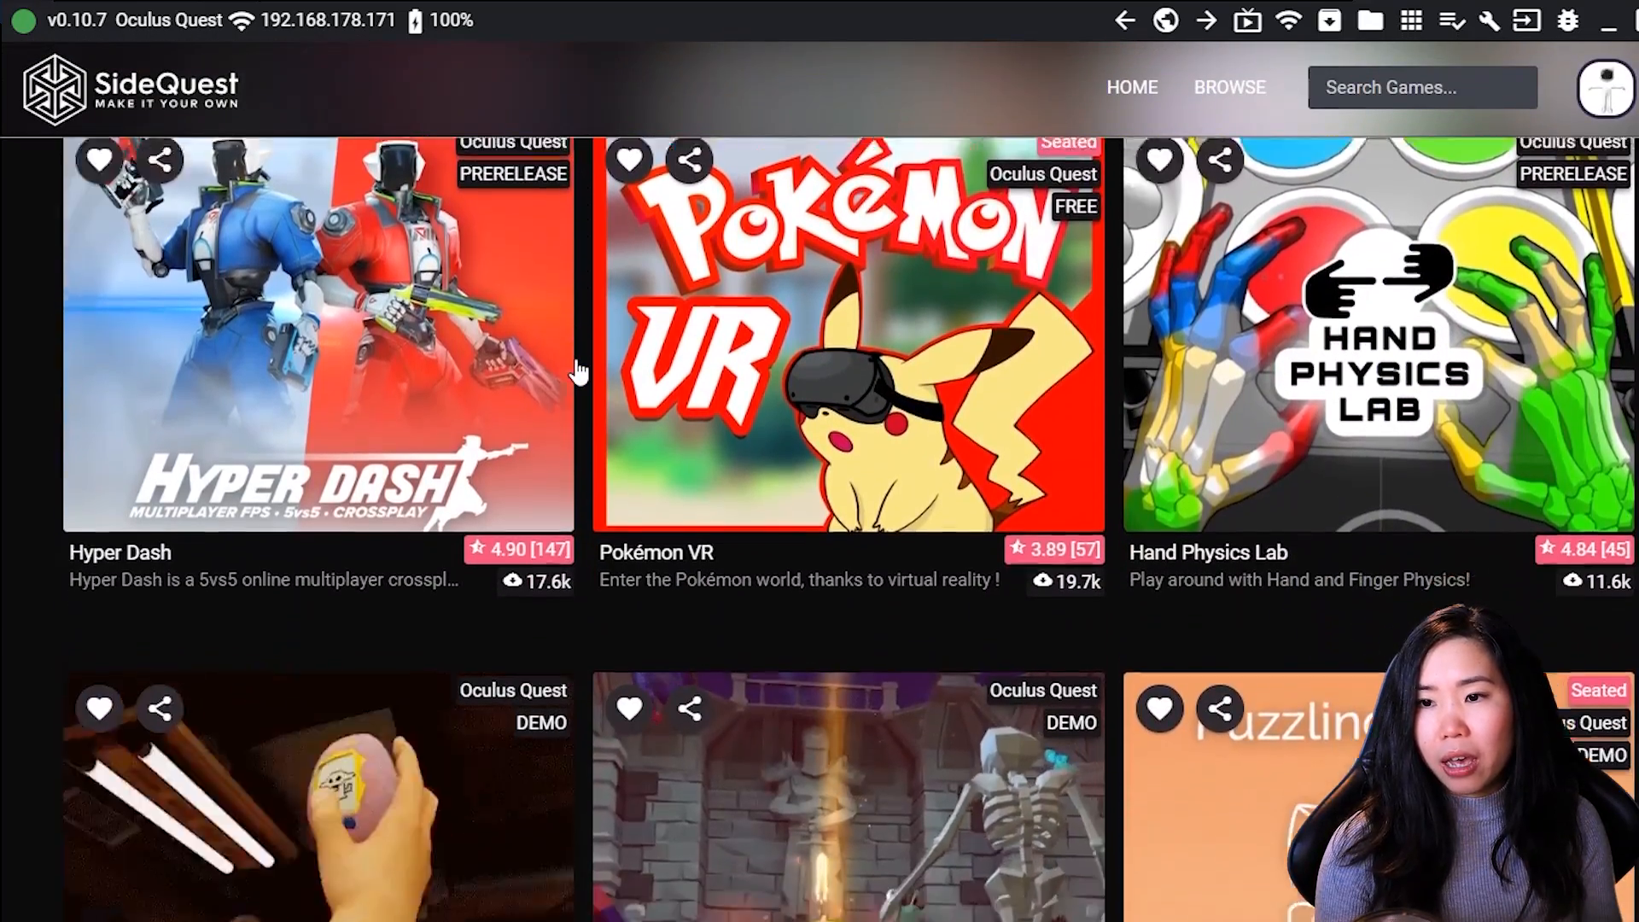
{"action": "scroll", "scroll_direction": "down", "scroll_amount": 3}
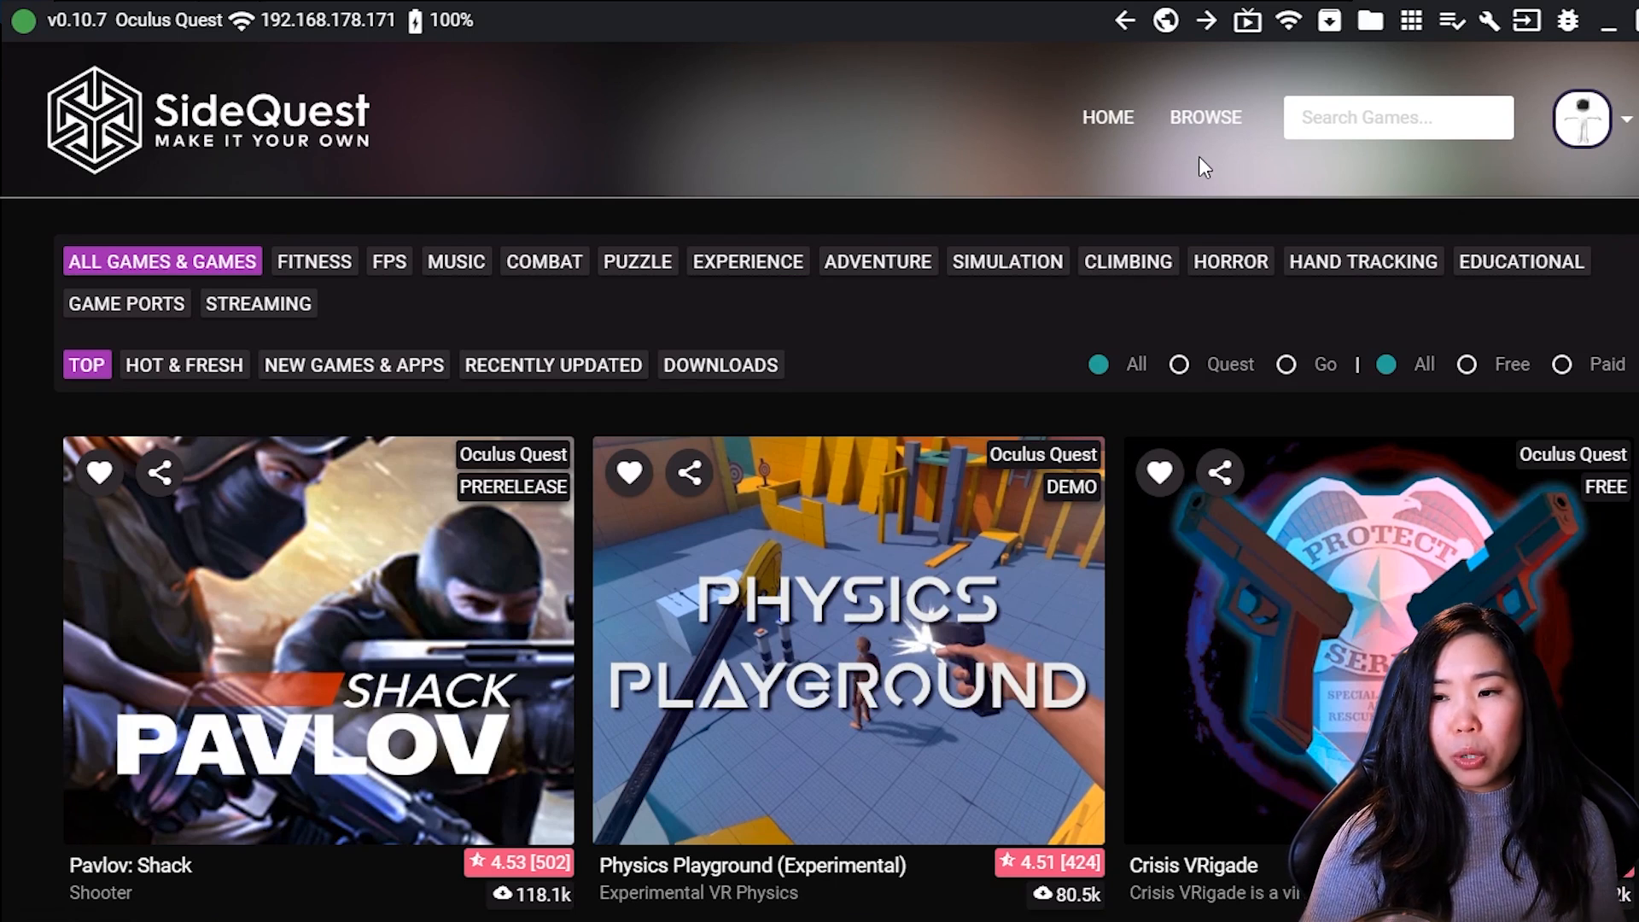
{"action": "left_click", "coordinate": [1398, 118]}
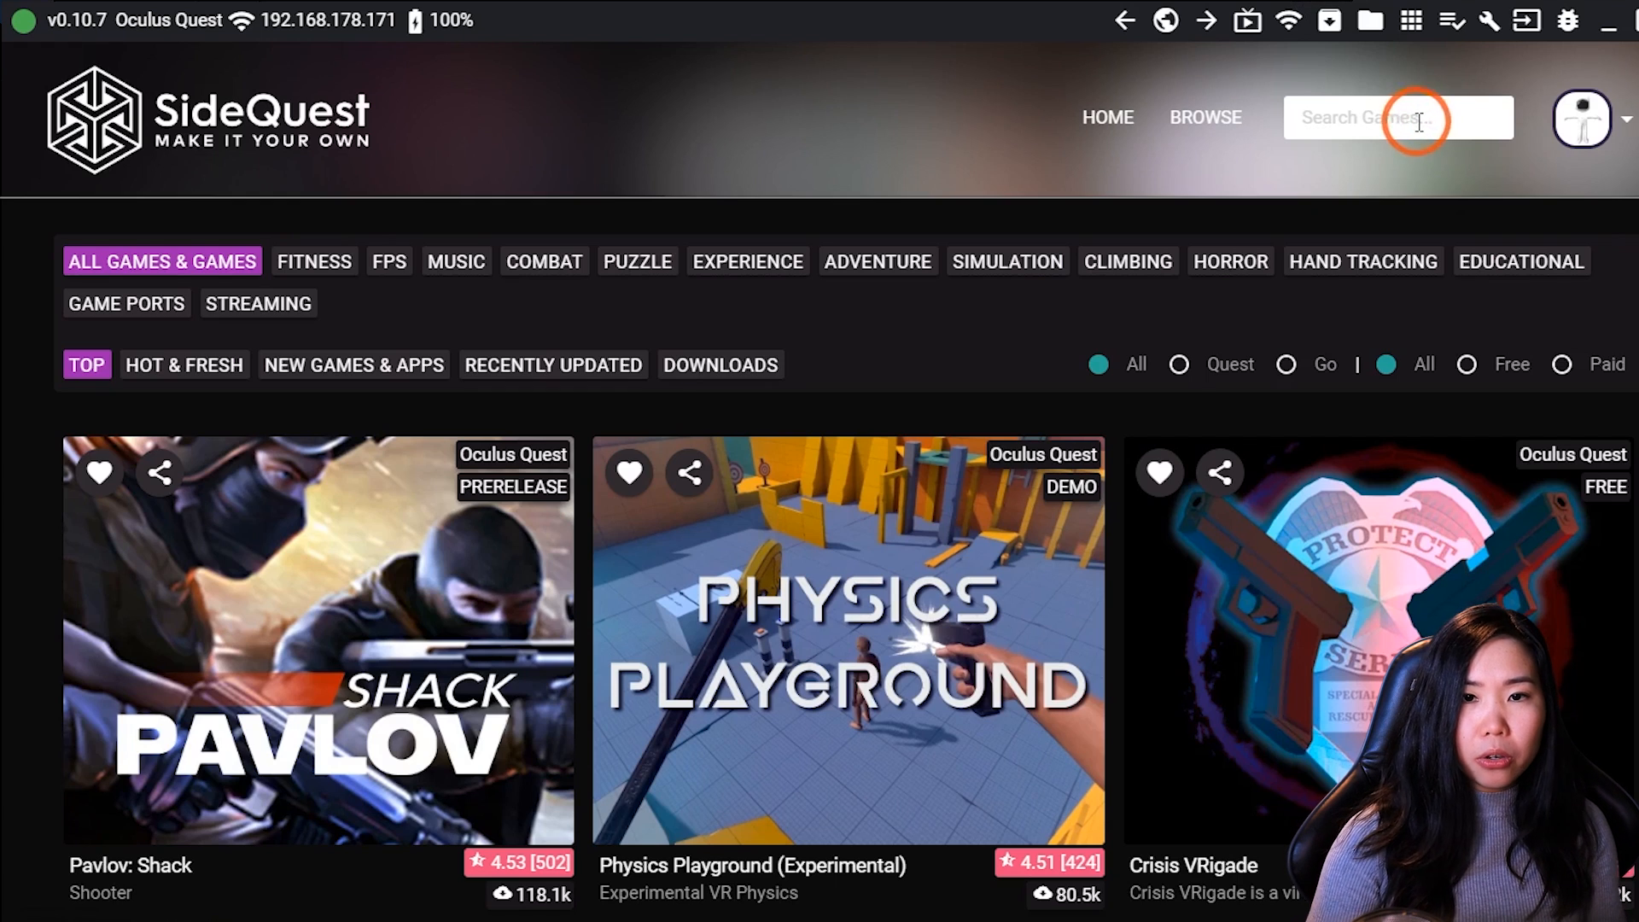
Step: Search 'app launc', and install the latest Quest App Launcher release onto the headset
{"action": "type", "text": "app launc"}
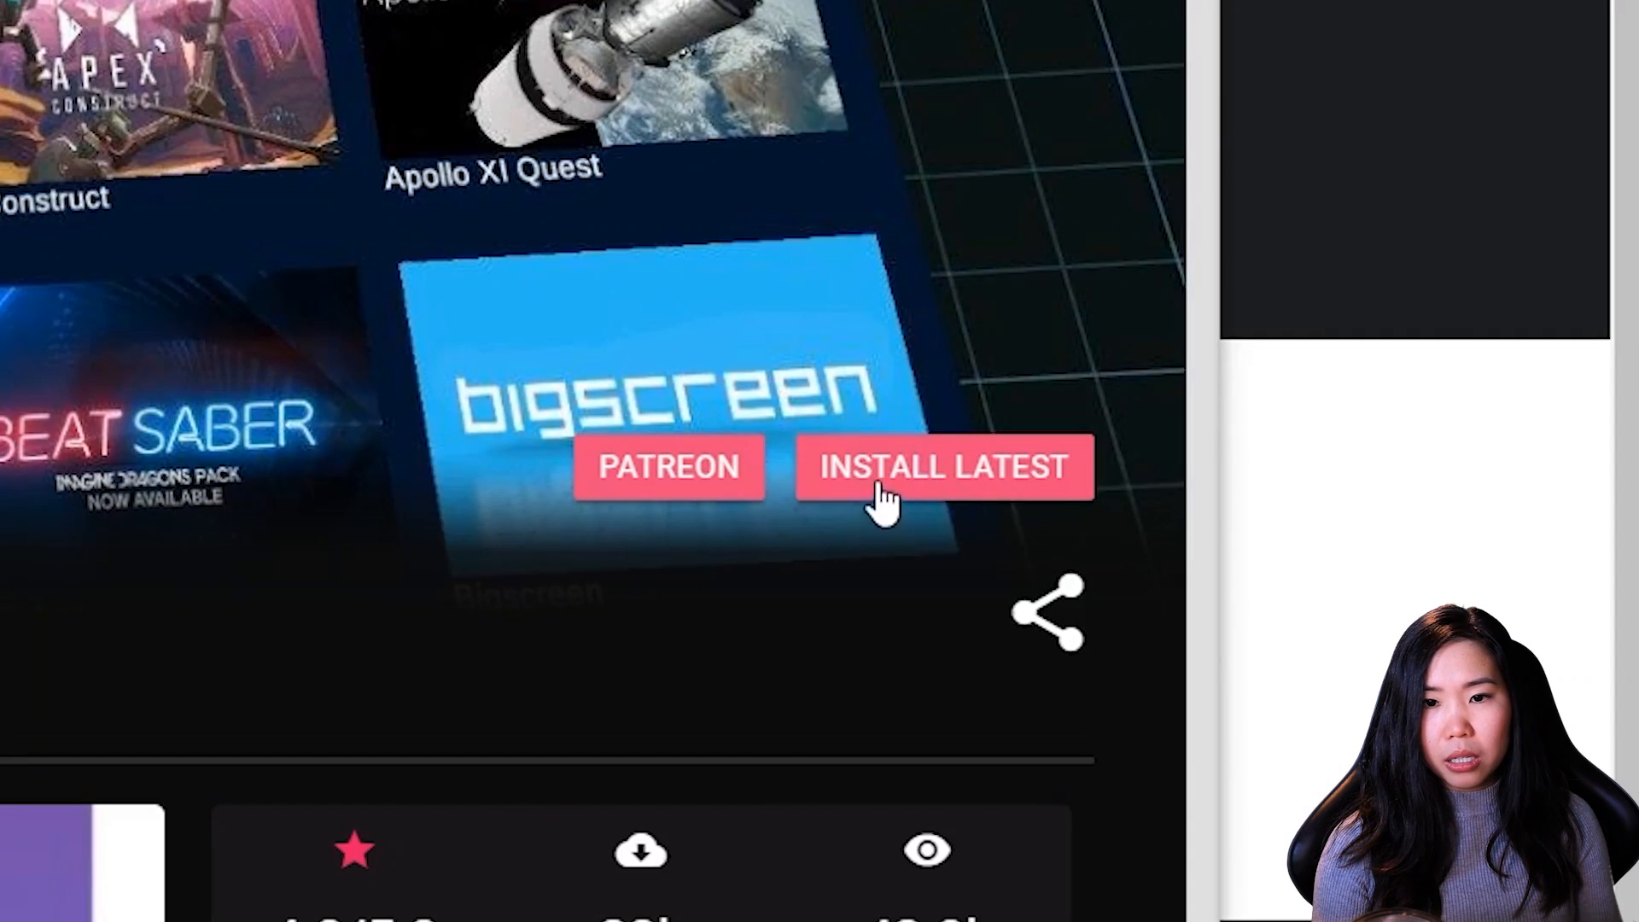
{"action": "left_click", "coordinate": [942, 466]}
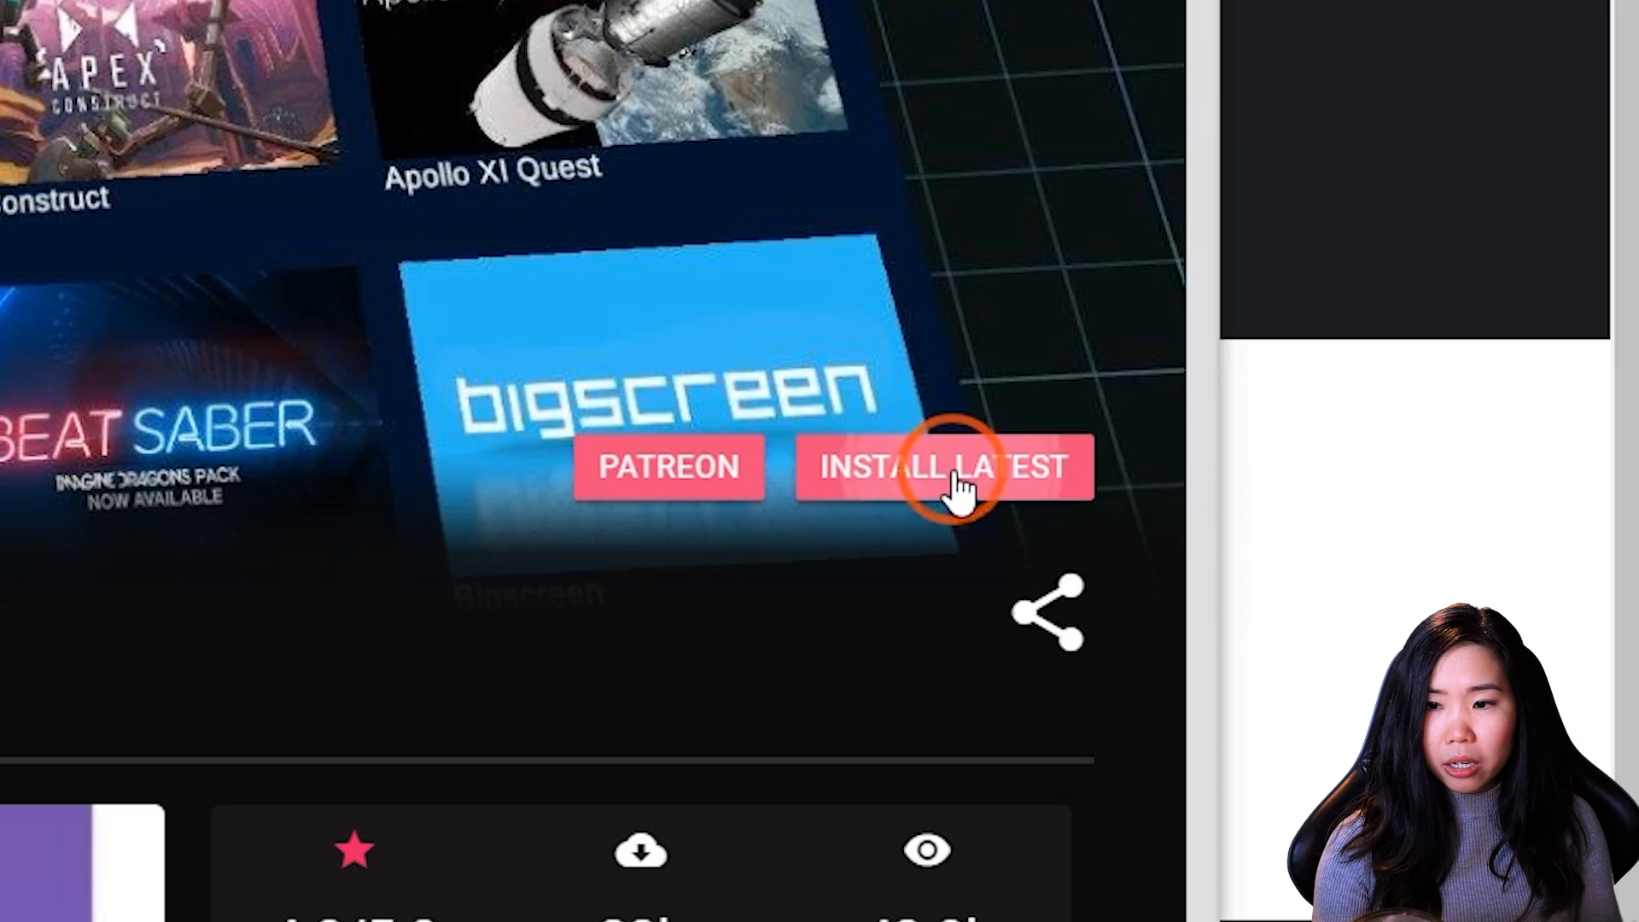
{"action": "left_click", "coordinate": [941, 466]}
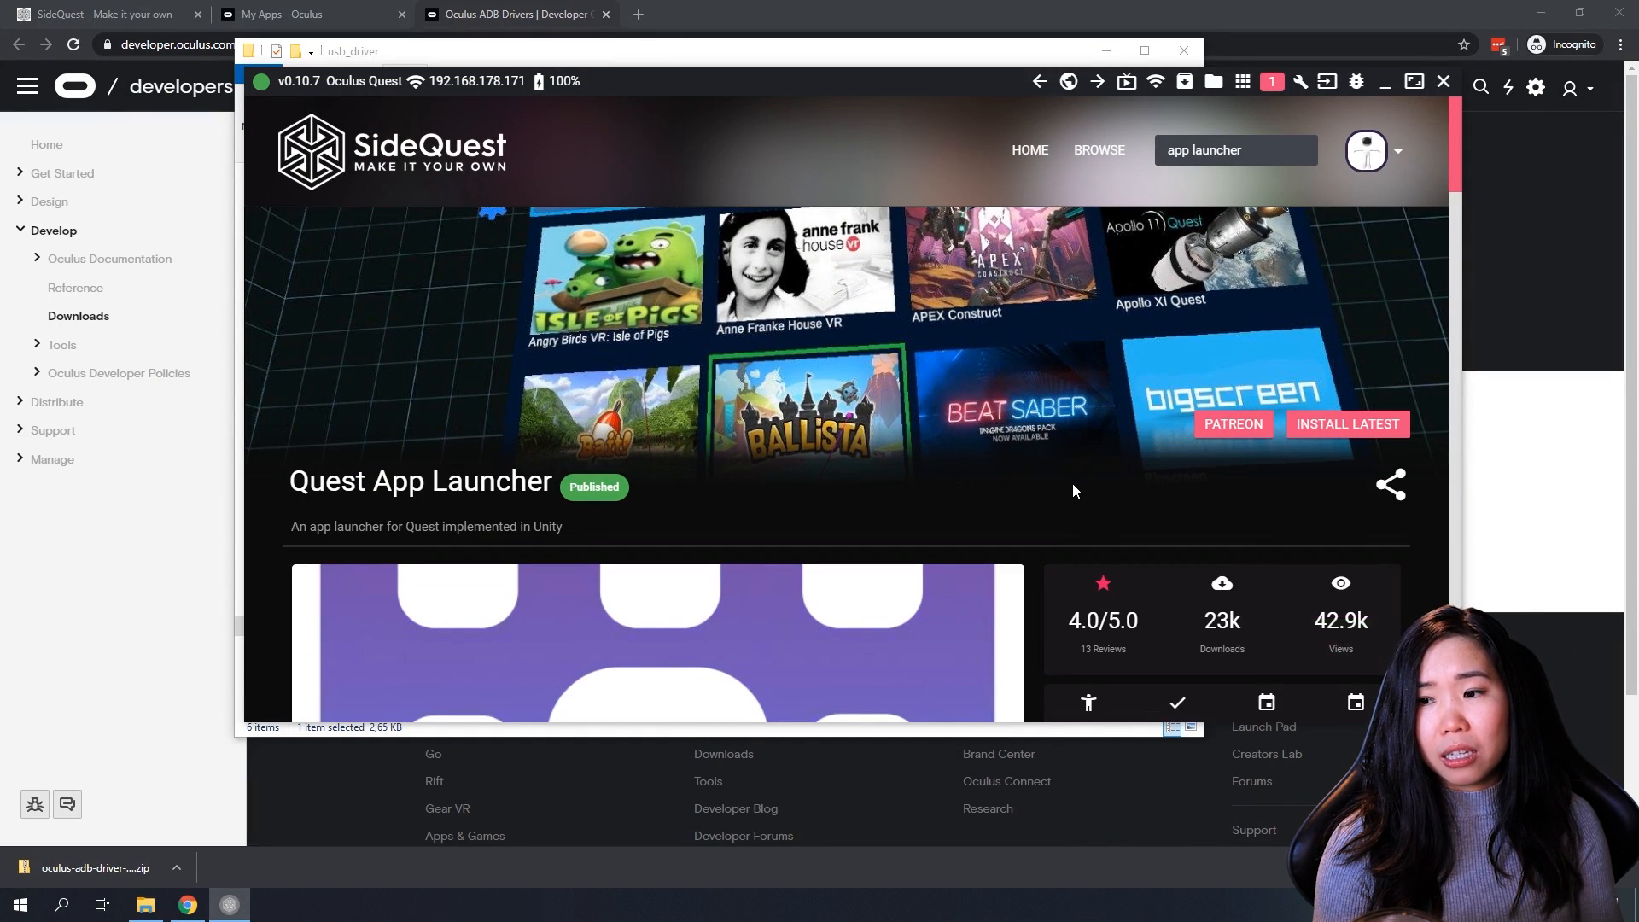
{"action": "mouse_move", "coordinate": [960, 500]}
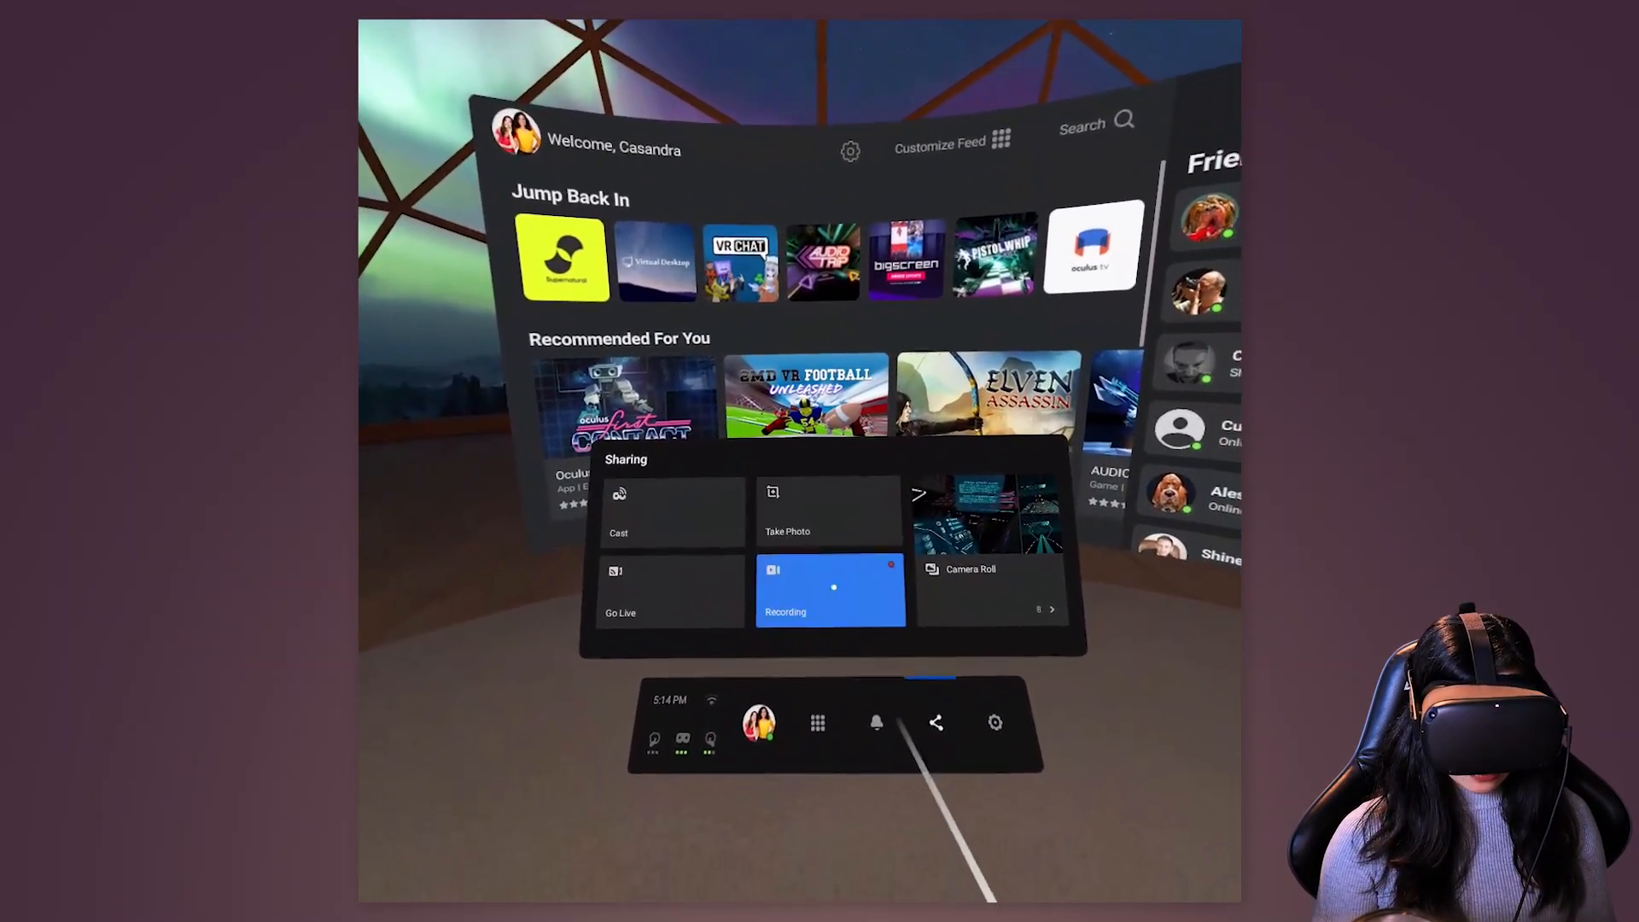
Step: Show the headset's app library filtered to Unknown Sources
{"action": "left_click", "coordinate": [818, 722]}
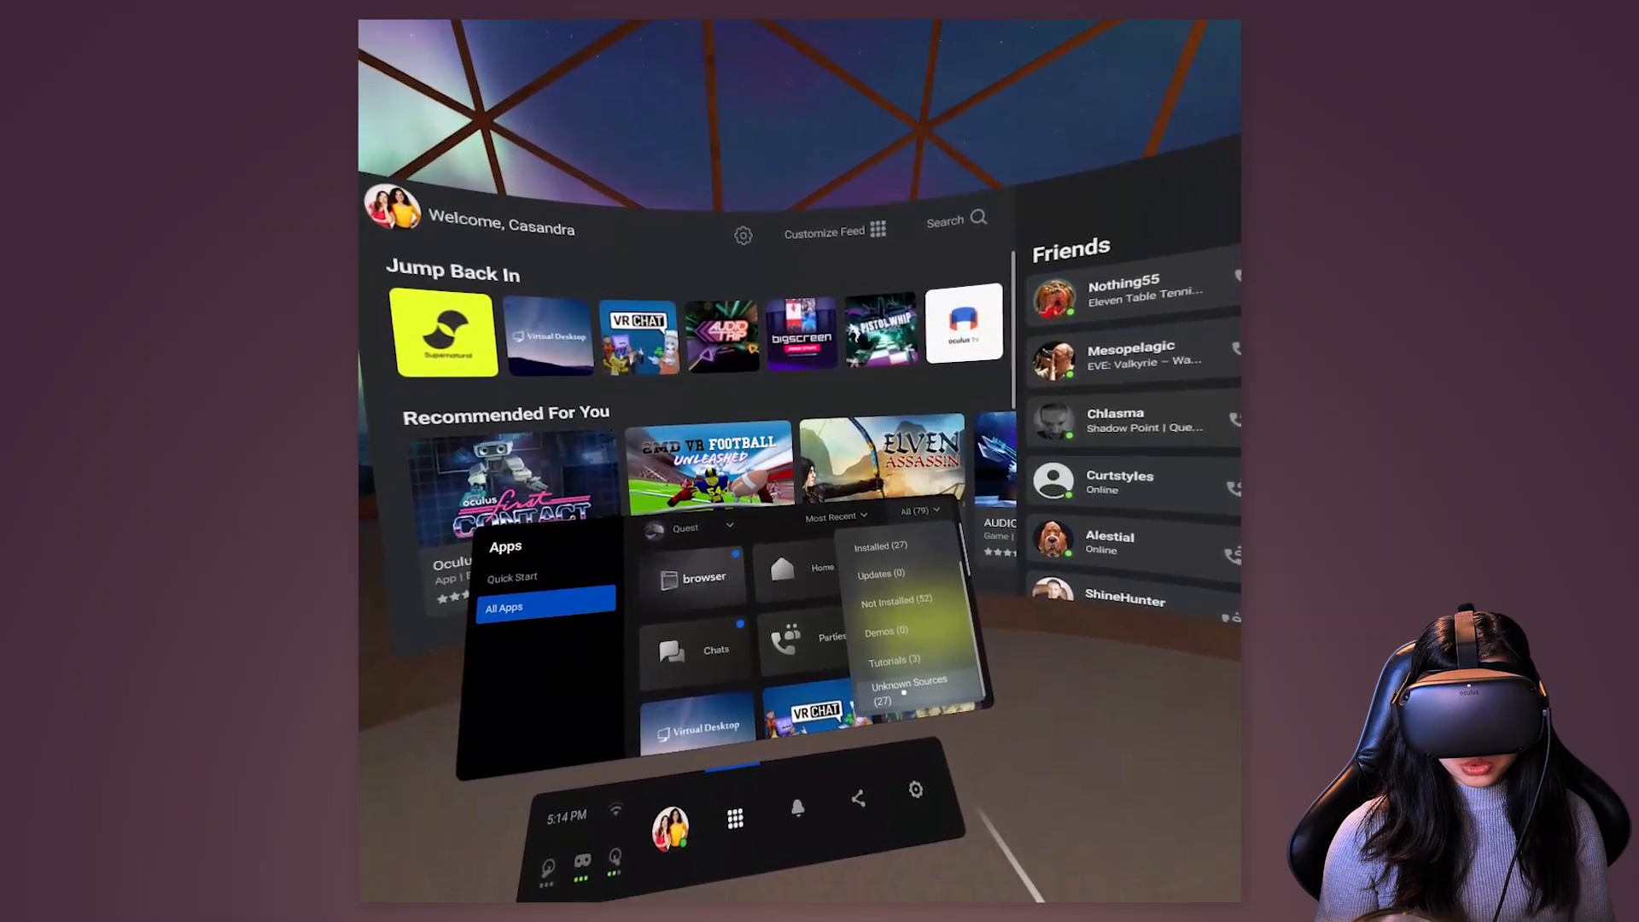
{"action": "left_click", "coordinate": [908, 688]}
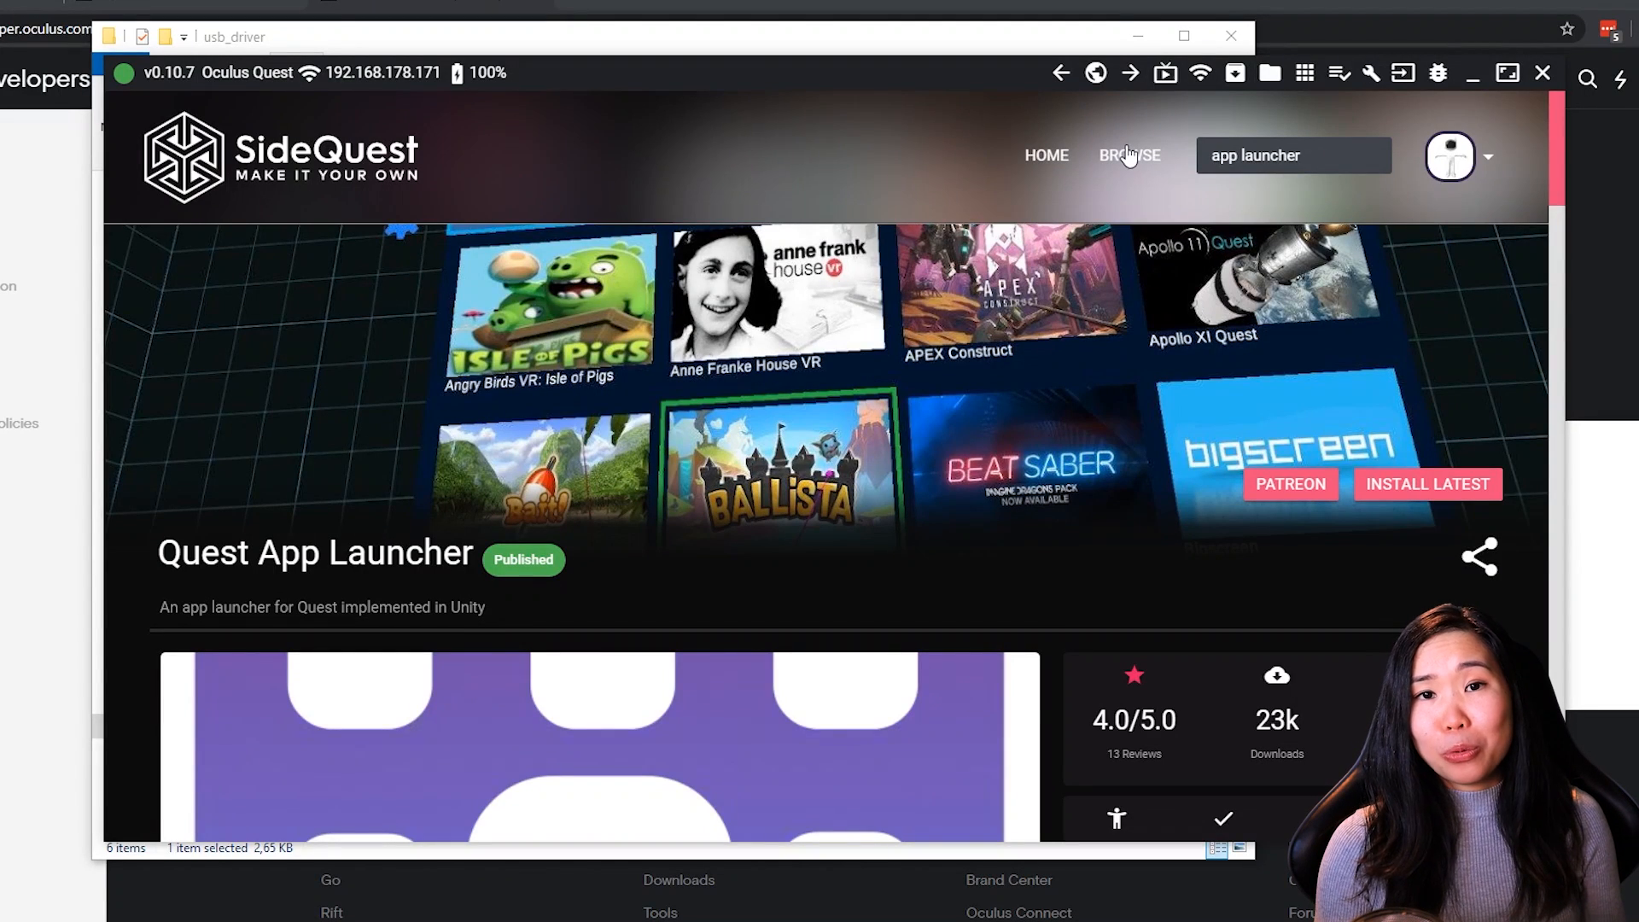
{"action": "mouse_move", "coordinate": [1129, 156]}
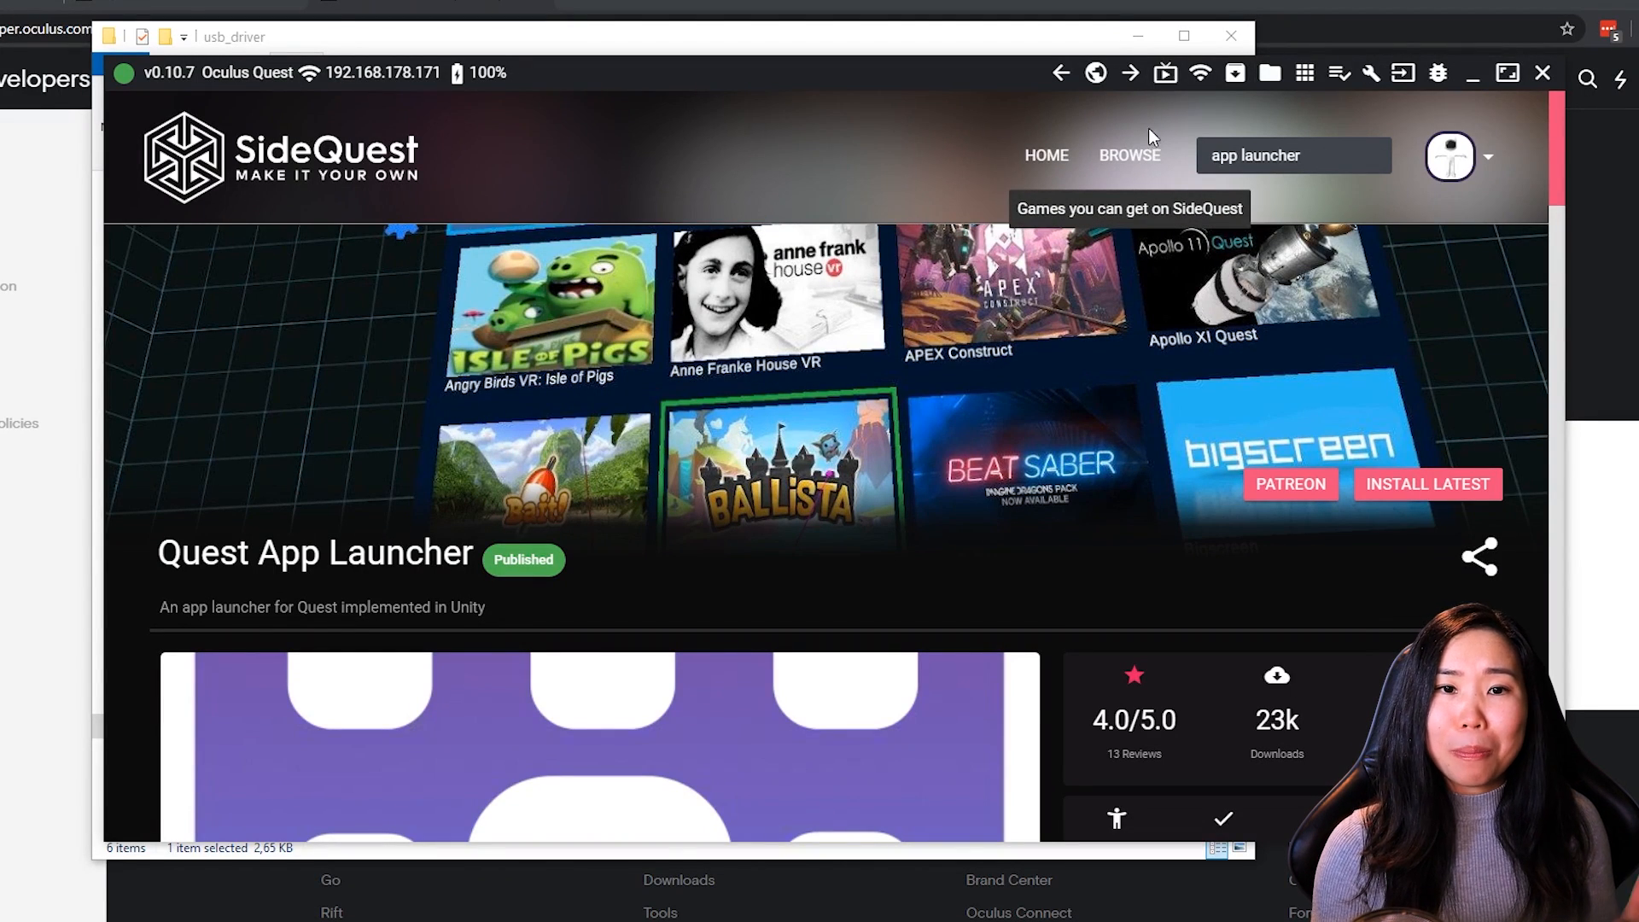
{"action": "mouse_move", "coordinate": [967, 232]}
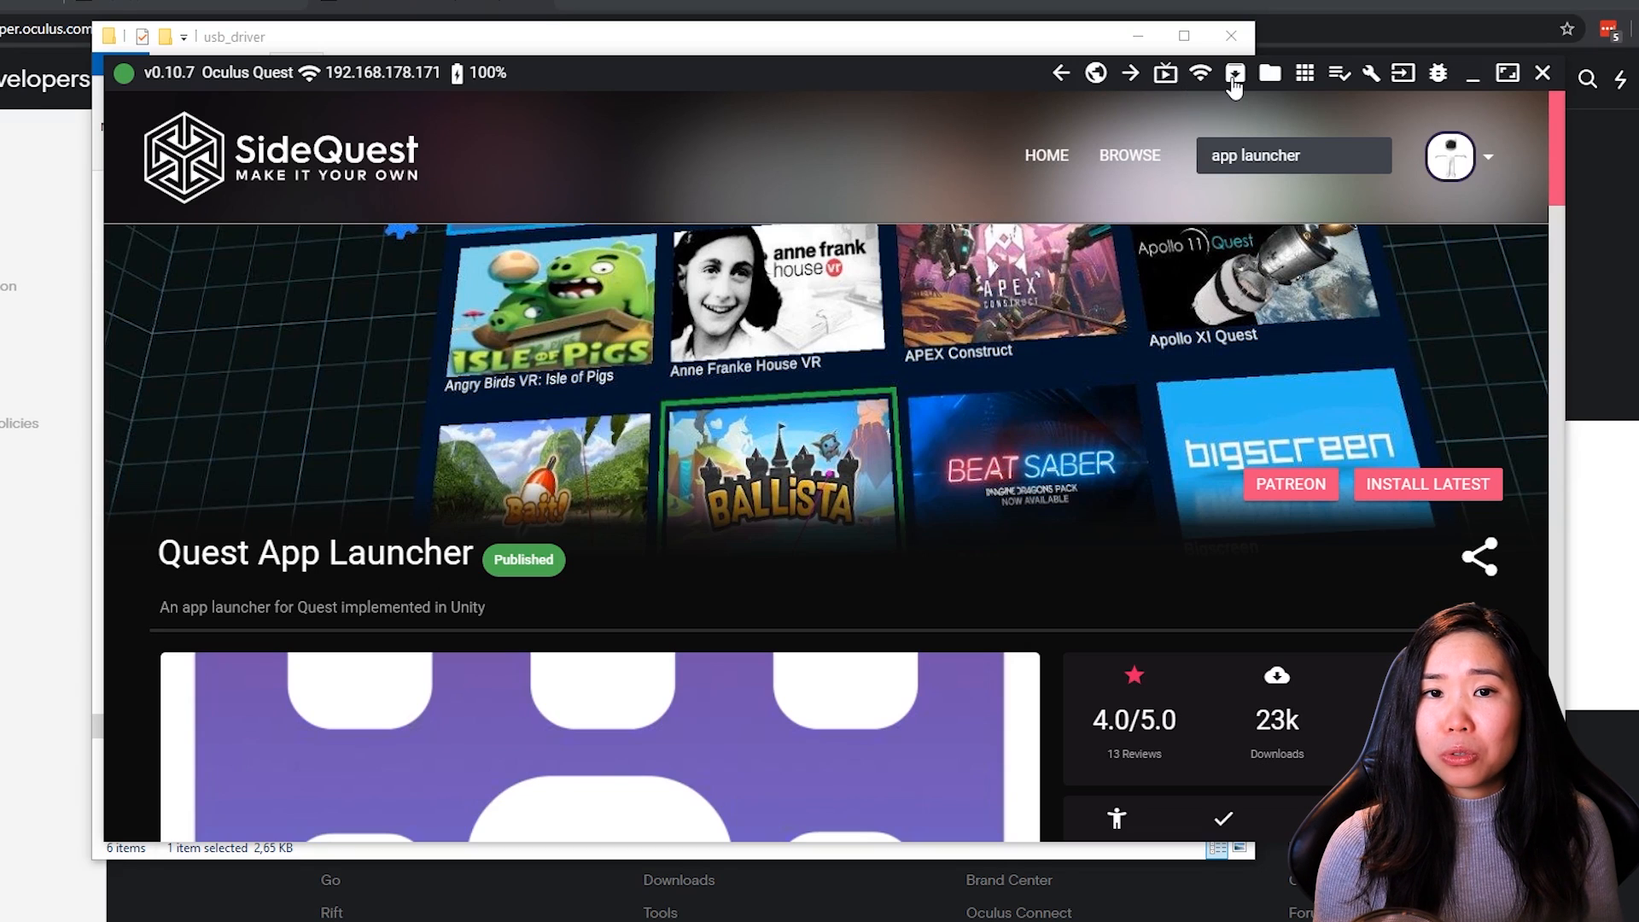
{"action": "mouse_move", "coordinate": [1234, 73]}
{"action": "type", "text": "side"}
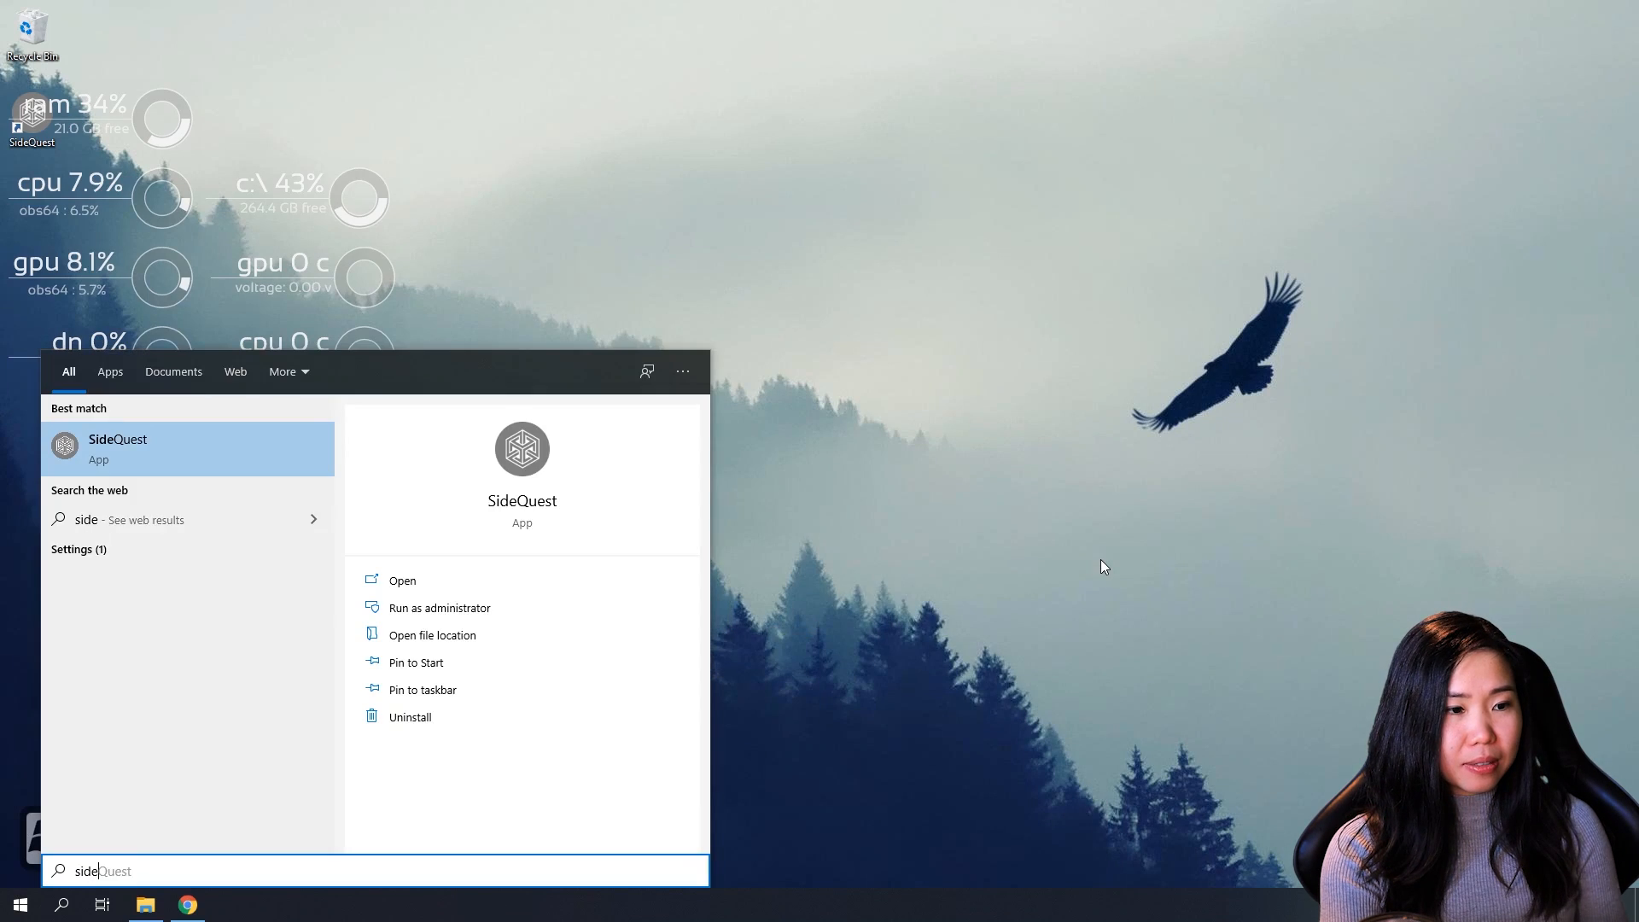
Step: Launch SideQuest from the Windows search results
{"action": "left_click", "coordinate": [401, 581]}
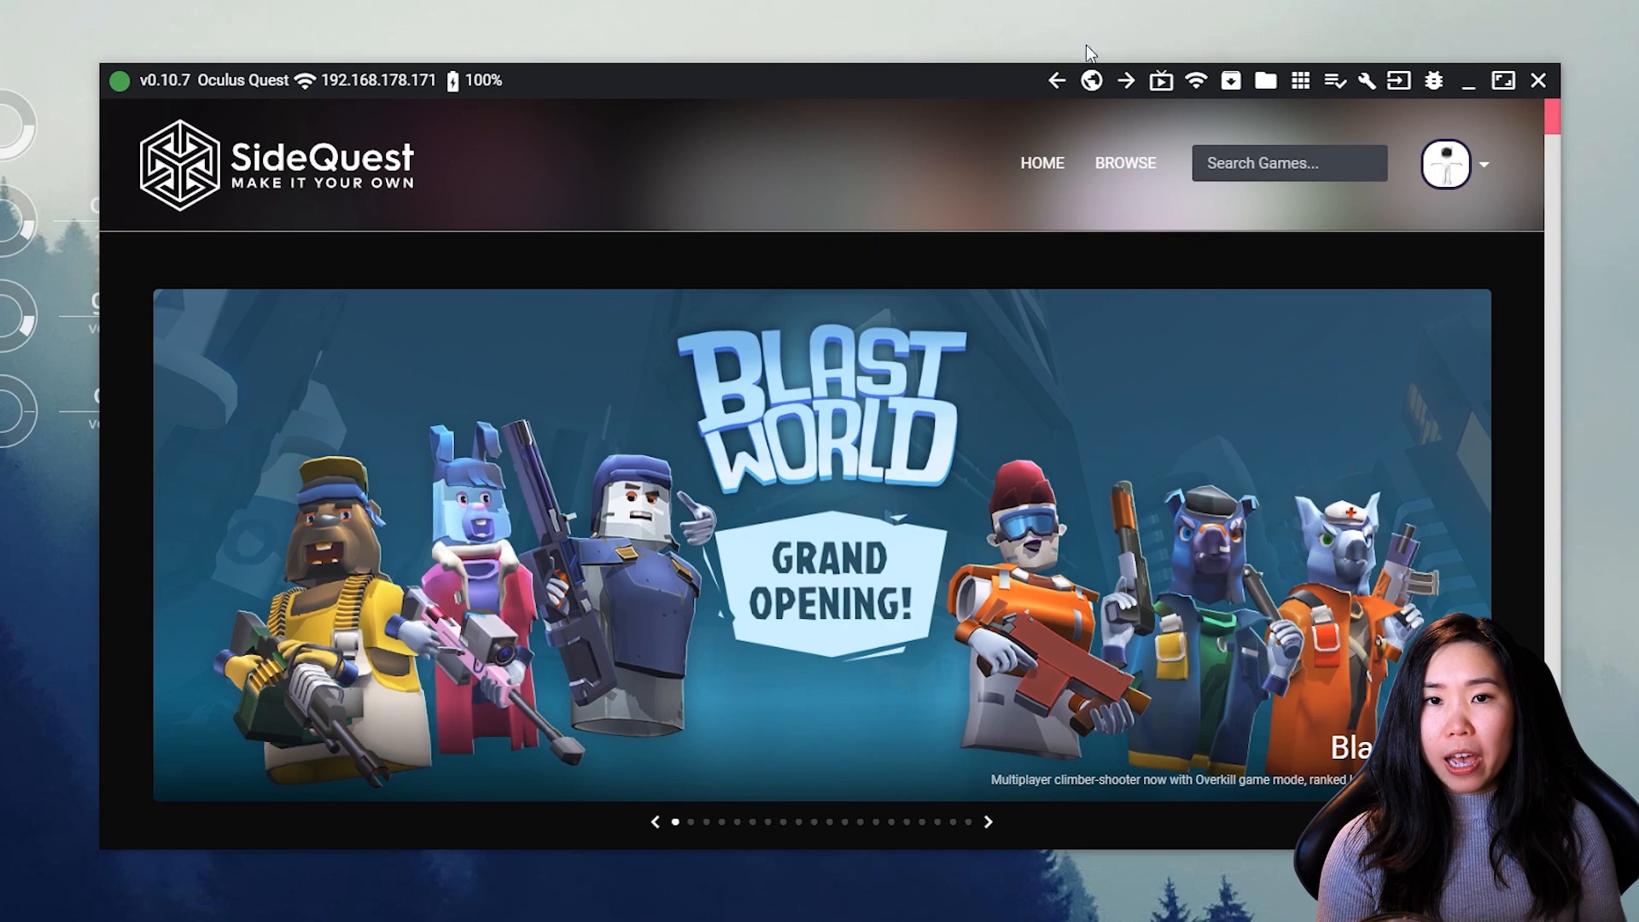
{"action": "mouse_move", "coordinate": [1195, 80]}
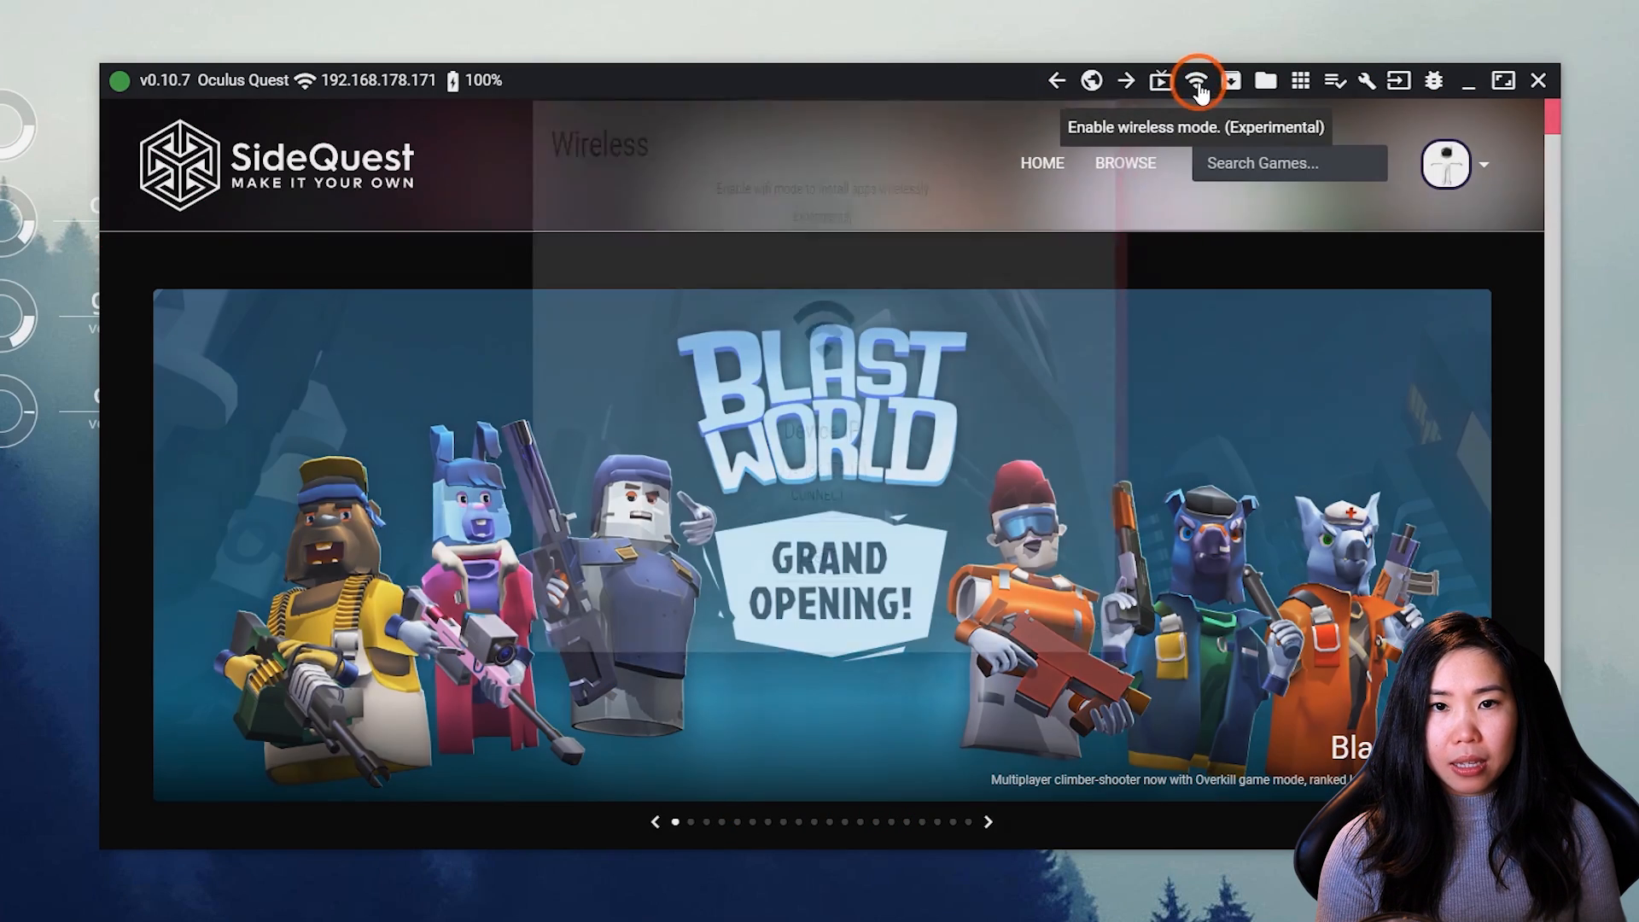
{"action": "left_click", "coordinate": [1195, 81]}
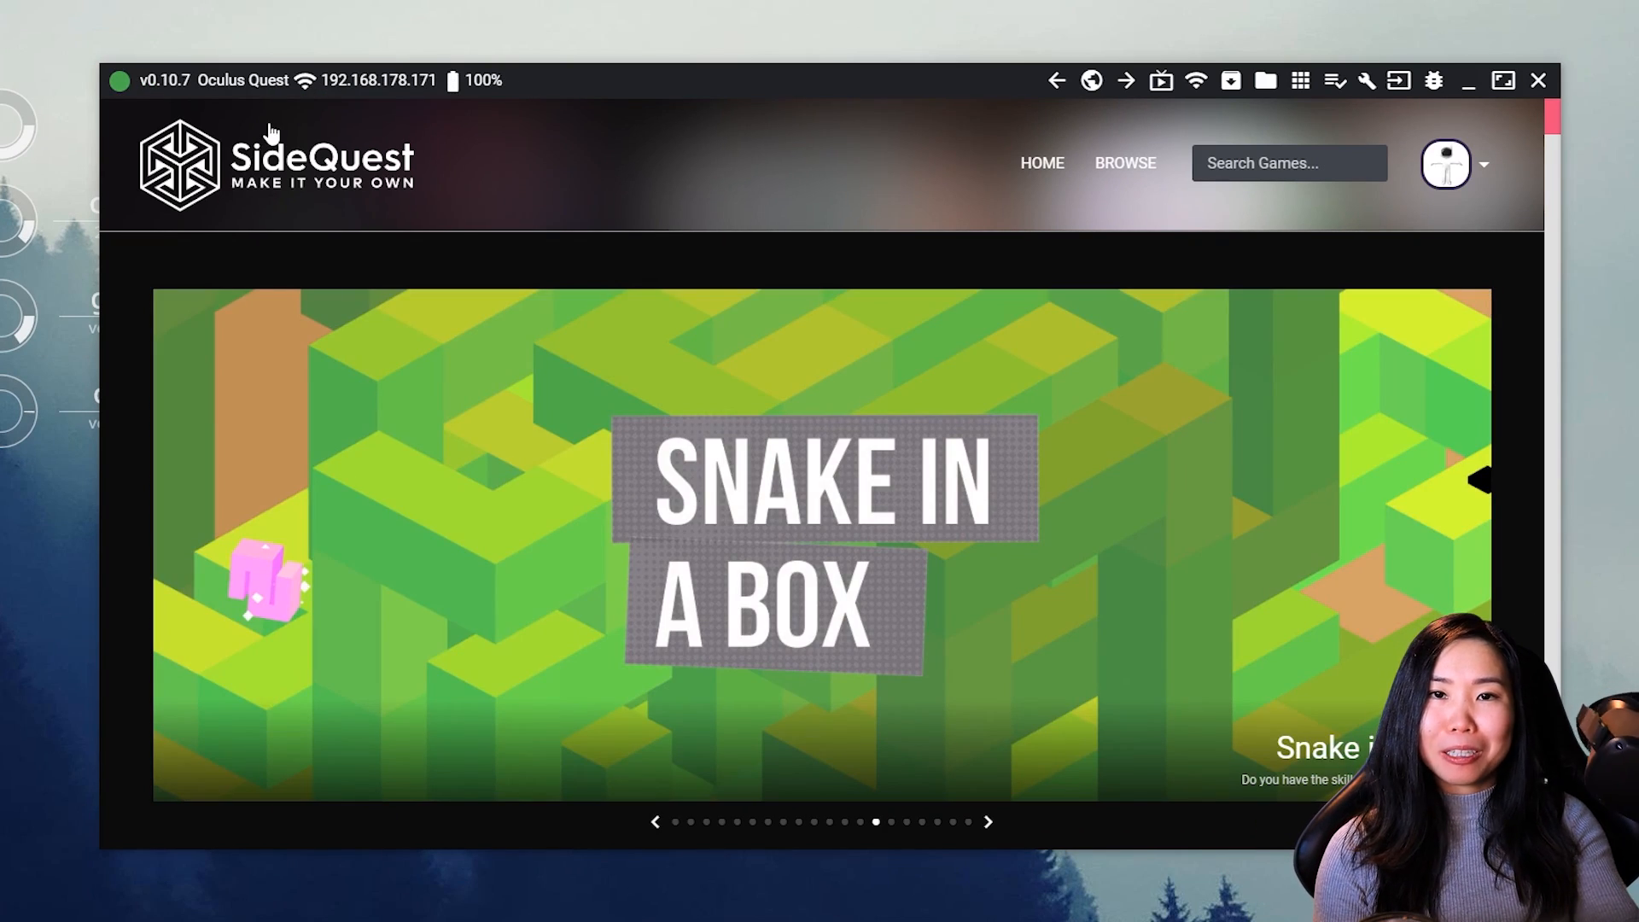
{"action": "mouse_move", "coordinate": [241, 89]}
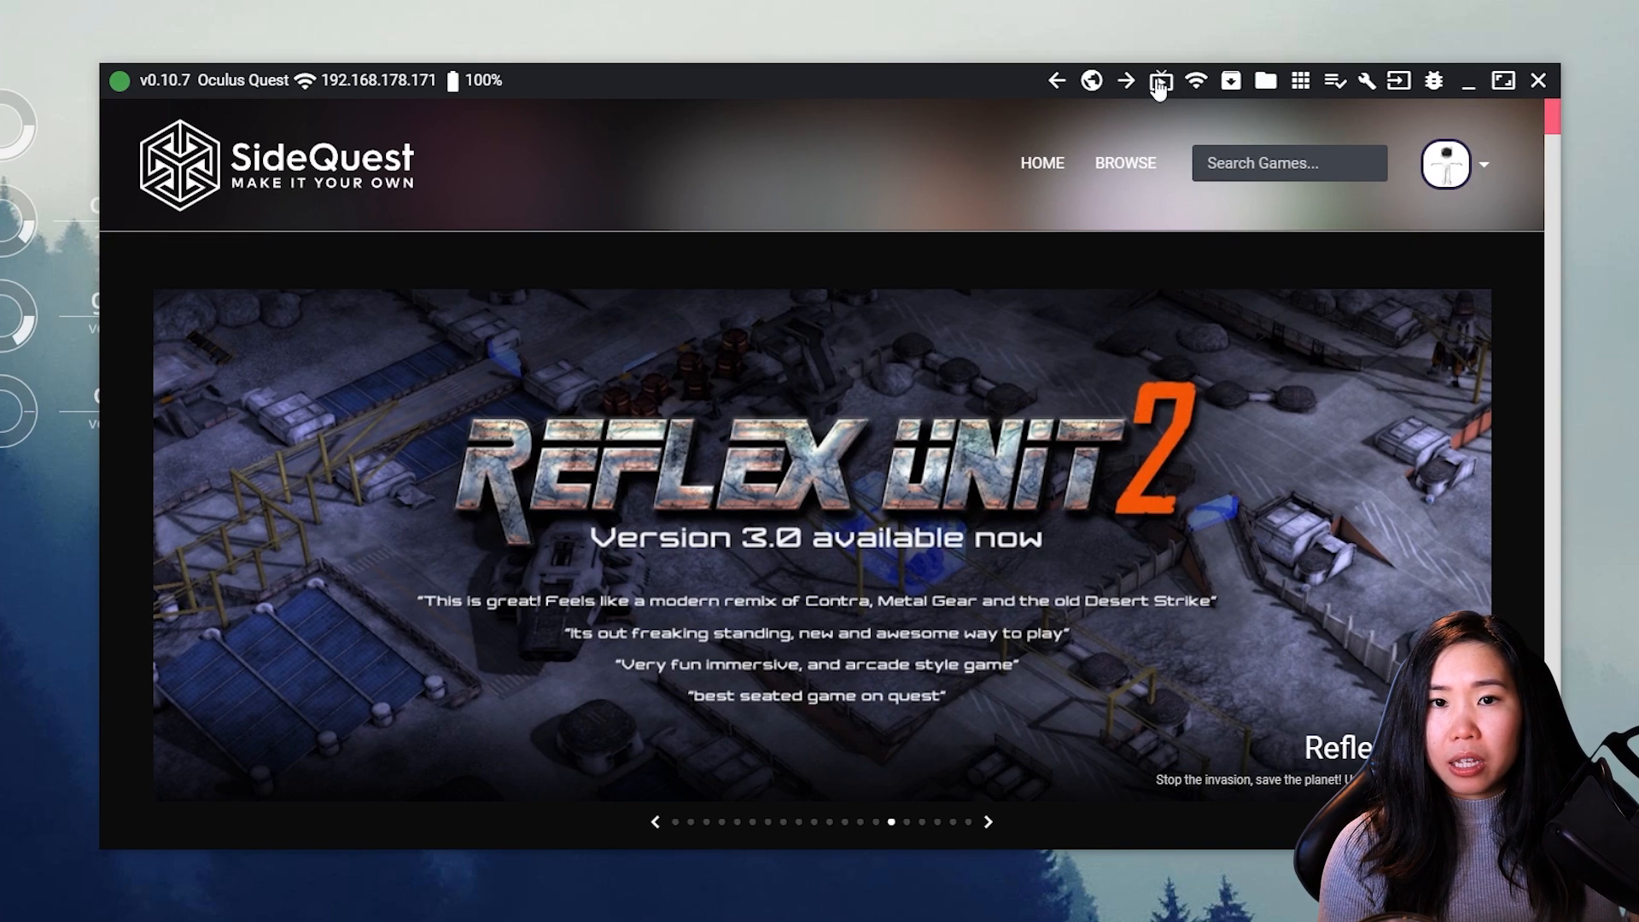
{"action": "mouse_move", "coordinate": [1160, 80]}
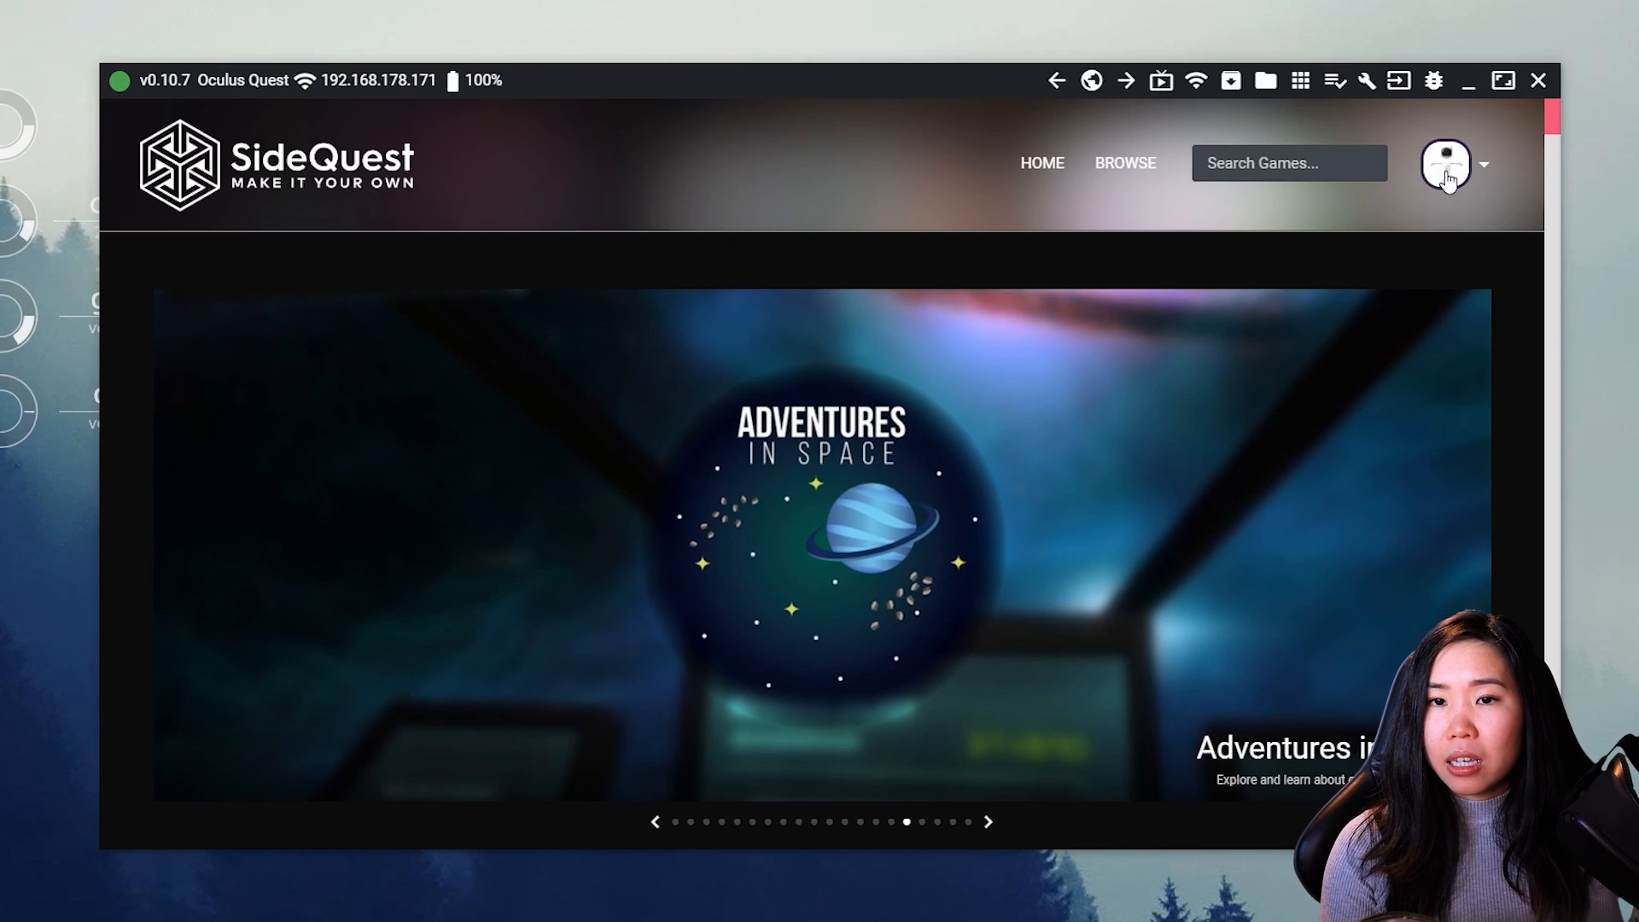
{"action": "left_click", "coordinate": [1446, 164]}
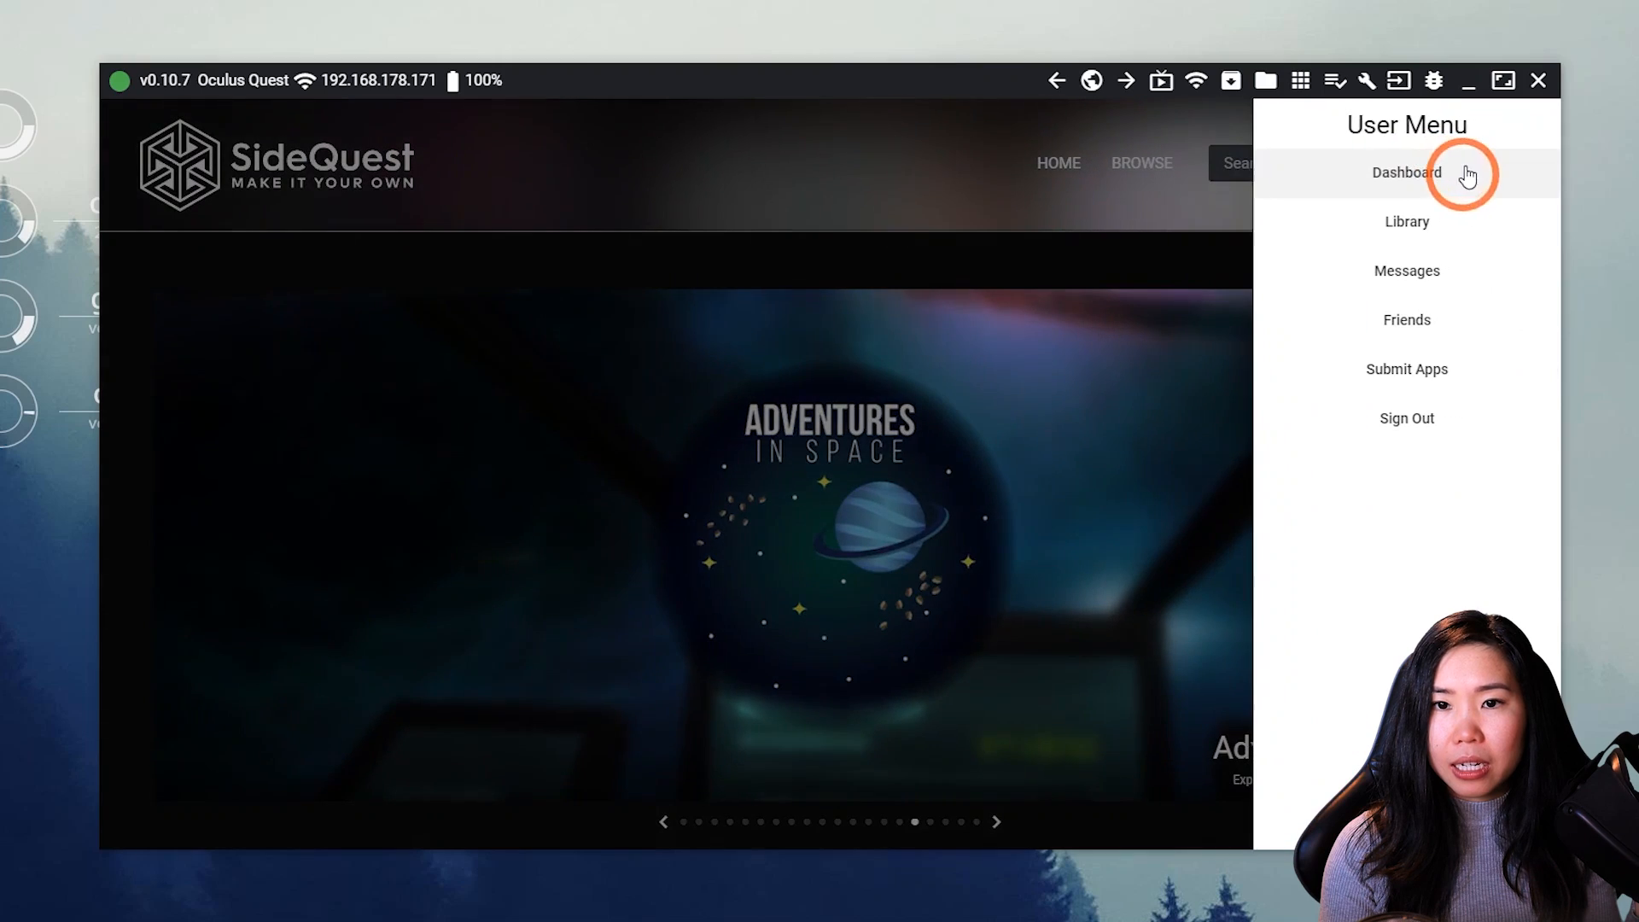
{"action": "mouse_move", "coordinate": [1166, 214]}
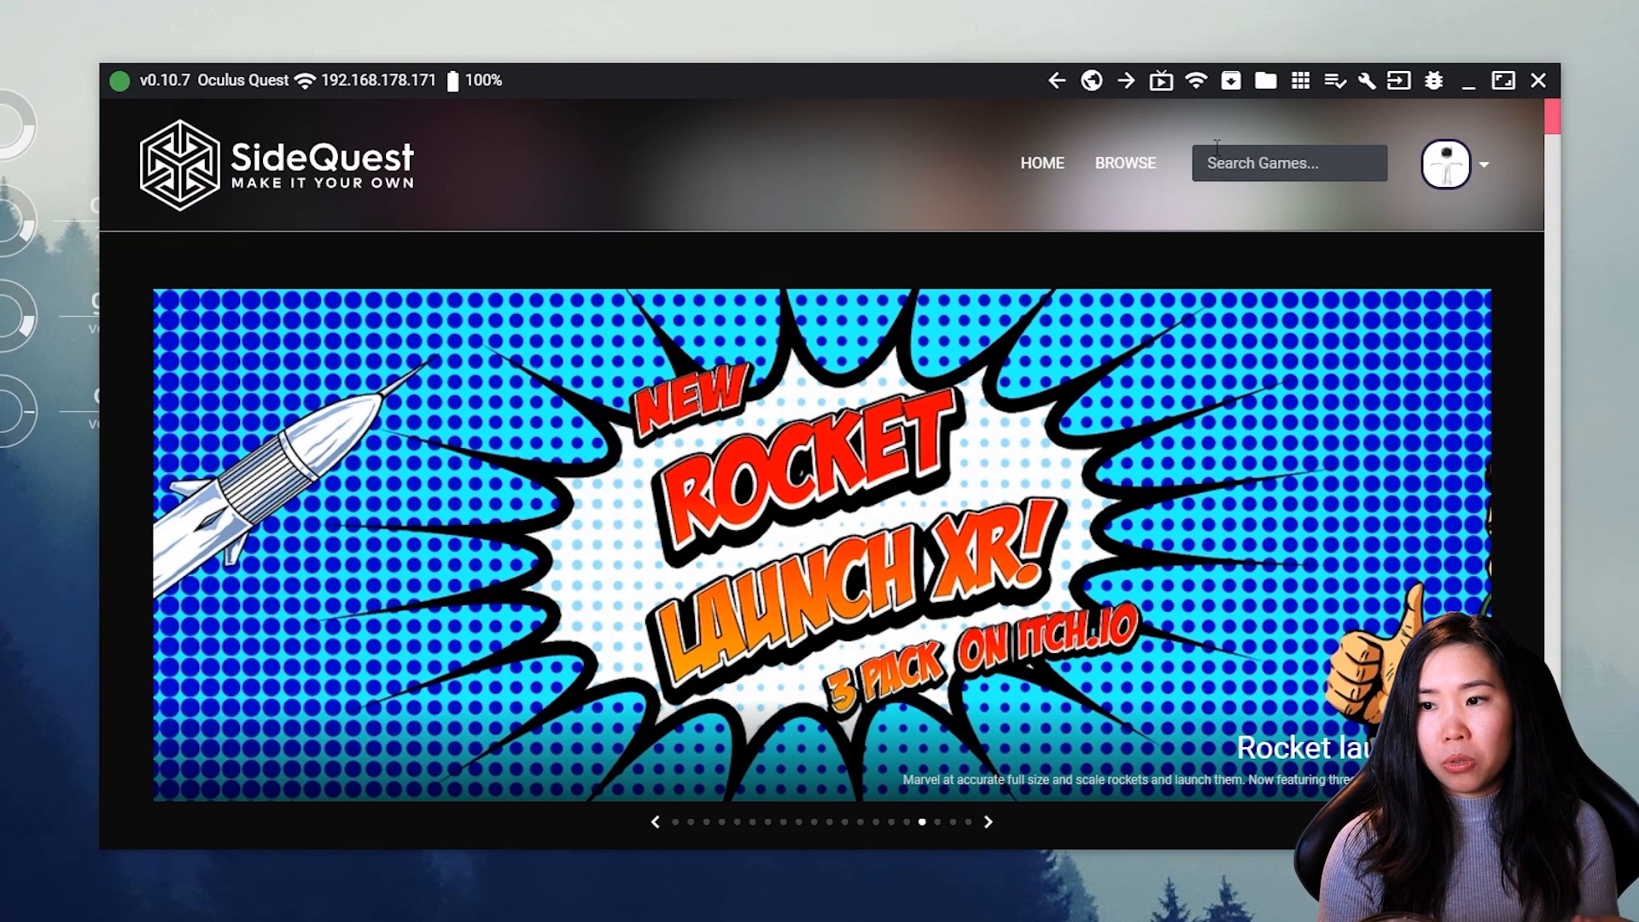
{"action": "mouse_move", "coordinate": [1253, 120]}
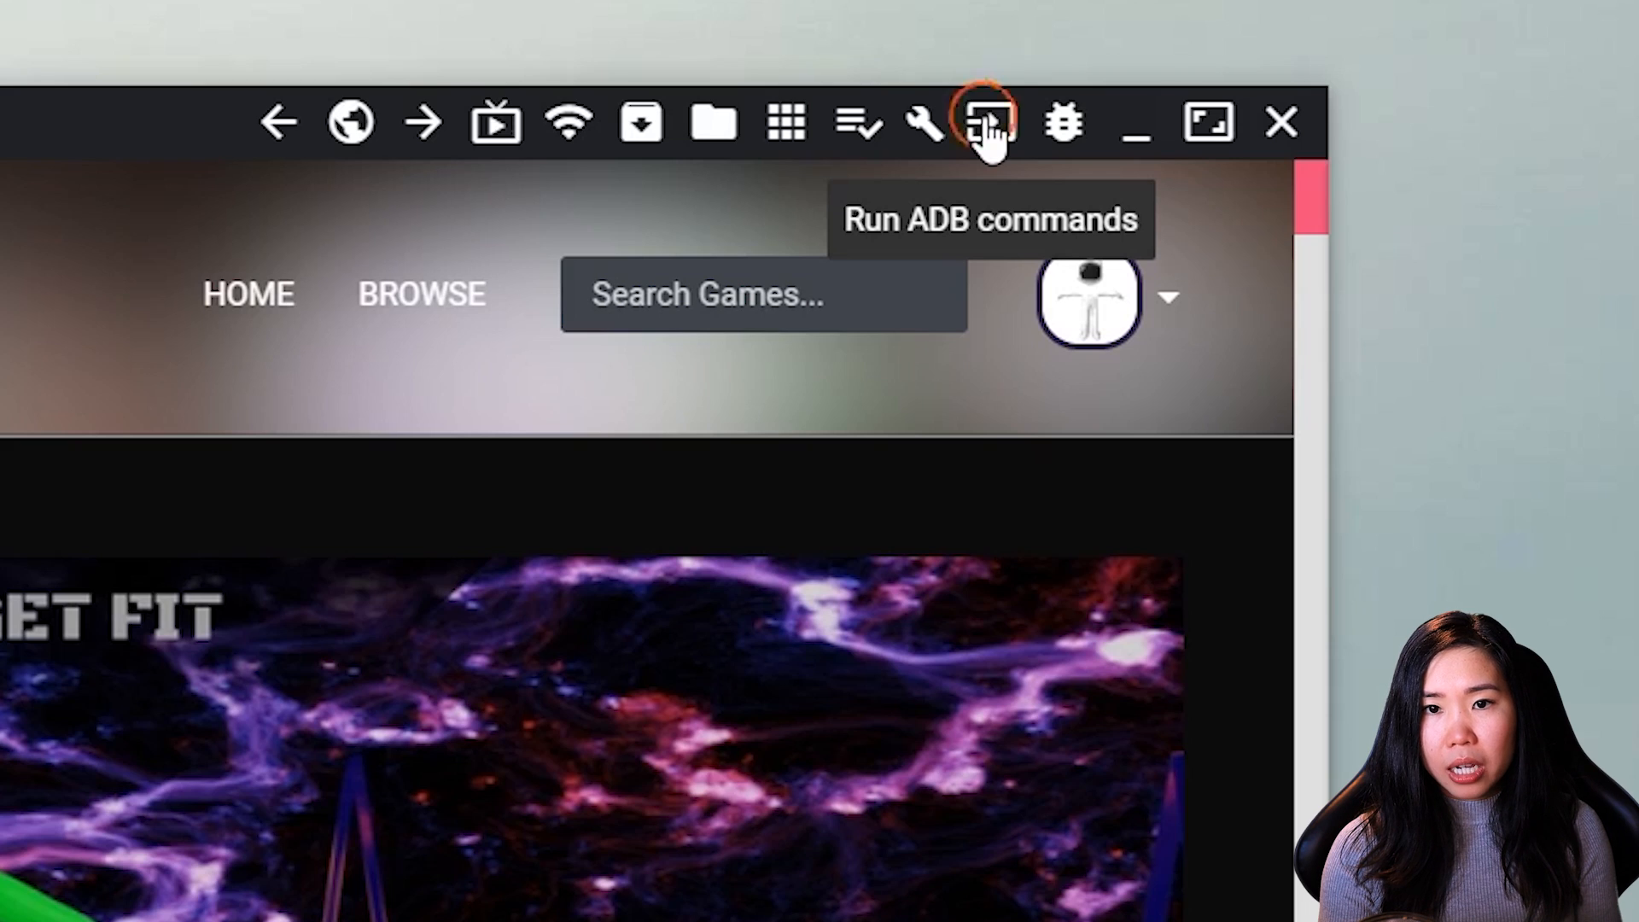
Step: Bring up SideQuest's ADB commands menu from the top toolbar
{"action": "left_click", "coordinate": [988, 123]}
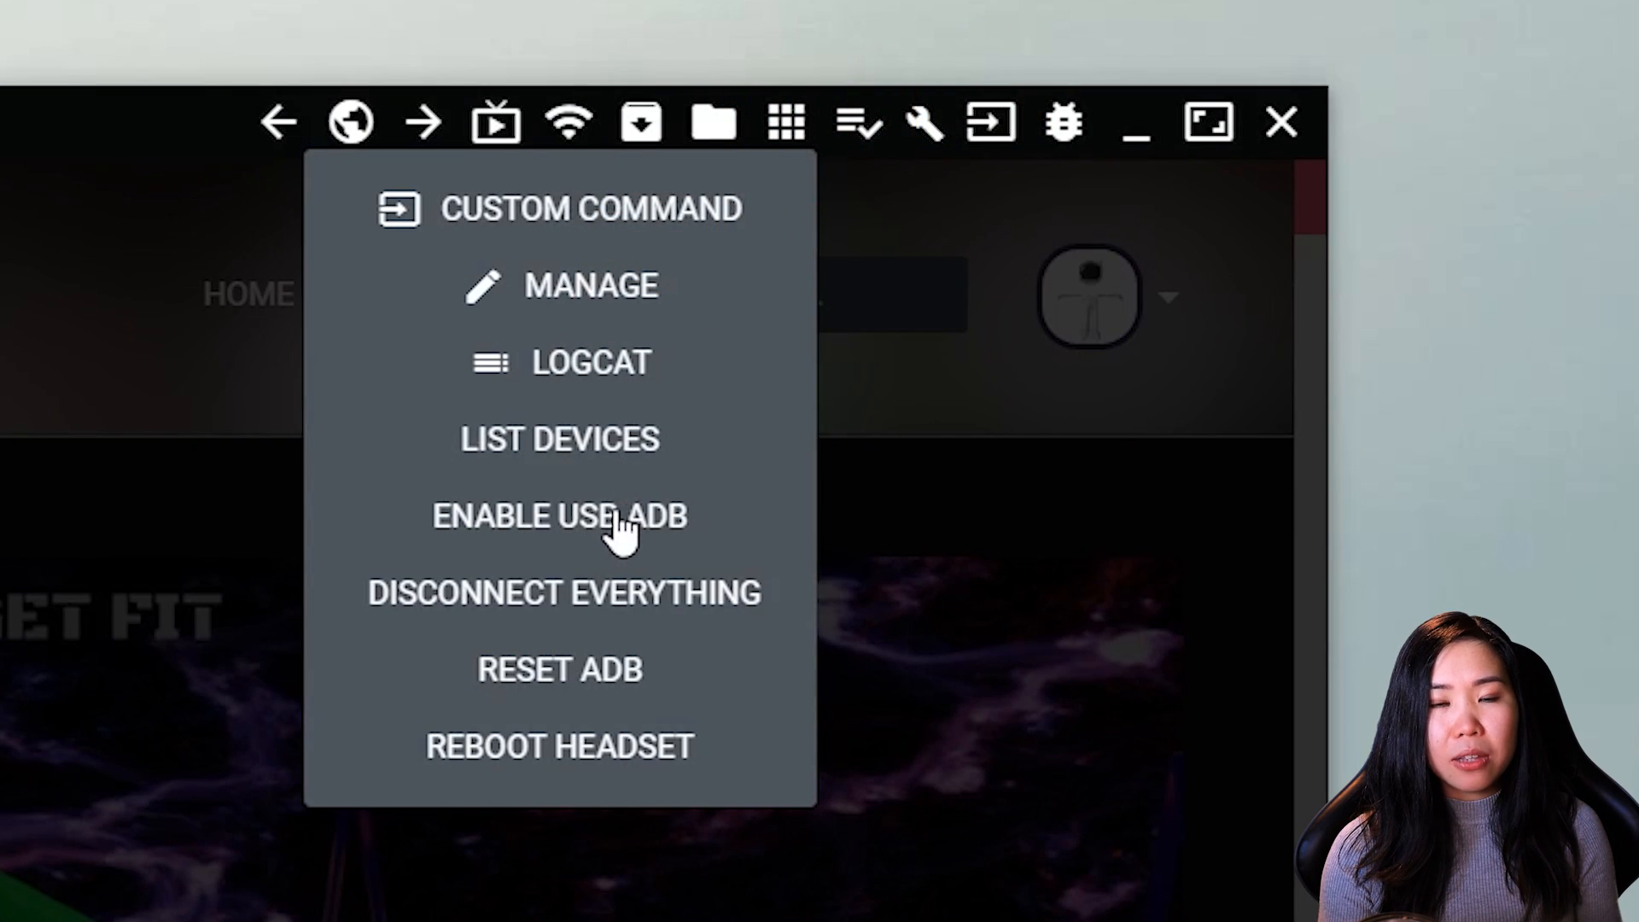
{"action": "mouse_move", "coordinate": [565, 575]}
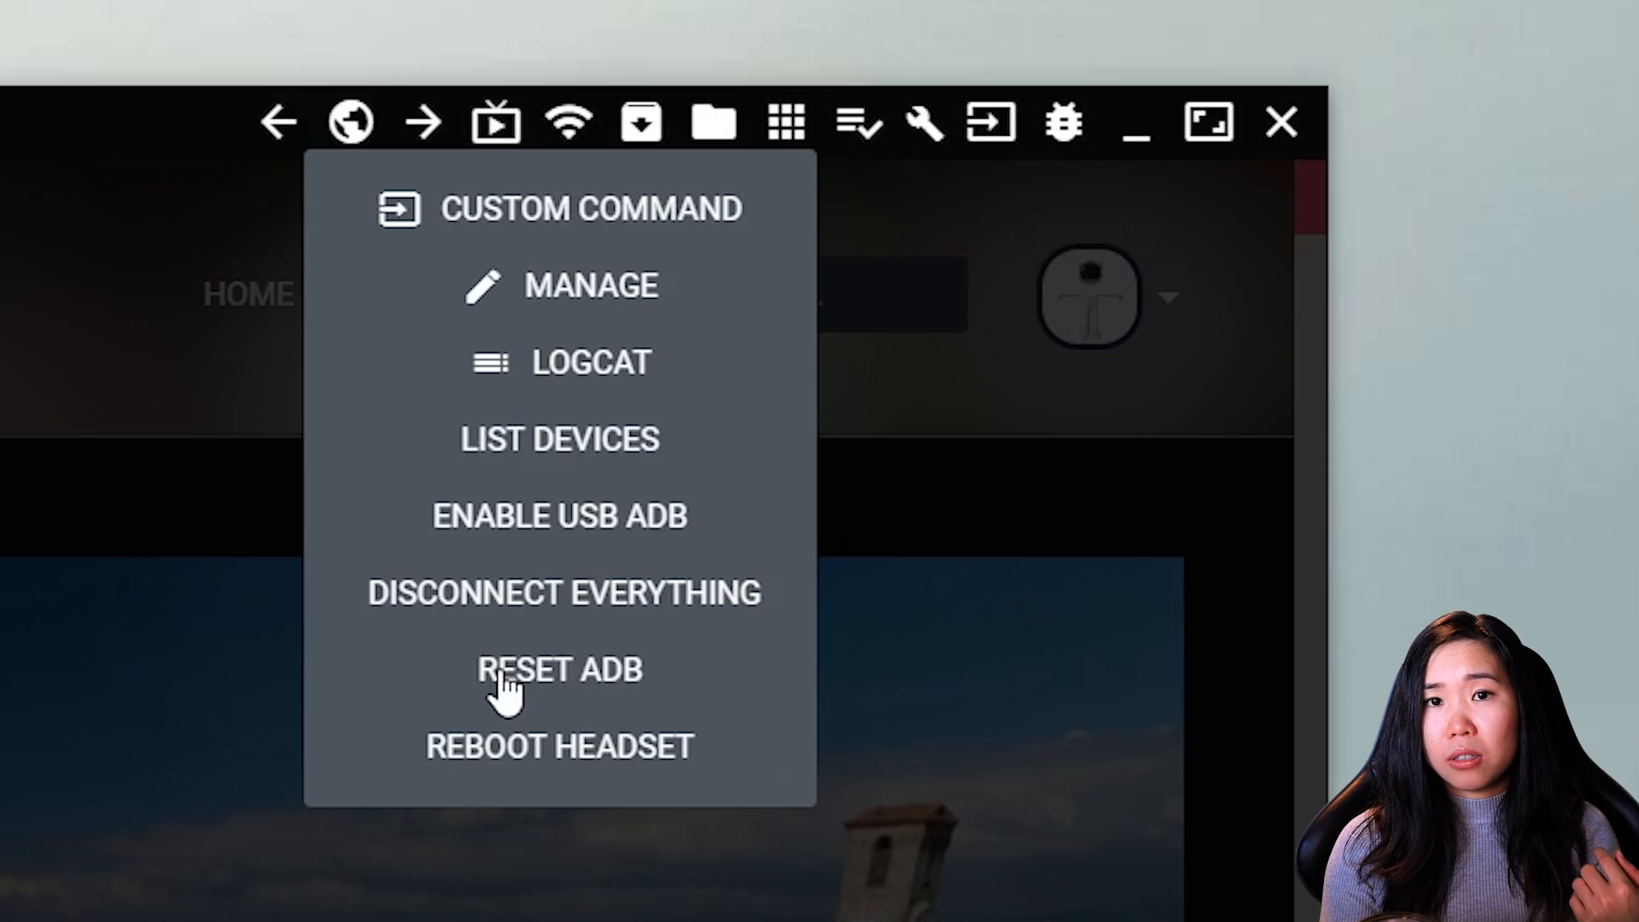
{"action": "mouse_move", "coordinate": [779, 659]}
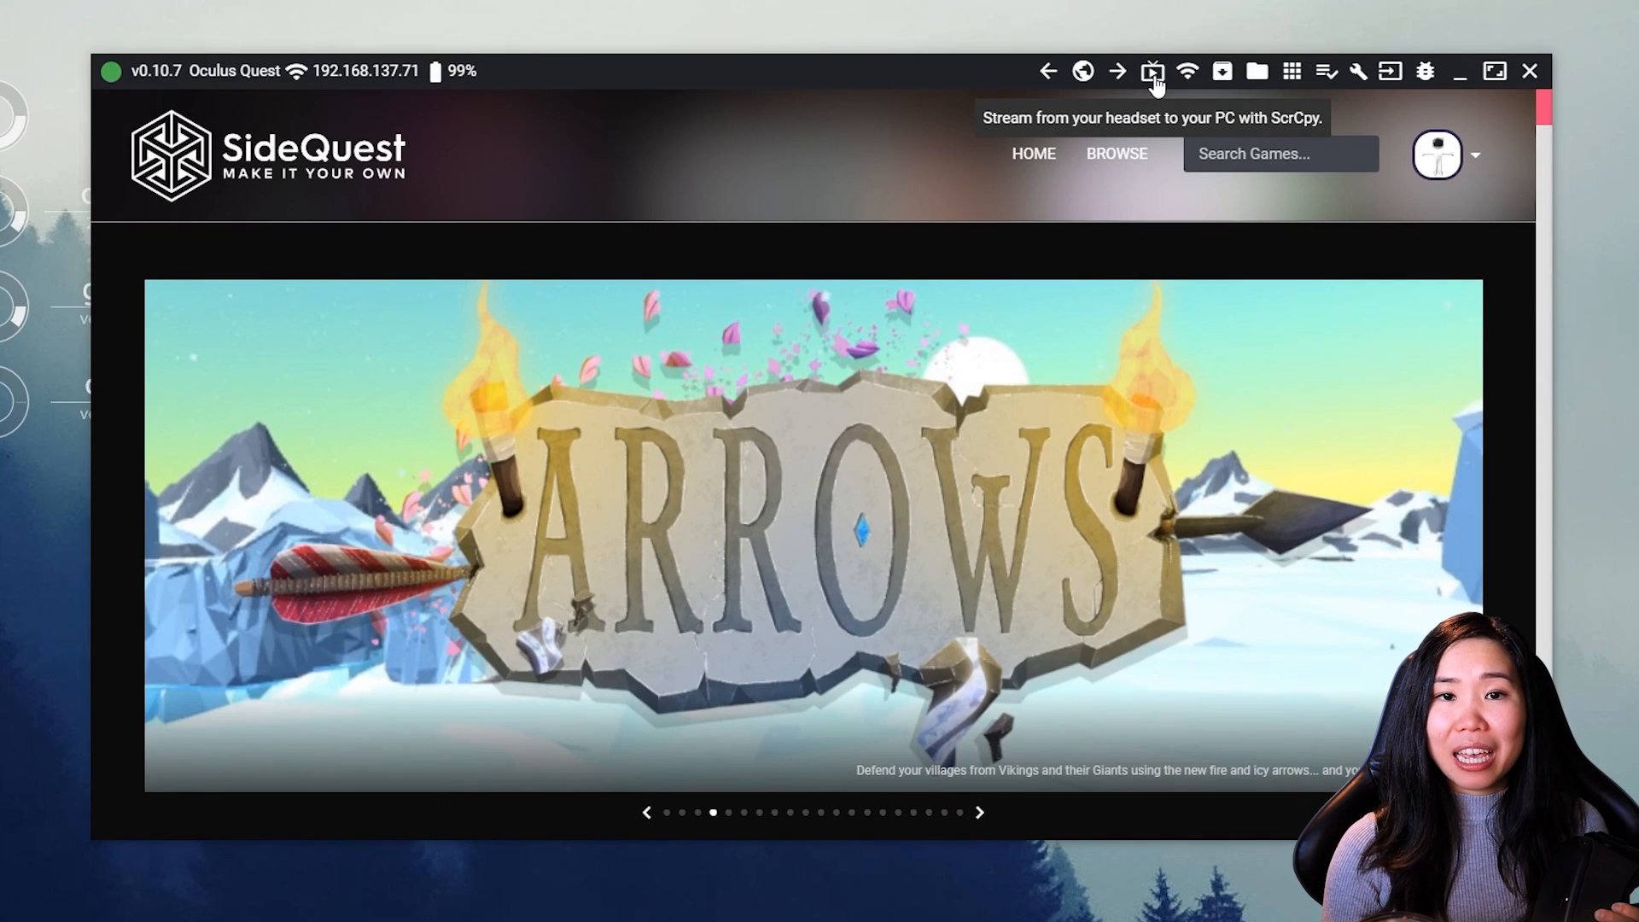
Step: Start the ScrCpy headset stream with the No Input option on
{"action": "left_click", "coordinate": [1152, 72]}
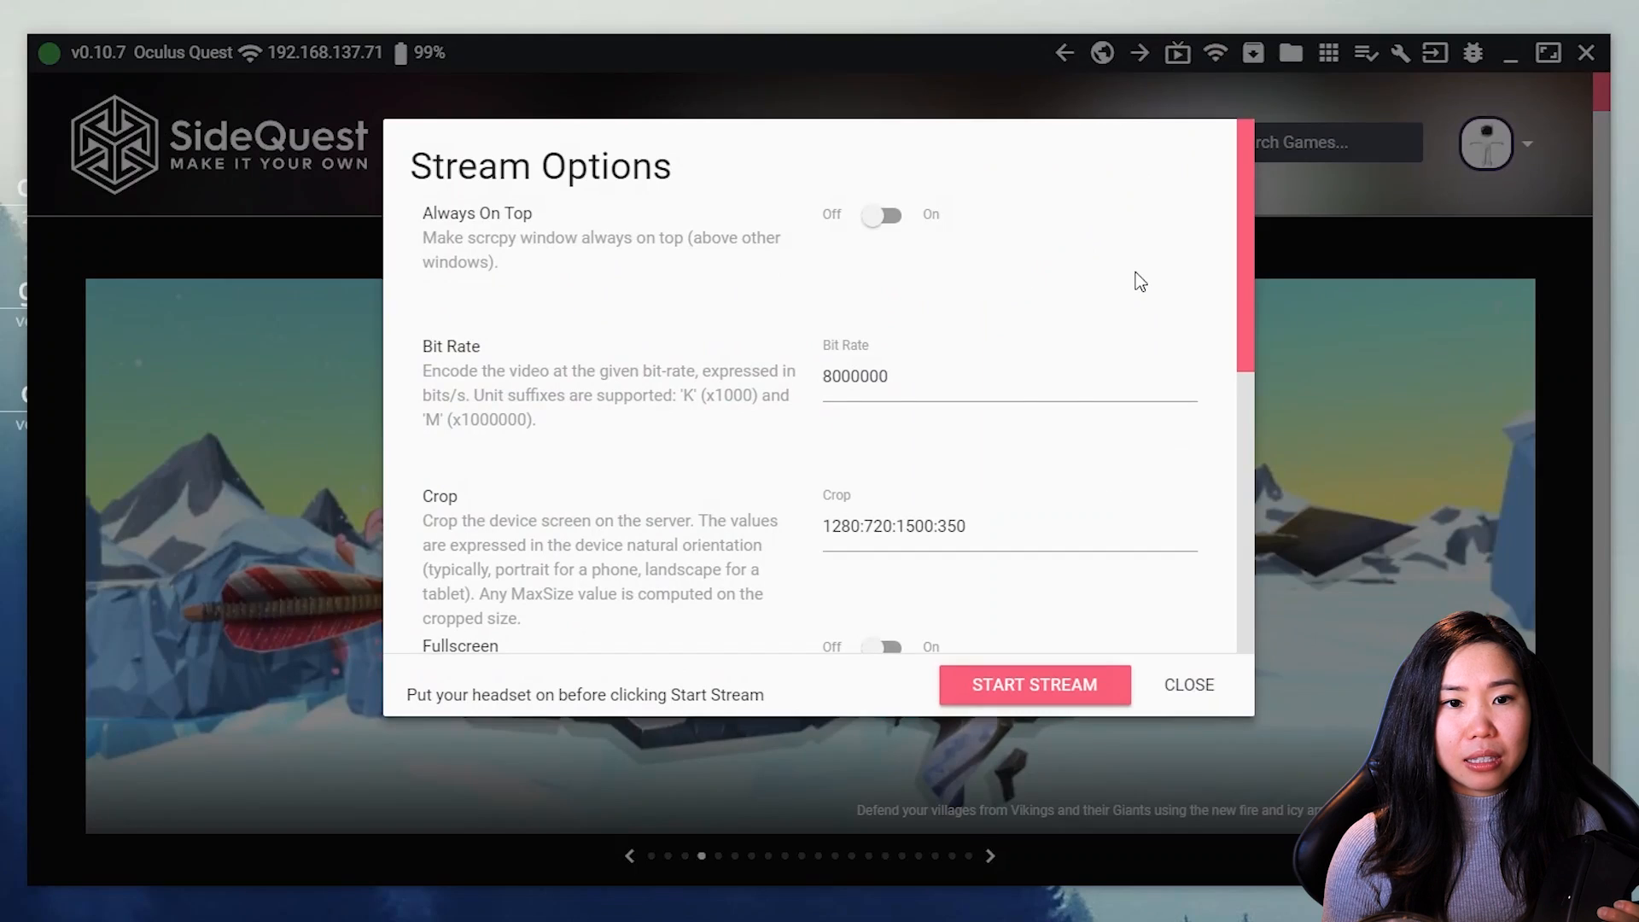
{"action": "mouse_move", "coordinate": [1121, 303]}
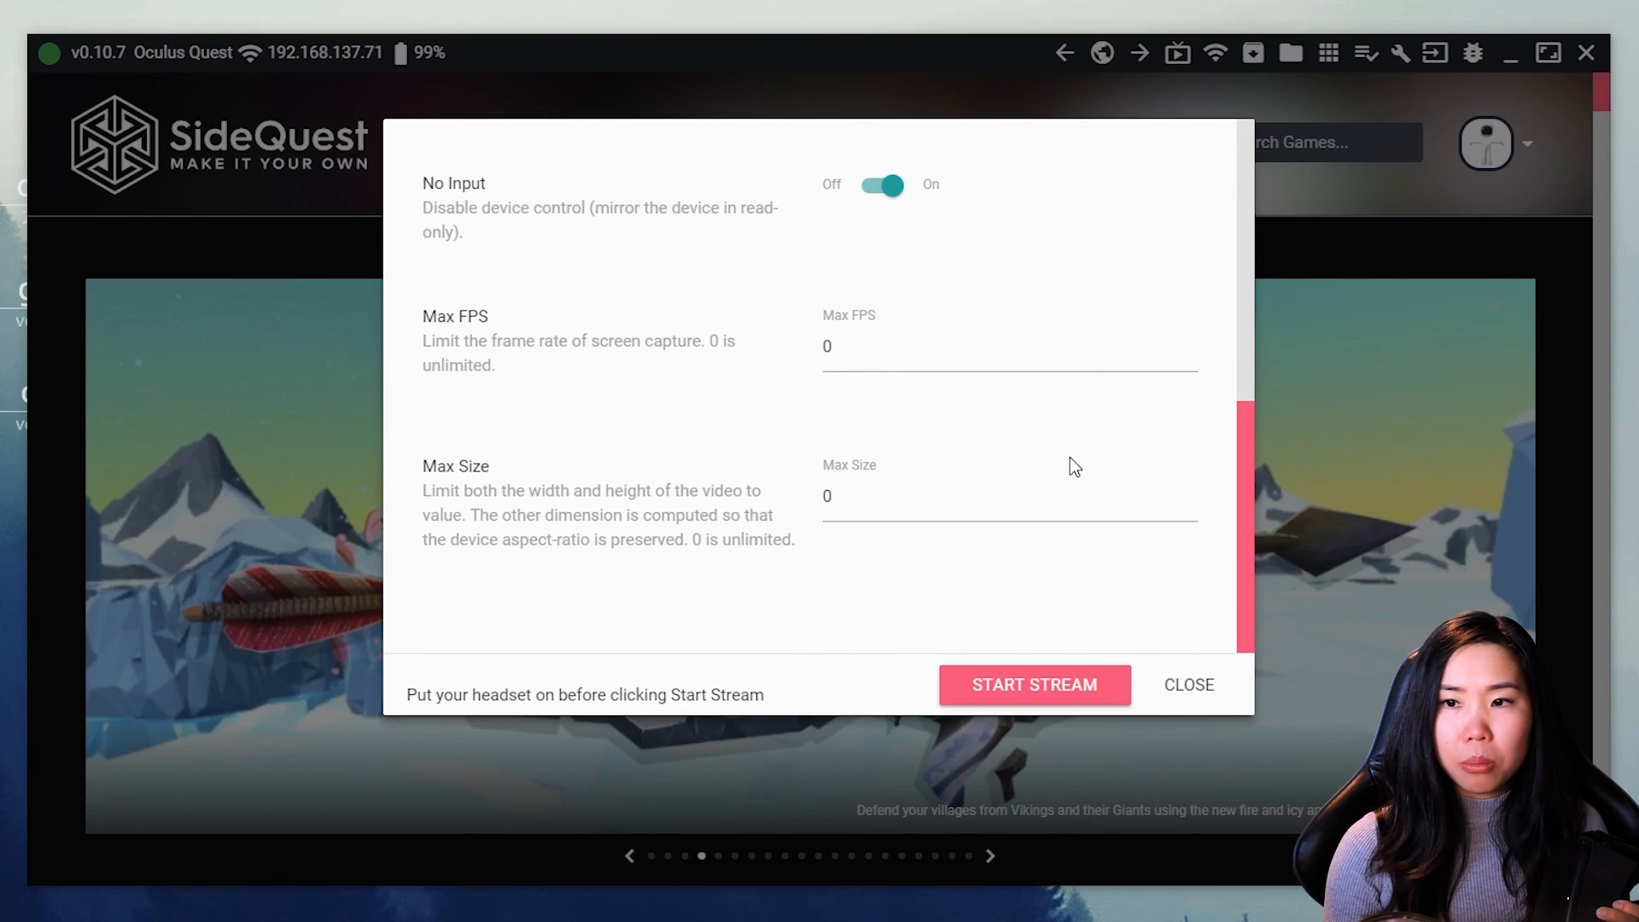
{"action": "left_click", "coordinate": [1188, 685]}
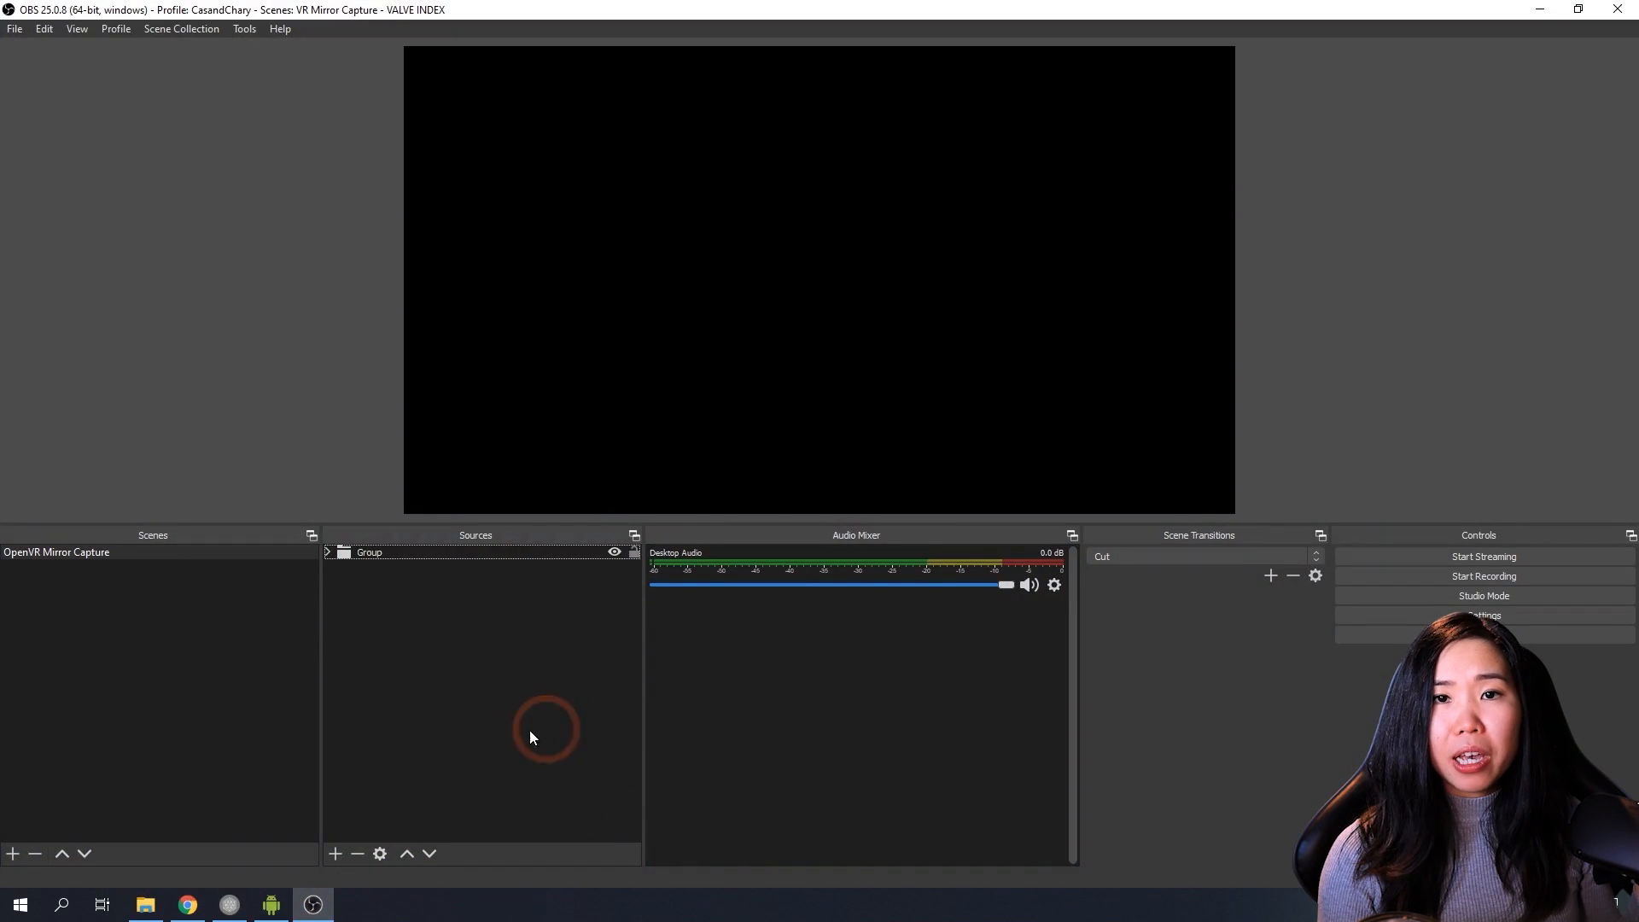
Step: Add a Window Capture 2 source capturing the [scrcpy.exe]: SideQuest Stream window
{"action": "left_click", "coordinate": [334, 854]}
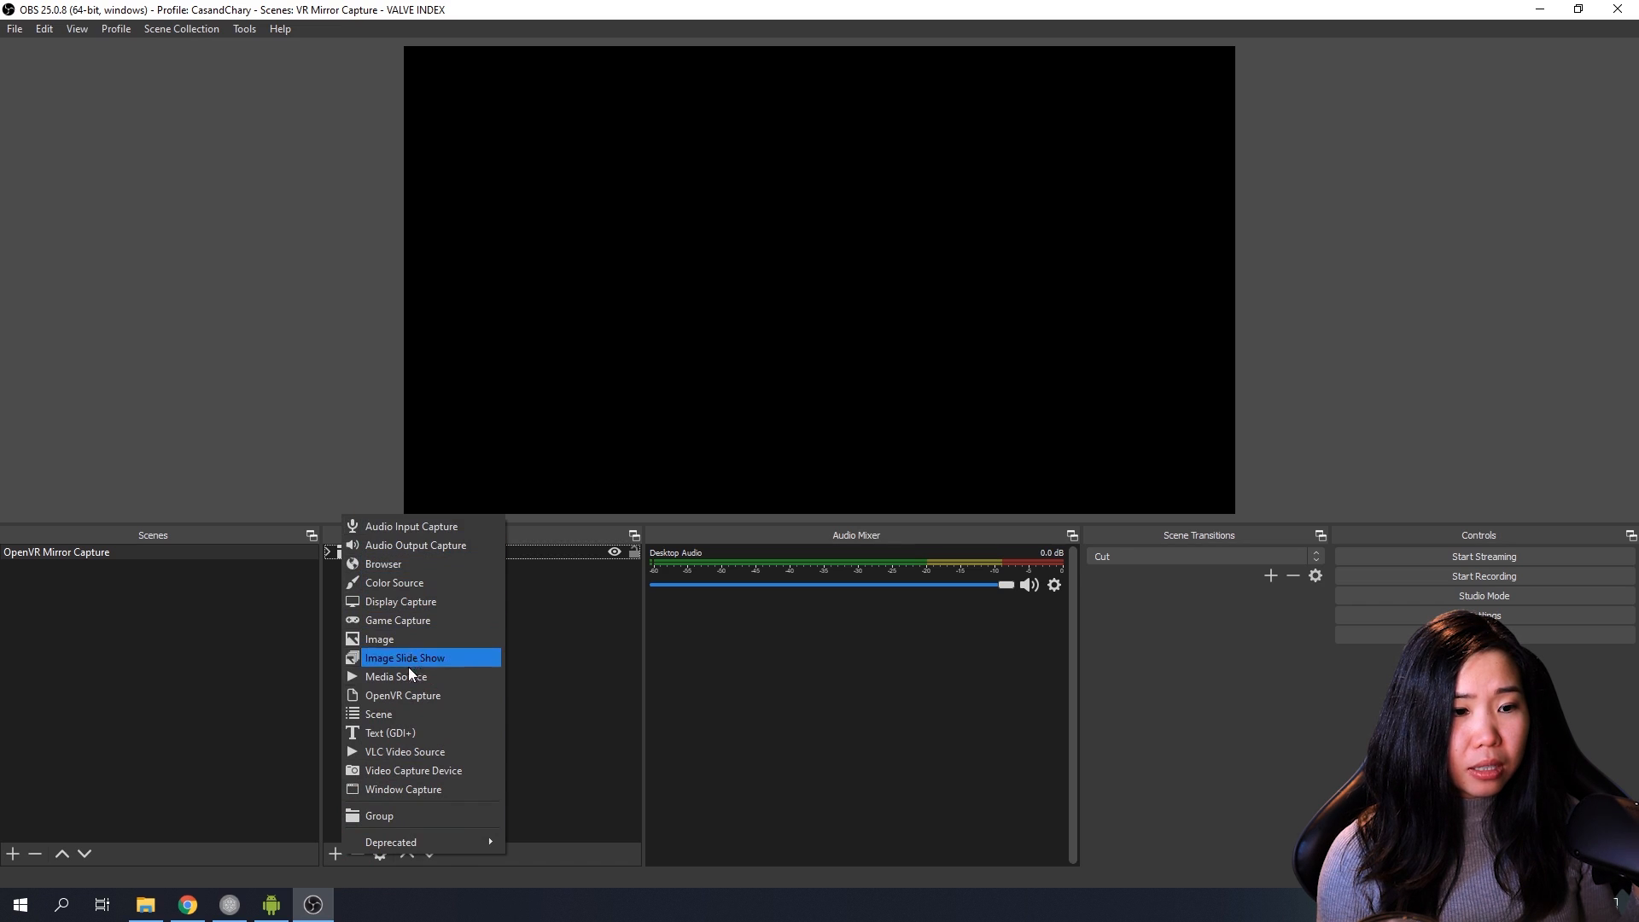
{"action": "left_click", "coordinate": [401, 789]}
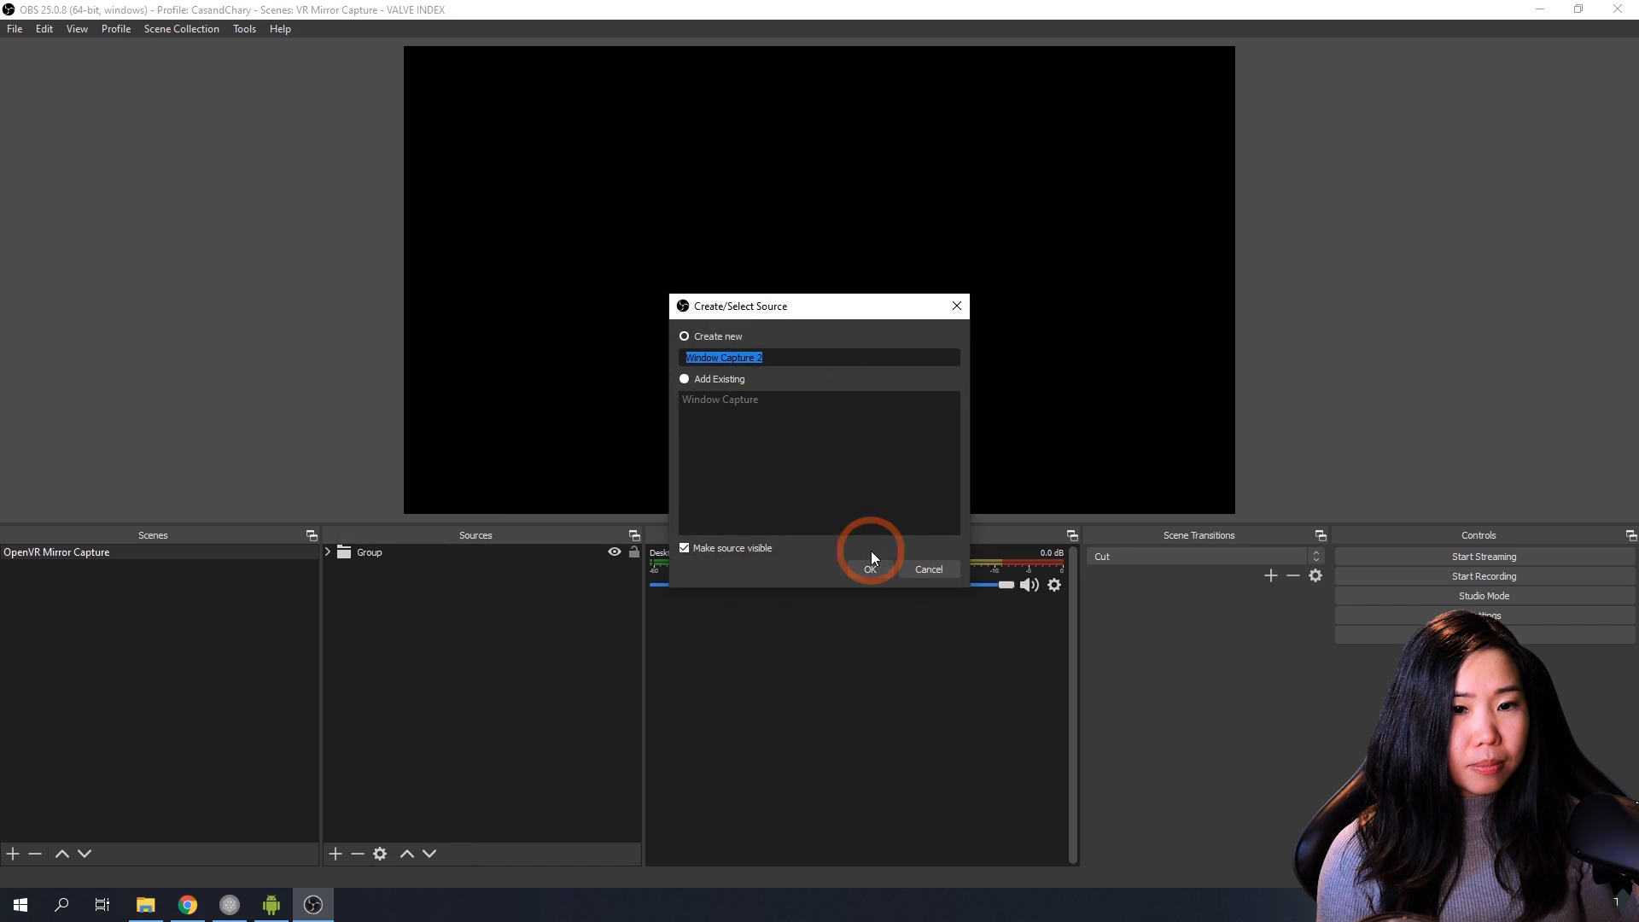
{"action": "left_click", "coordinate": [869, 568]}
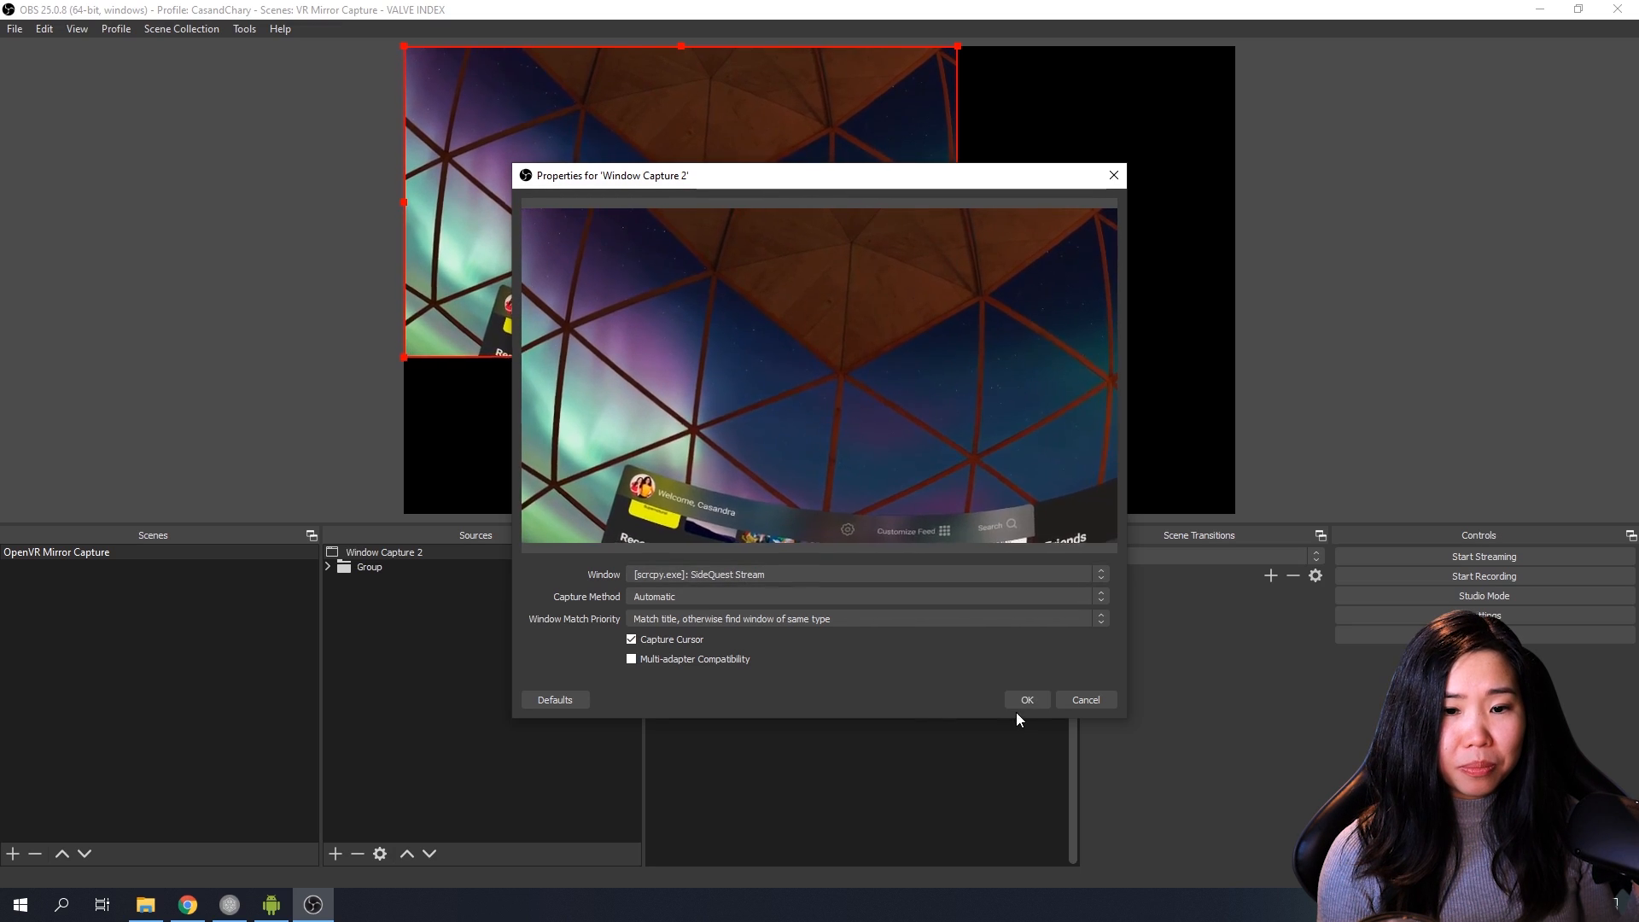
{"action": "left_click", "coordinate": [1024, 700]}
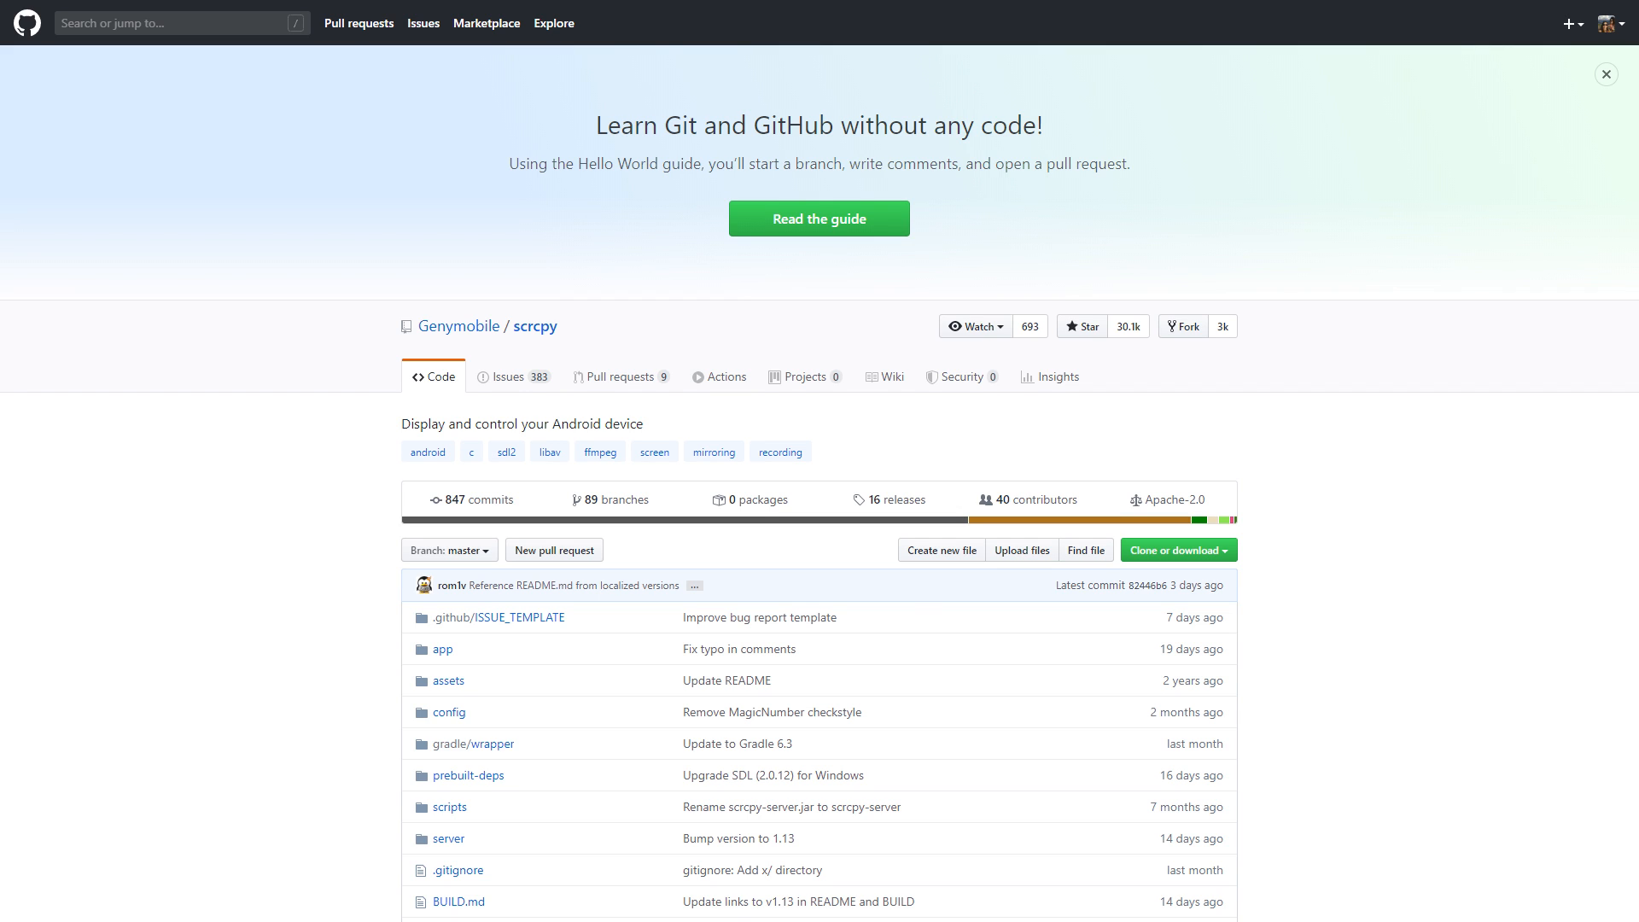
Step: Scroll down the Genymobile/scrcpy repository to its README
{"action": "scroll", "scroll_direction": "down", "scroll_amount": 3}
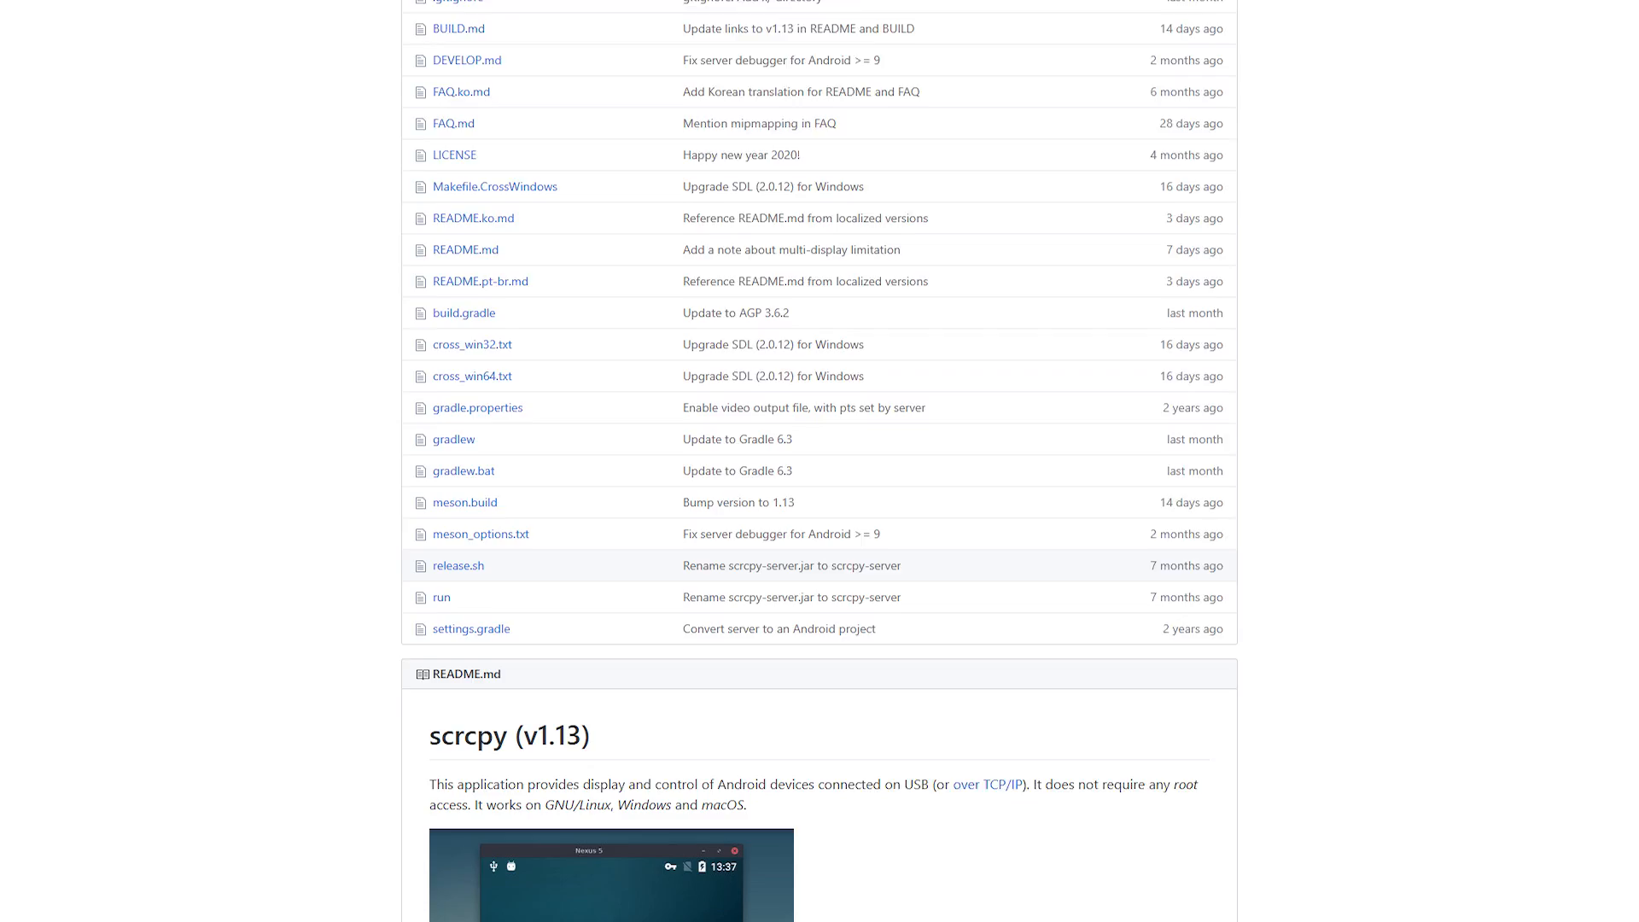
{"action": "scroll", "scroll_direction": "down", "scroll_amount": 3}
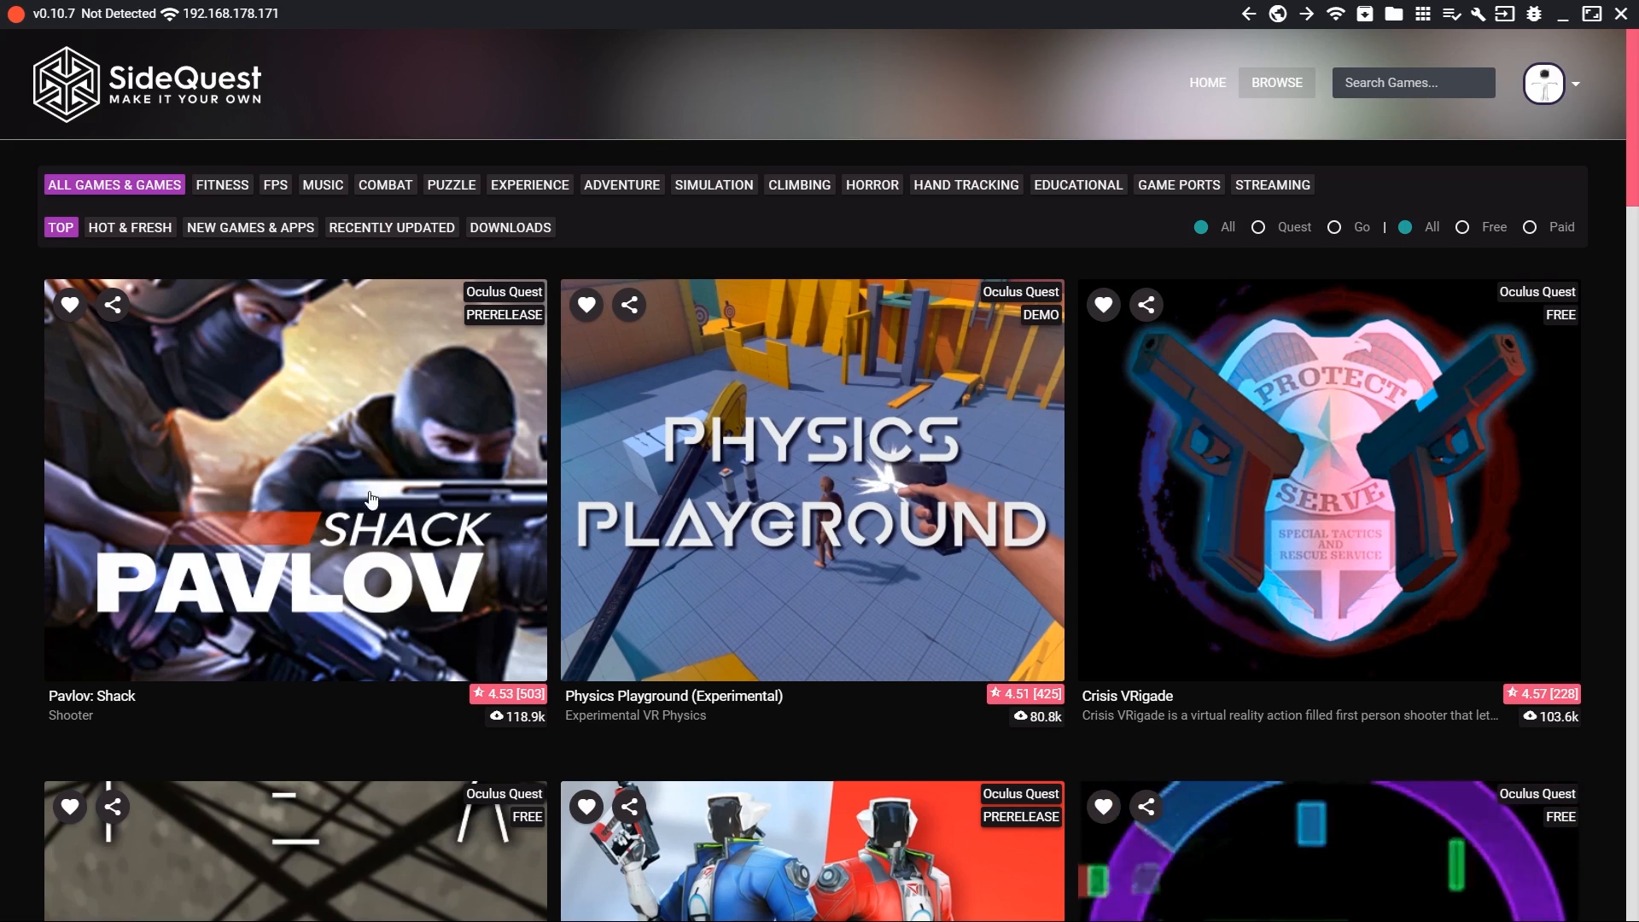
Step: Filter to Hand Tracking games and view the Cubism Demo page
{"action": "left_click", "coordinate": [962, 184]}
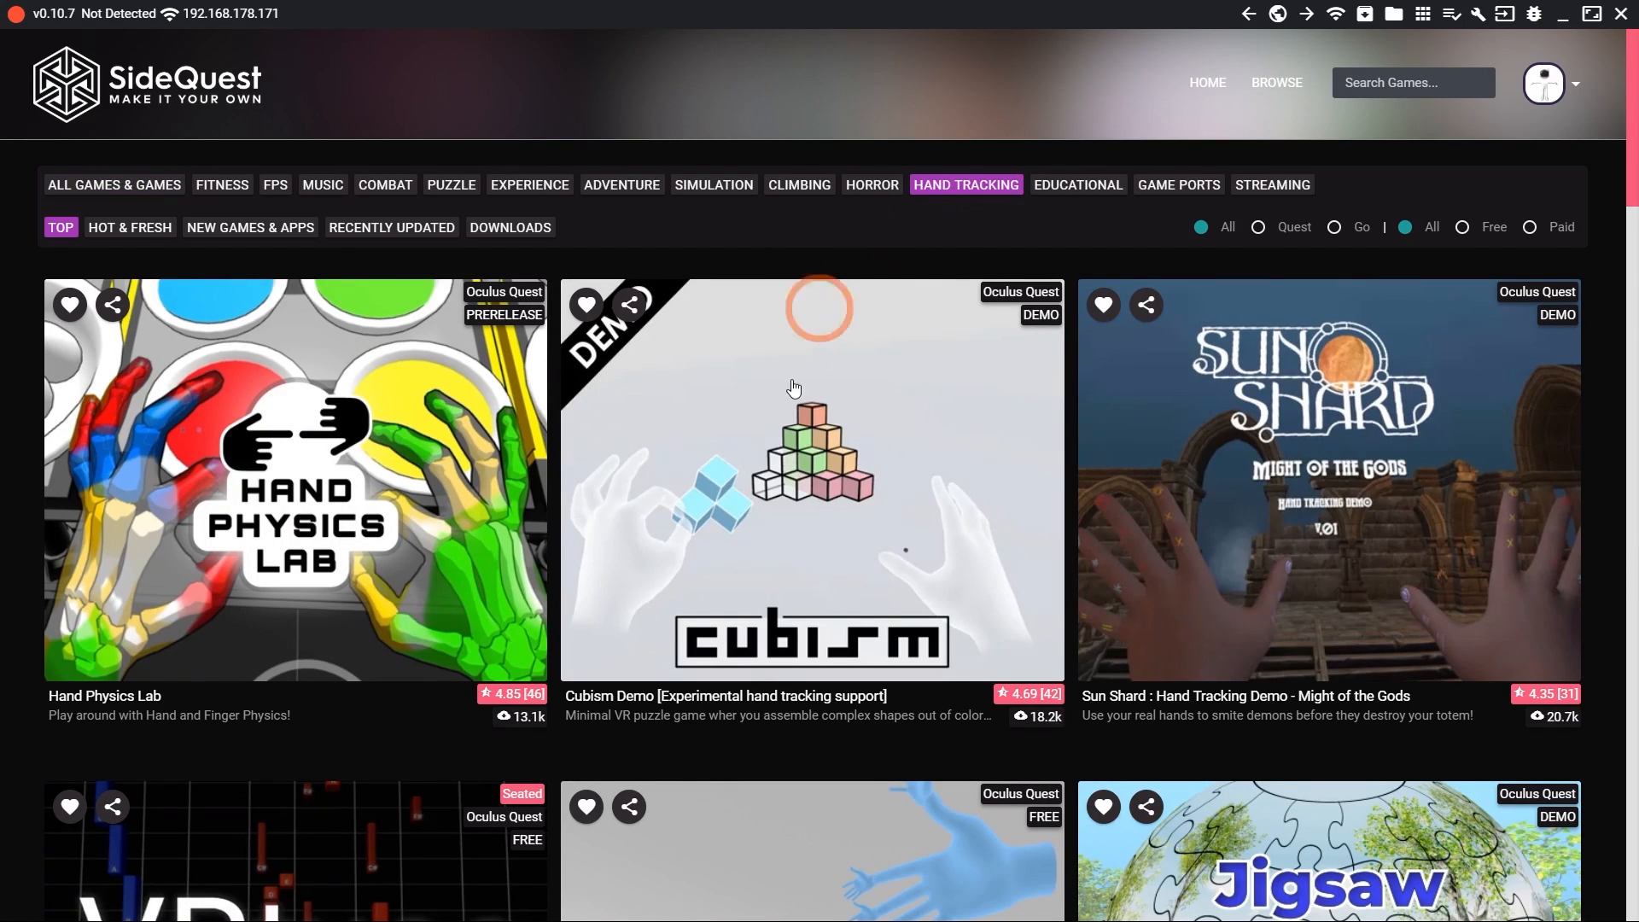
{"action": "left_click", "coordinate": [811, 481]}
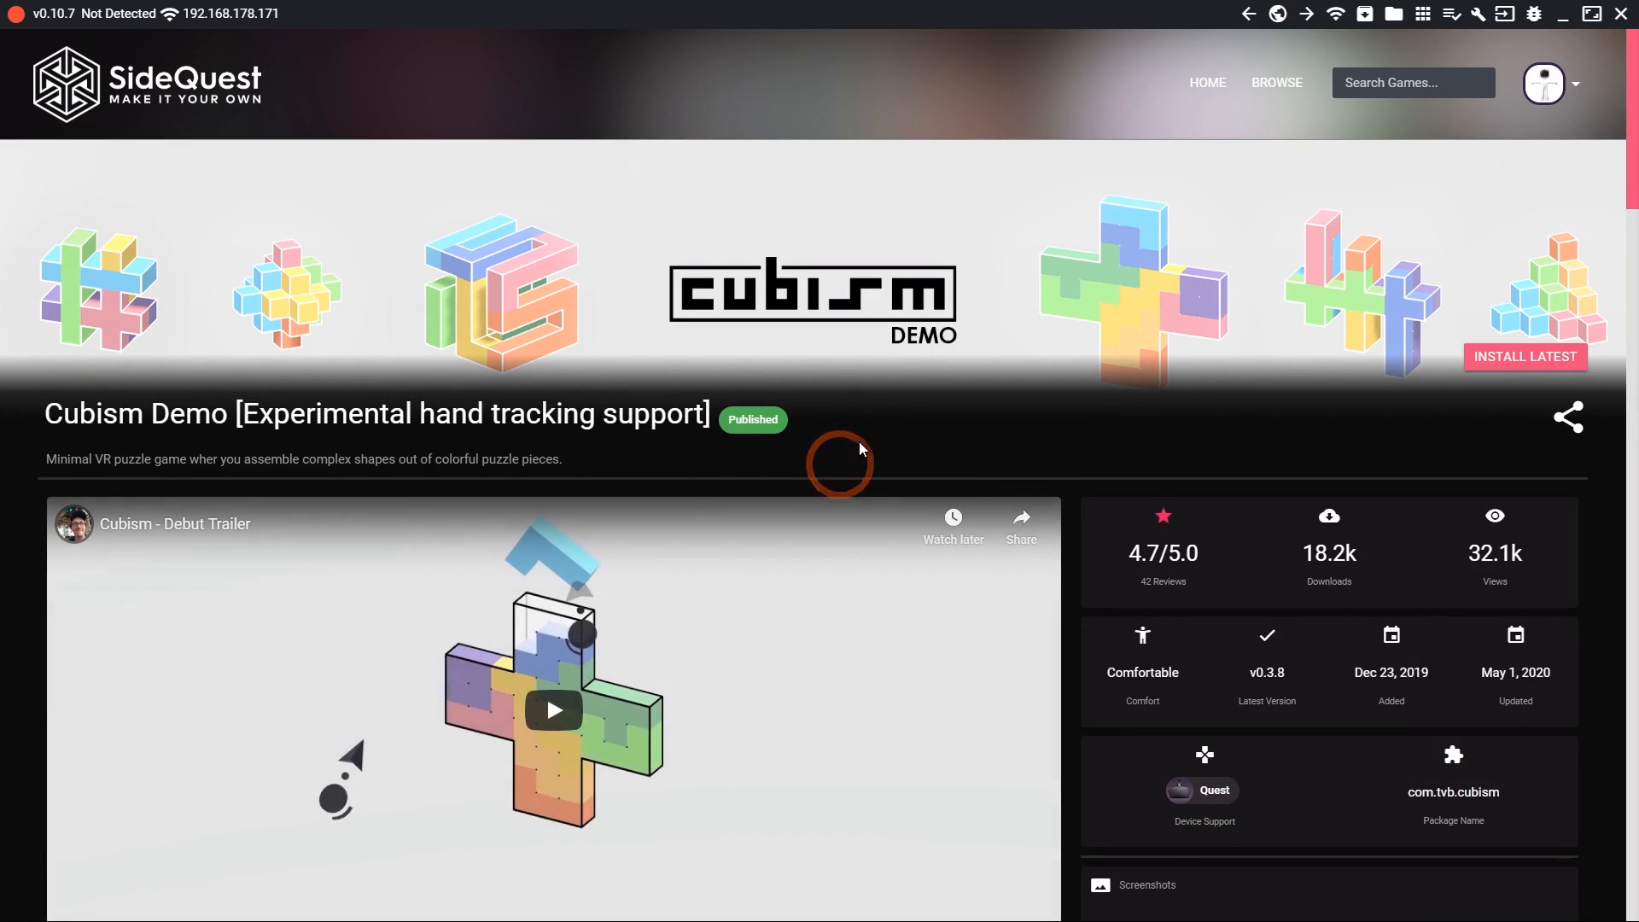
{"action": "scroll", "scroll_direction": "down", "scroll_amount": 3}
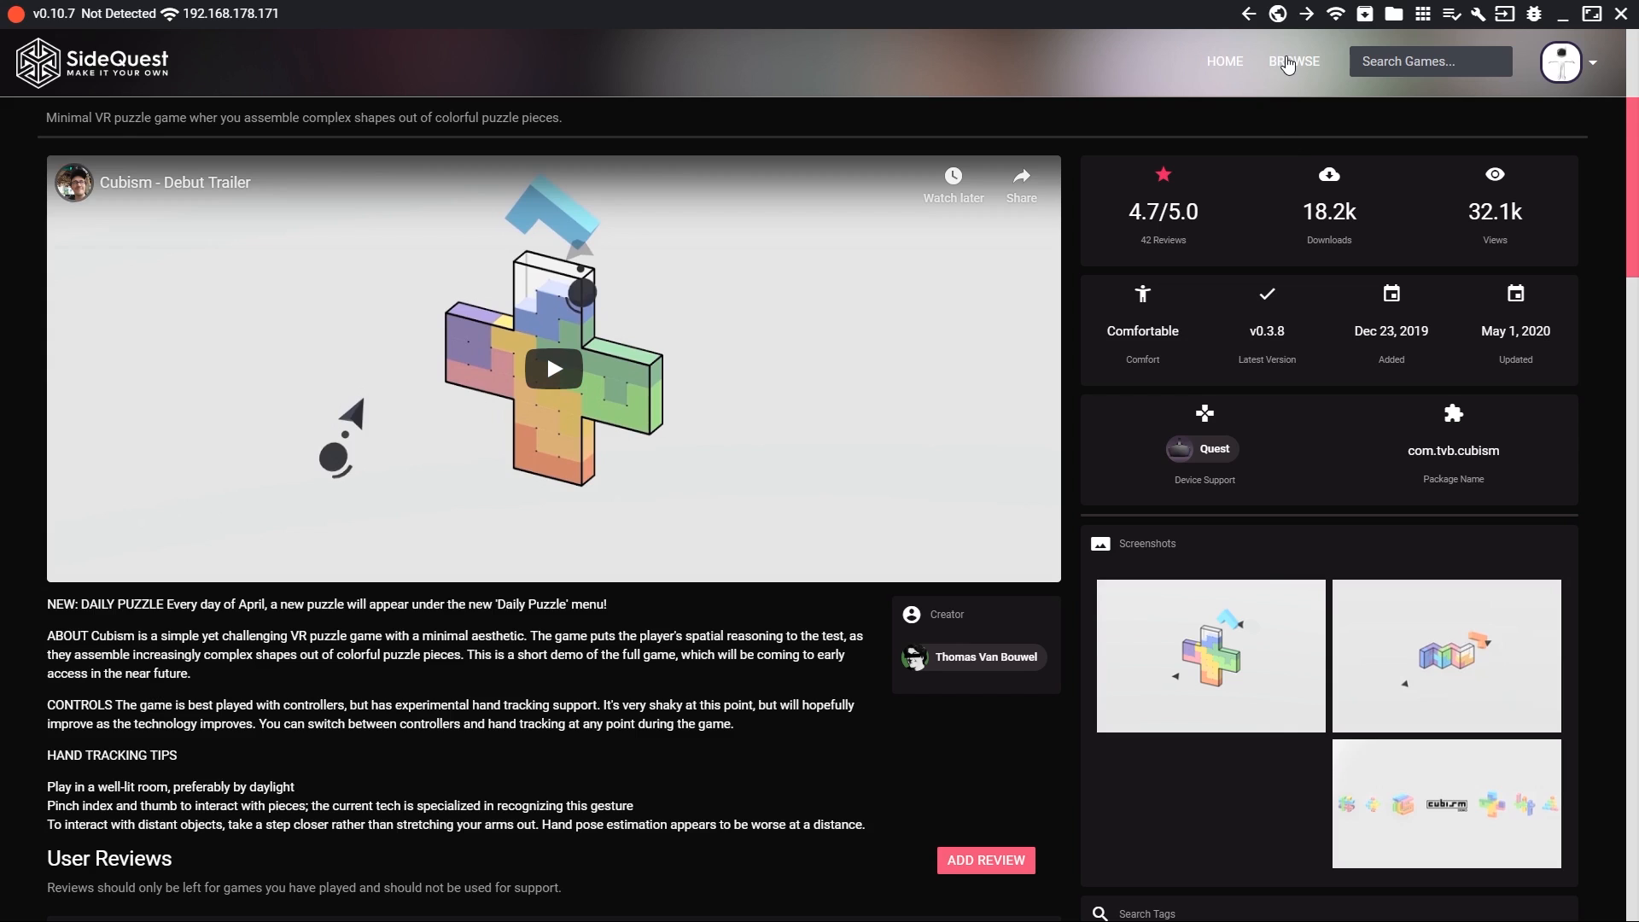
{"action": "mouse_move", "coordinate": [1222, 61]}
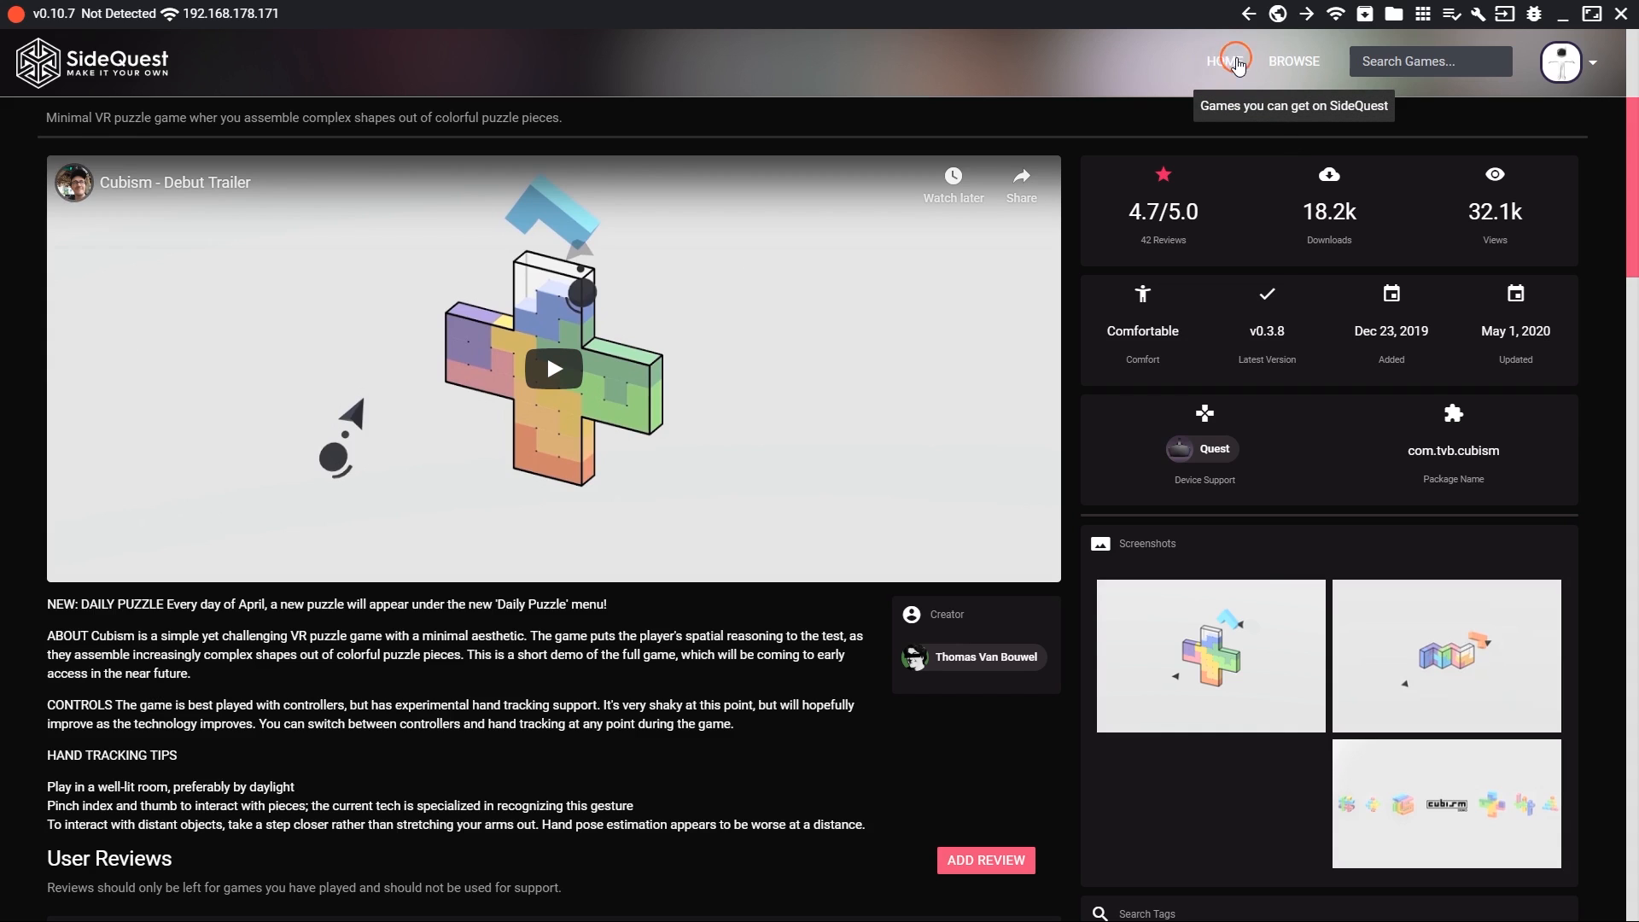
Step: Filter Browse to Educational games and bring up the VRtuos page
{"action": "left_click", "coordinate": [1292, 62]}
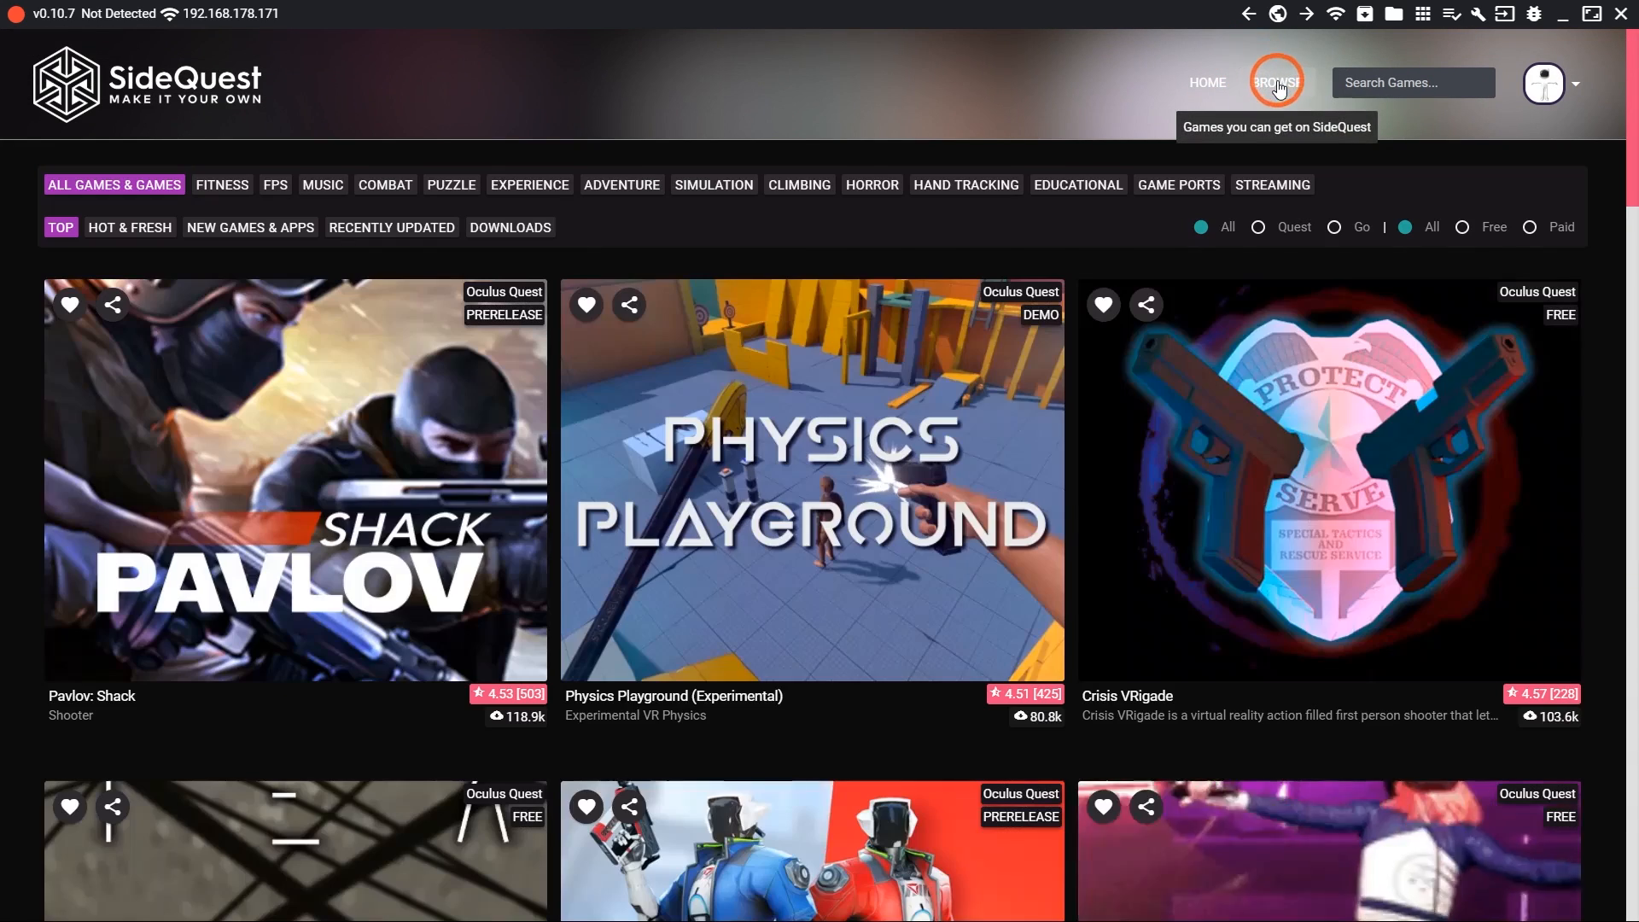
{"action": "mouse_move", "coordinate": [626, 170]}
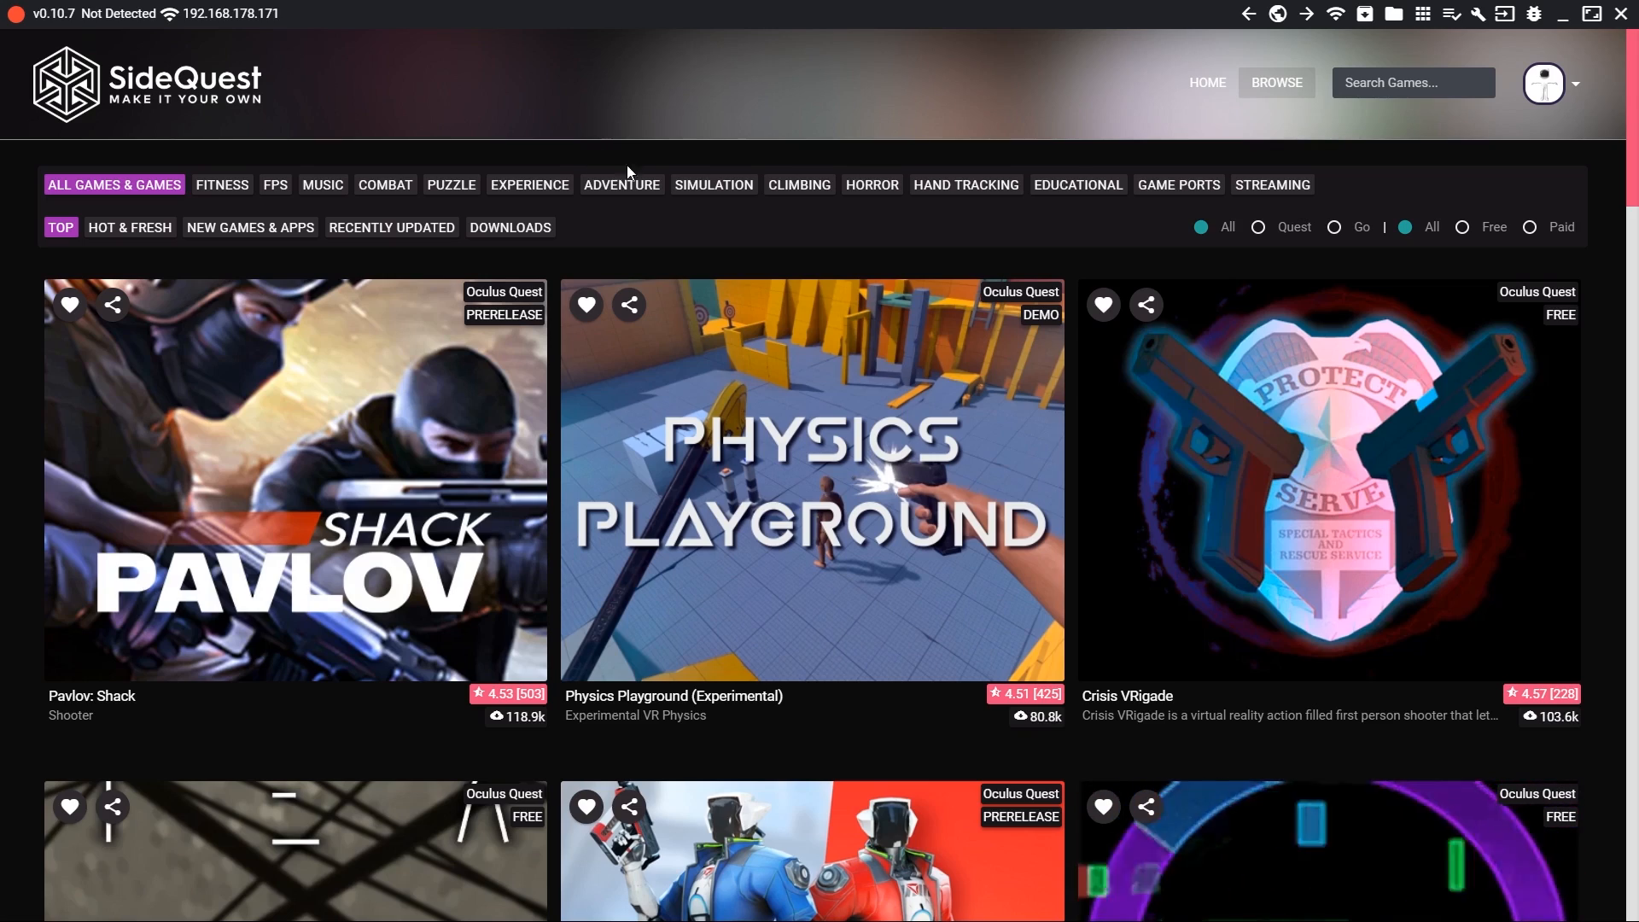
{"action": "left_click", "coordinate": [1077, 185]}
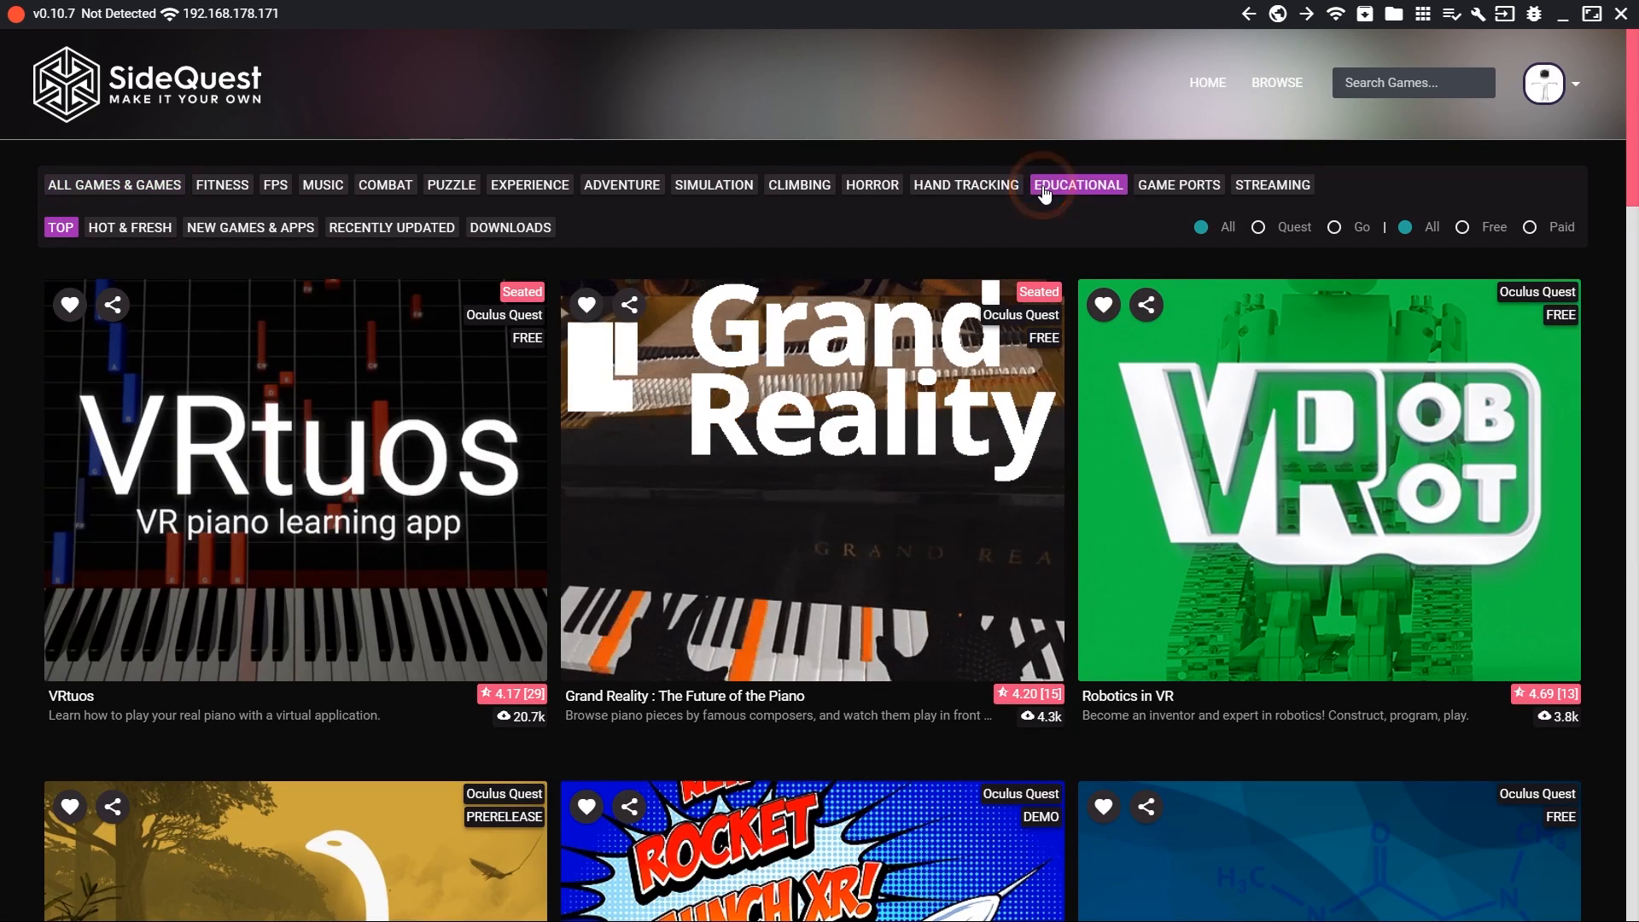
{"action": "left_click", "coordinate": [295, 482]}
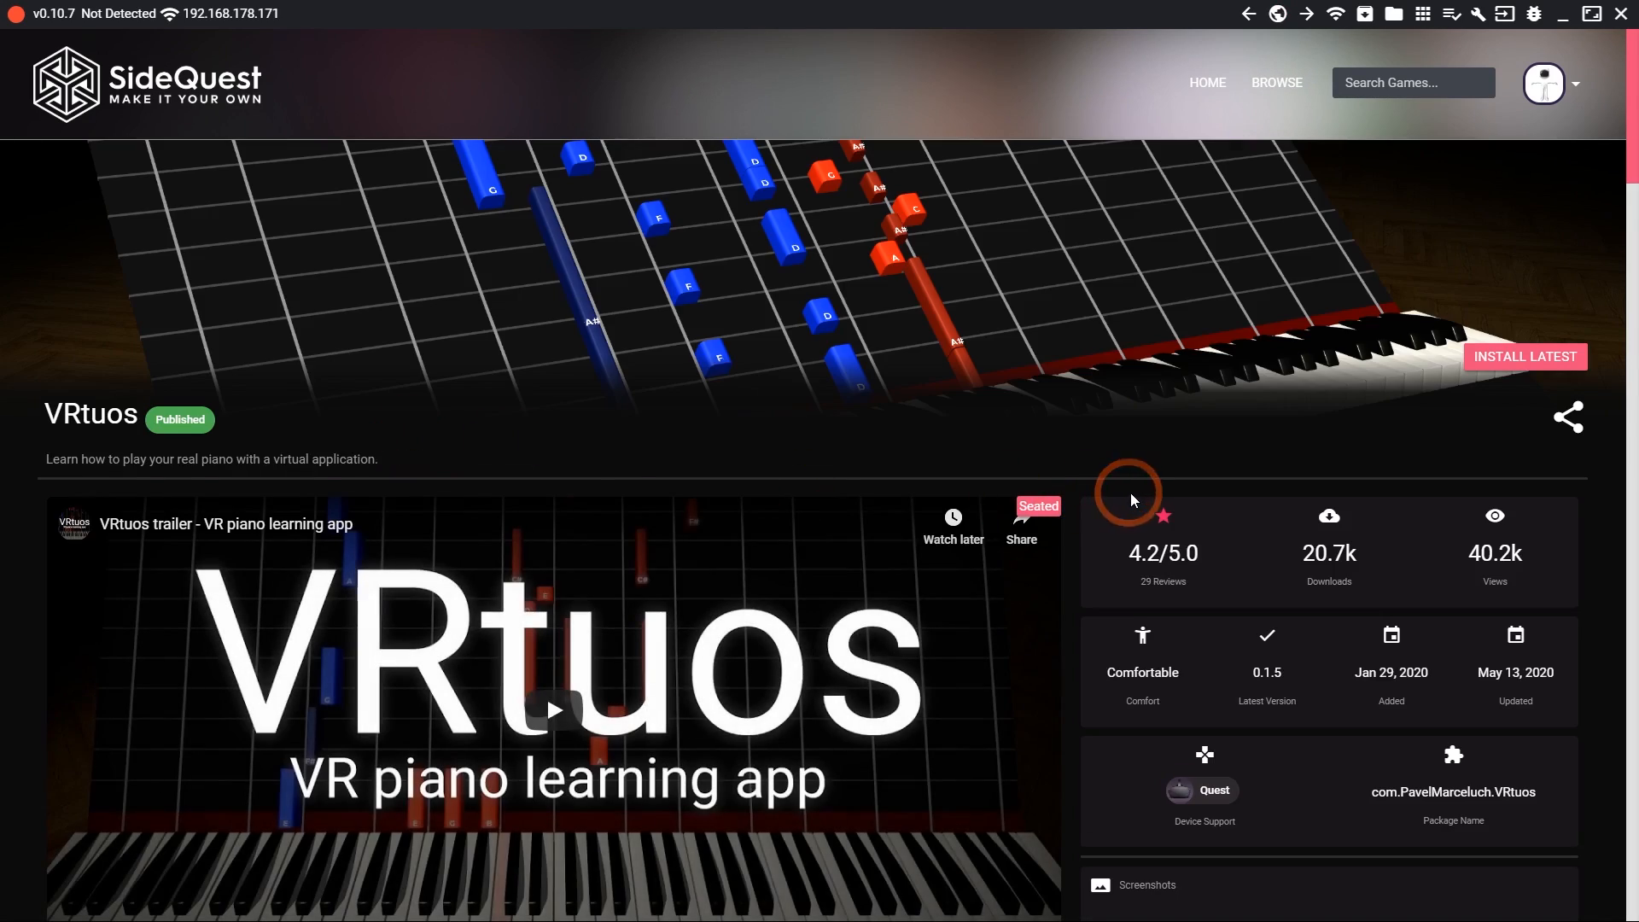
Step: Scroll through VRtuos's reviews, then down the home page's Hot & Fresh picks
{"action": "scroll", "scroll_direction": "down", "scroll_amount": 3}
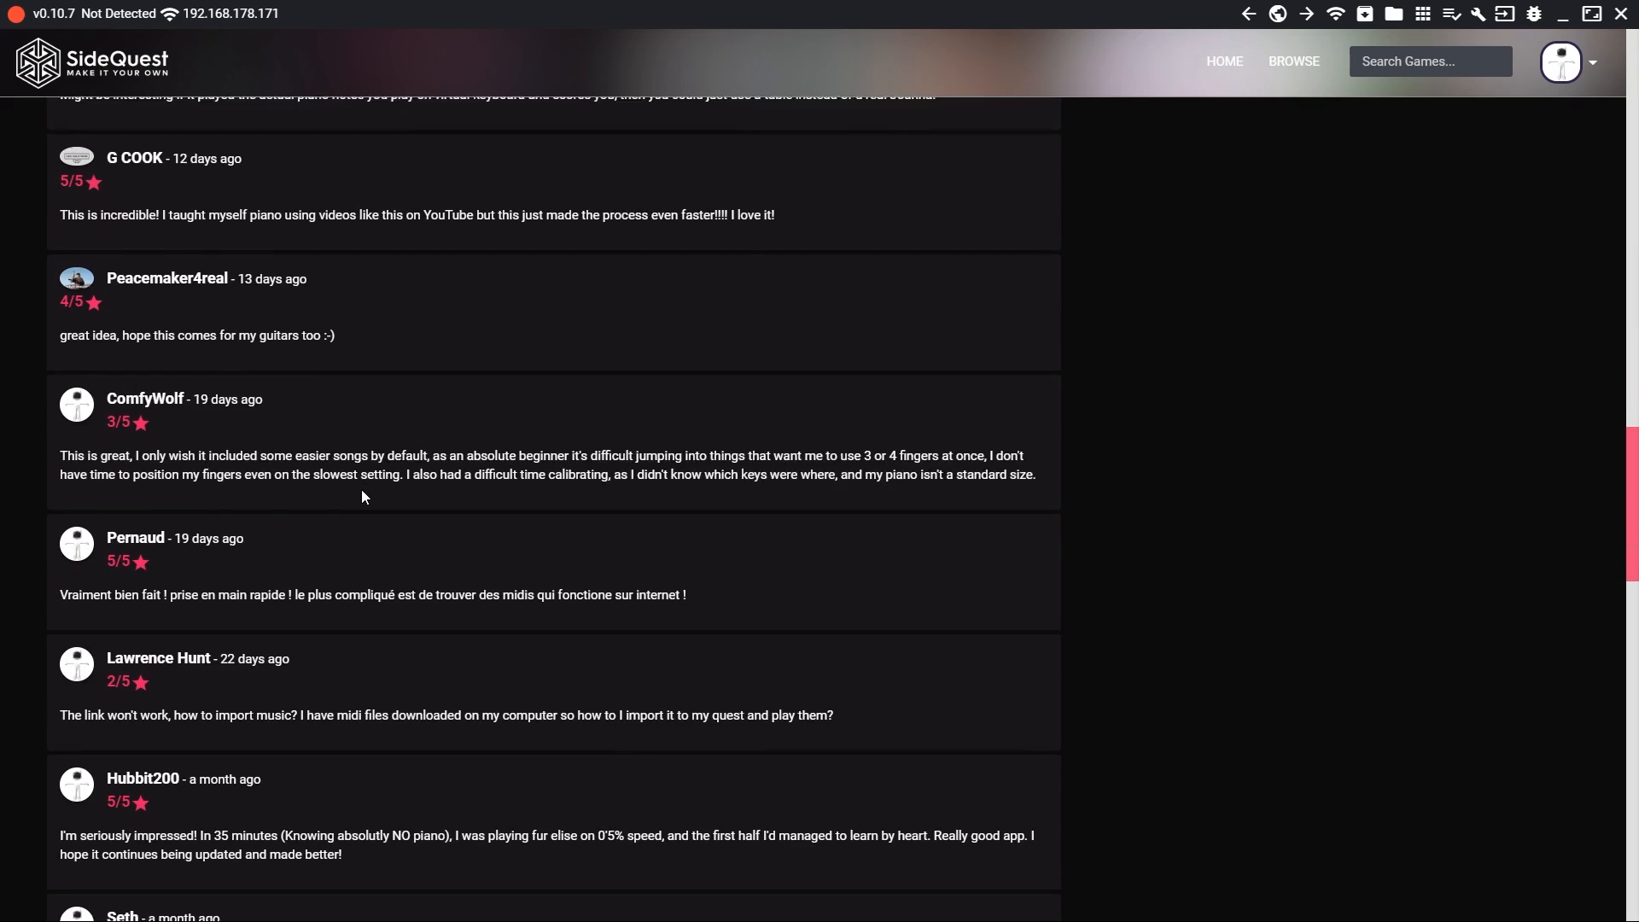
{"action": "scroll", "scroll_direction": "down", "scroll_amount": 3}
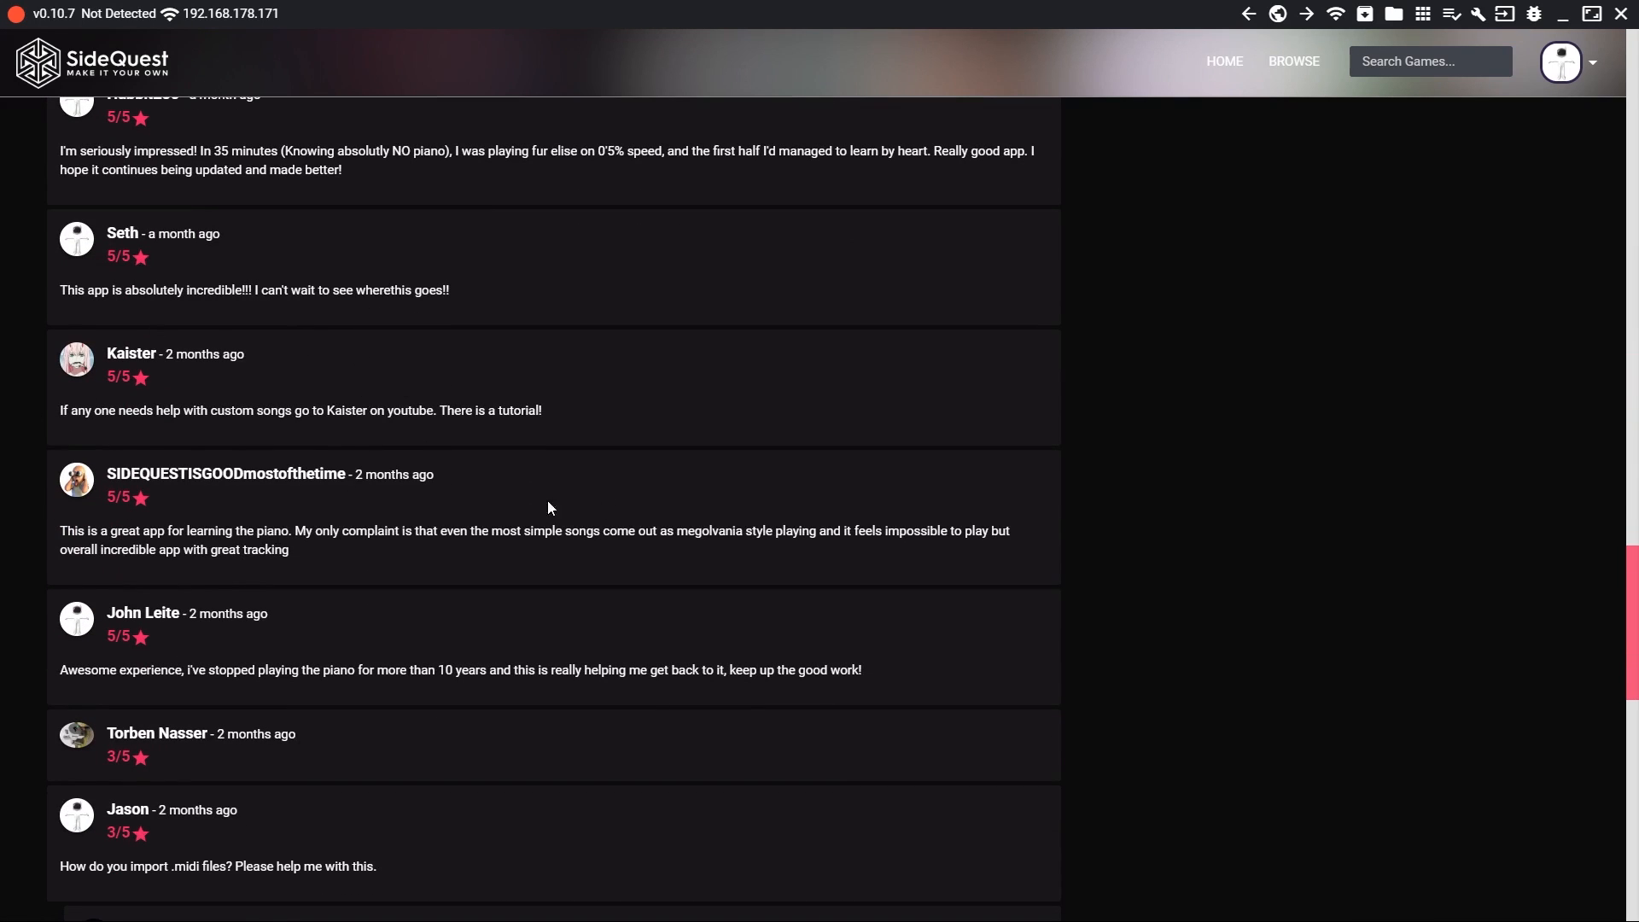
{"action": "mouse_move", "coordinate": [1175, 102]}
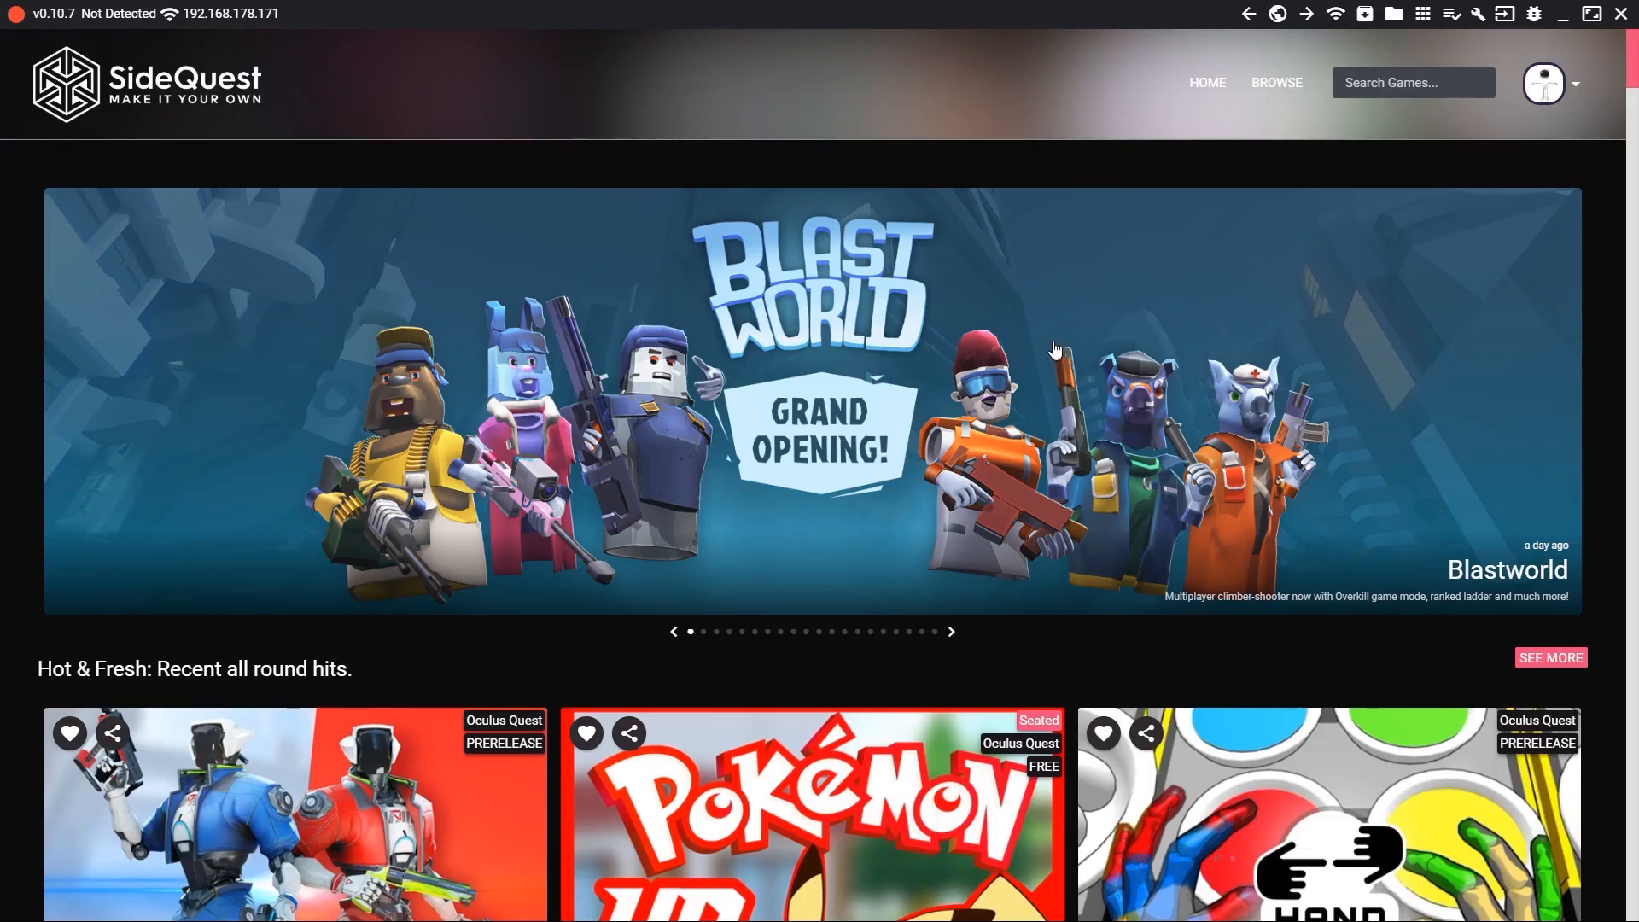
{"action": "scroll", "scroll_direction": "down", "scroll_amount": 3}
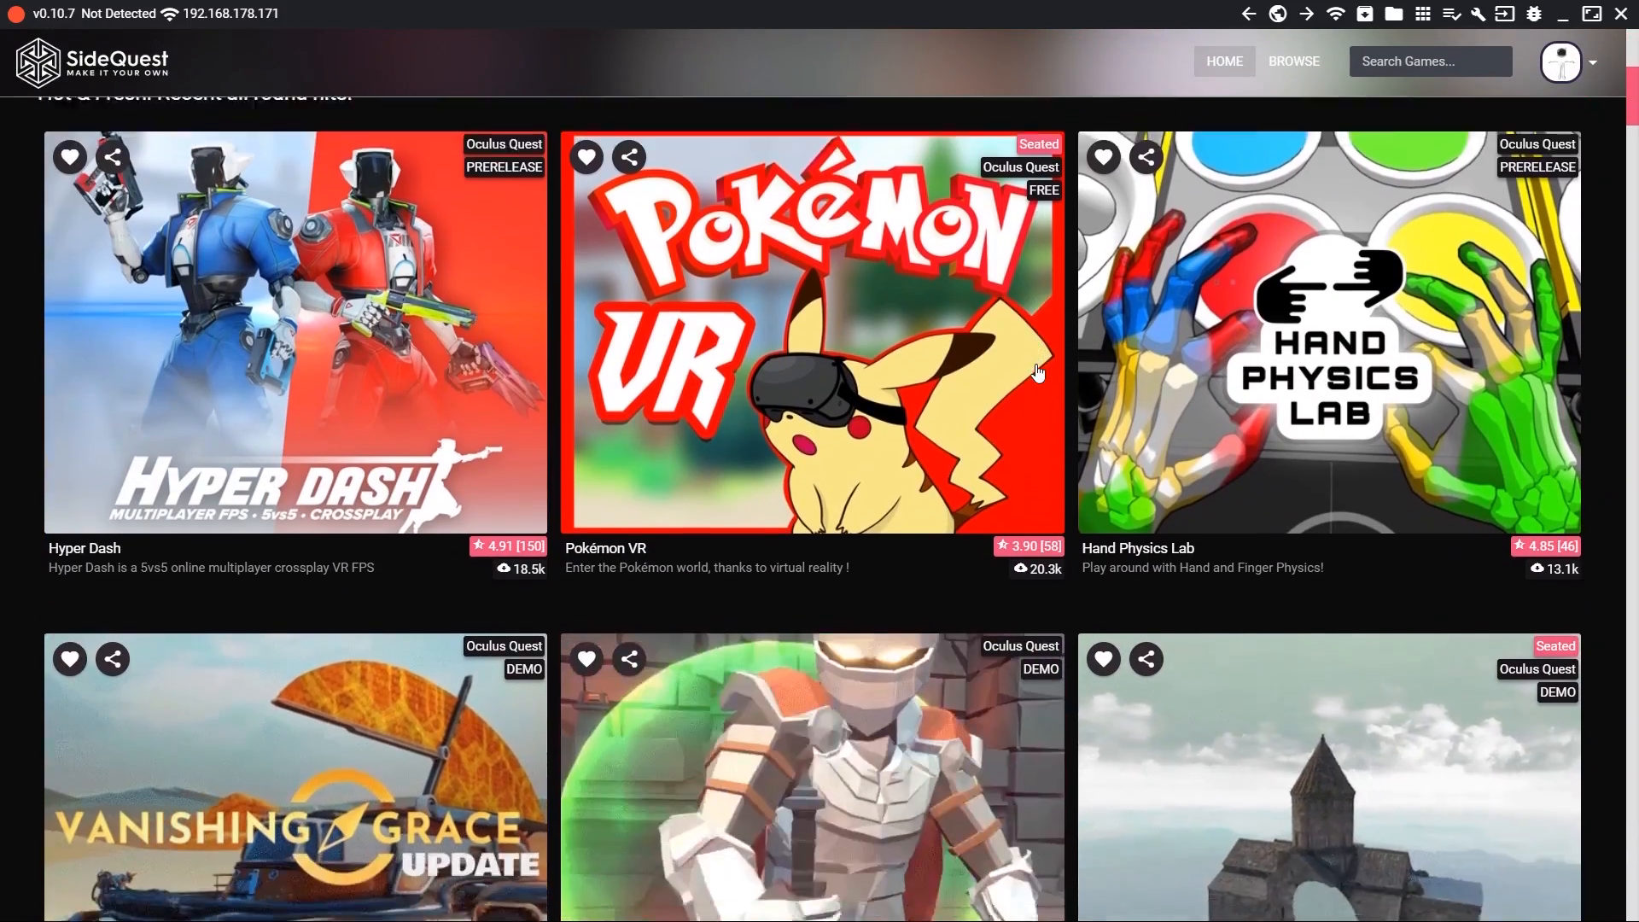